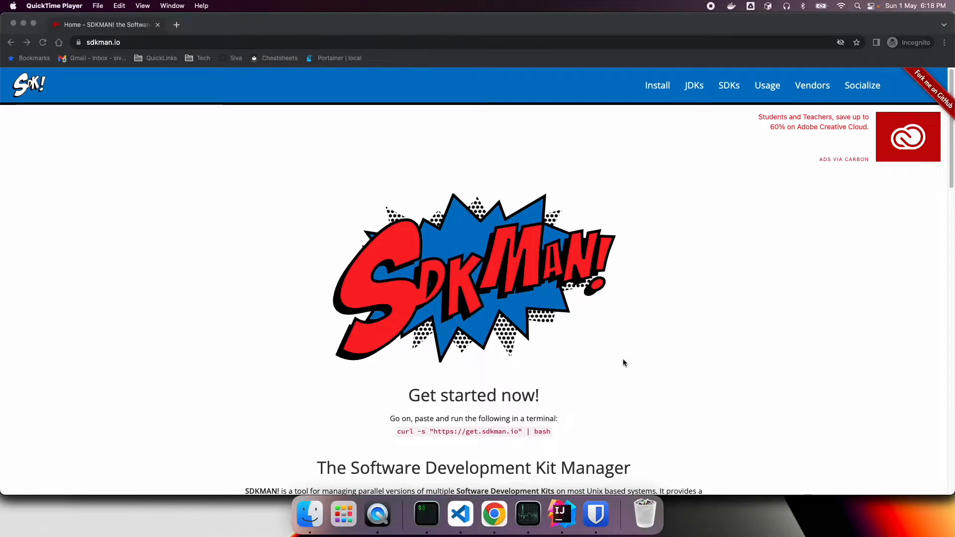
{"action": "mouse_move", "coordinate": [658, 111]}
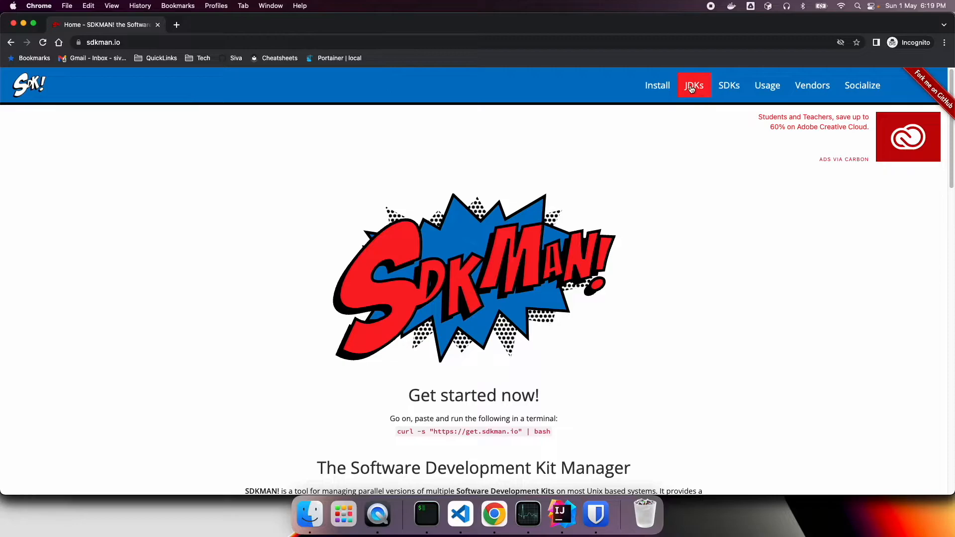
- Browse sdkman.io from the JDK distributions page to the Installation page's Windows section
{"action": "left_click", "coordinate": [693, 85]}
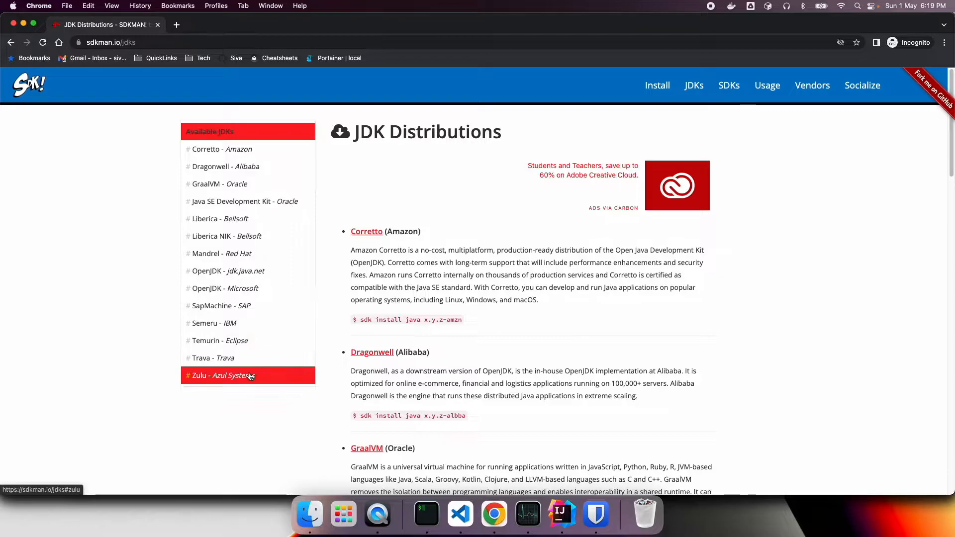
{"action": "mouse_move", "coordinate": [587, 143]}
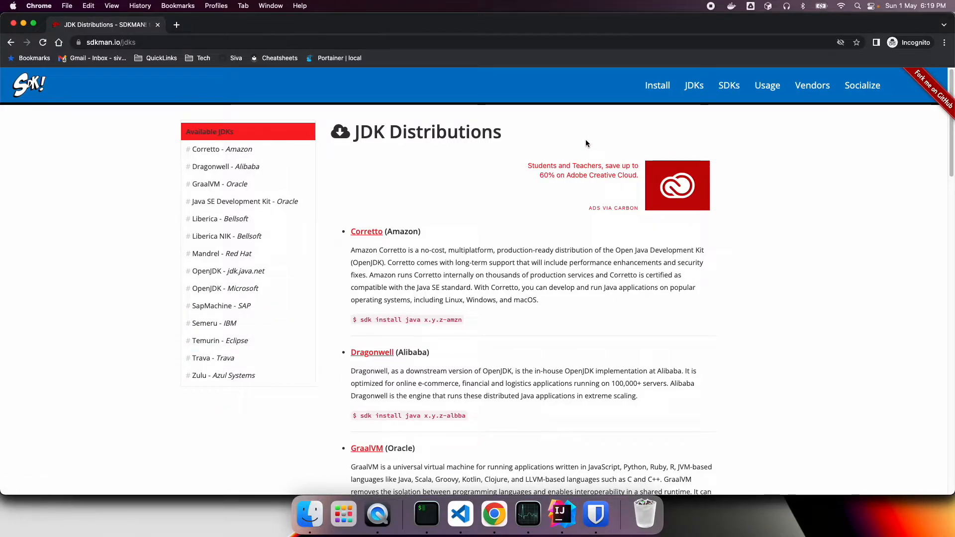
{"action": "mouse_move", "coordinate": [559, 147]}
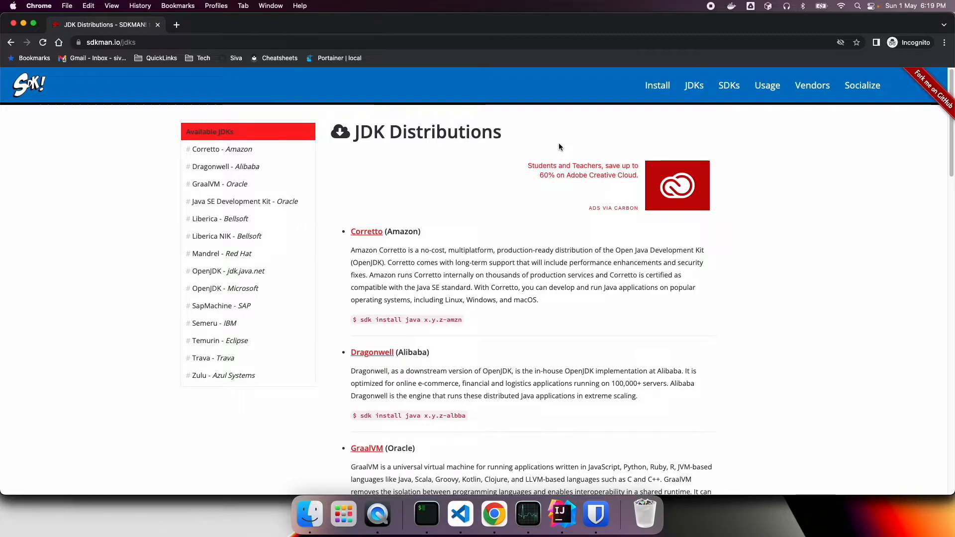
{"action": "left_click", "coordinate": [29, 84]}
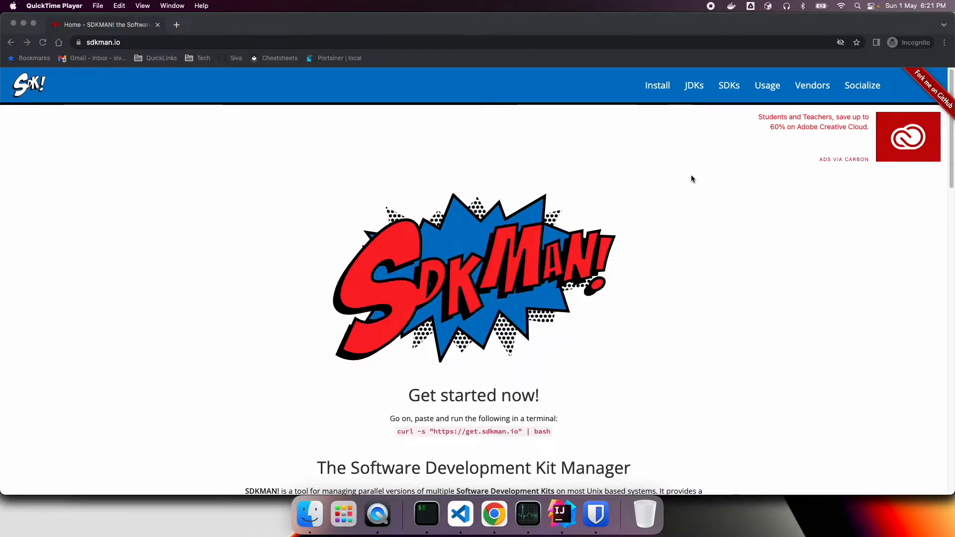
{"action": "mouse_move", "coordinate": [654, 134]}
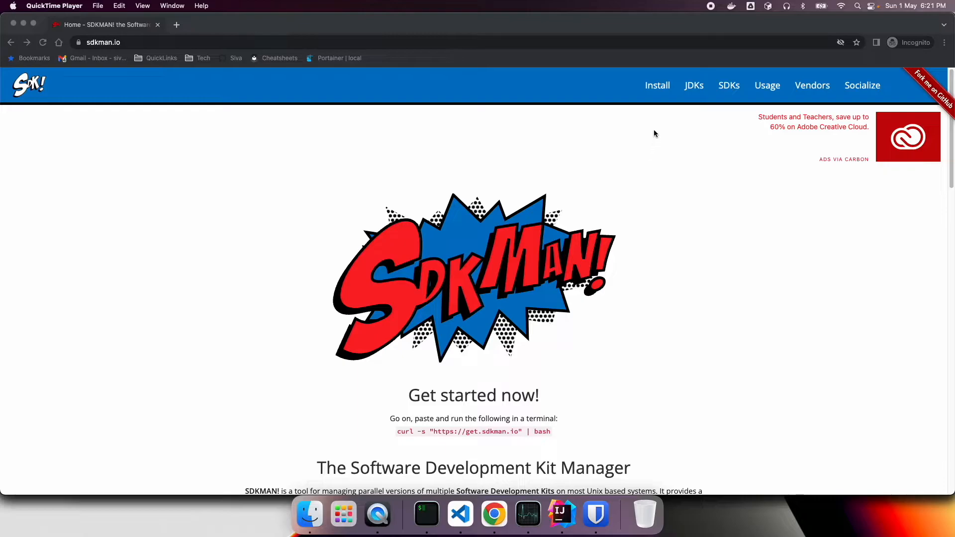
{"action": "left_click", "coordinate": [493, 514]}
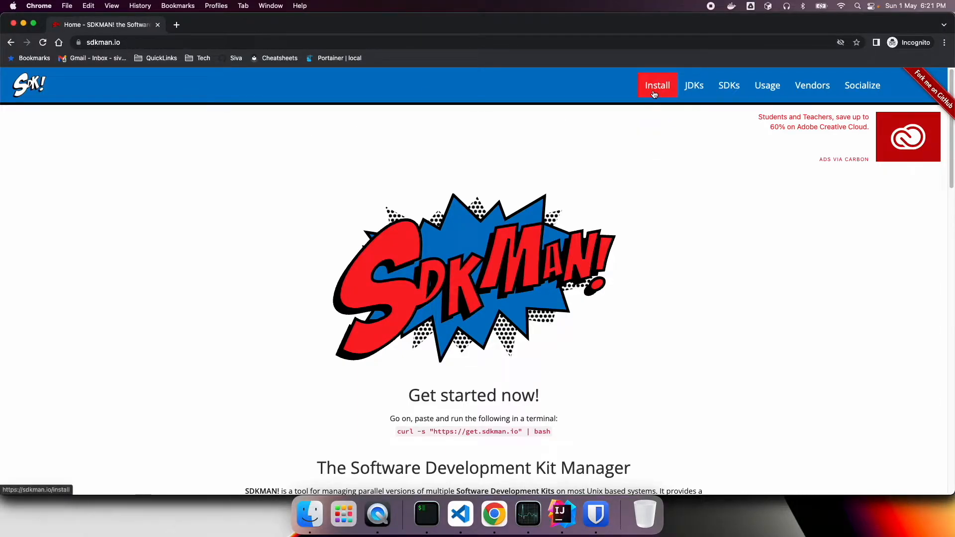
{"action": "left_click", "coordinate": [658, 85]}
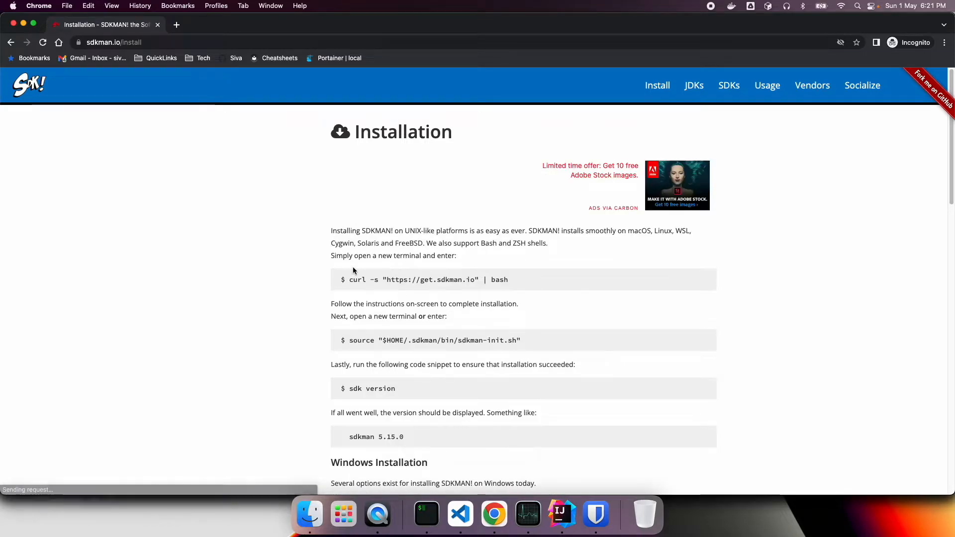
{"action": "mouse_move", "coordinate": [419, 313]}
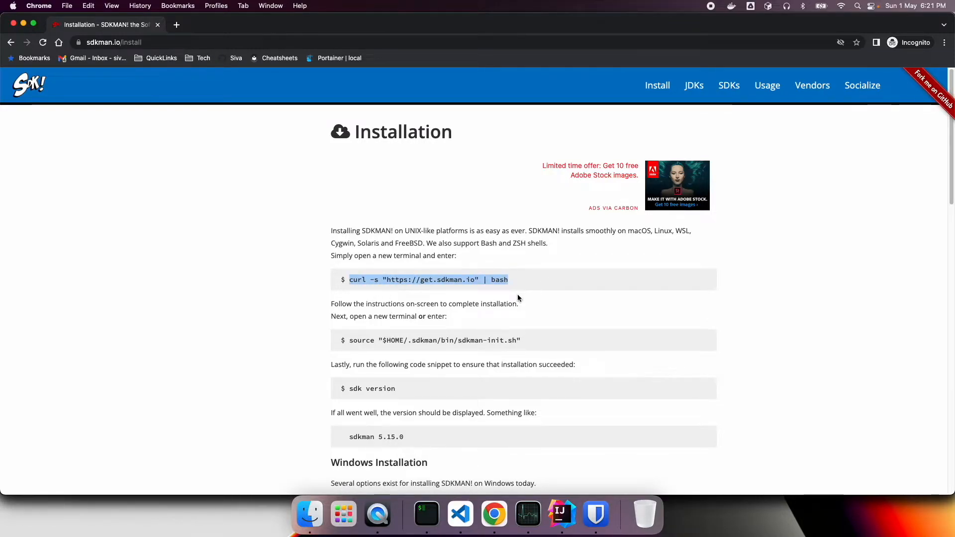
{"action": "mouse_move", "coordinate": [436, 350]}
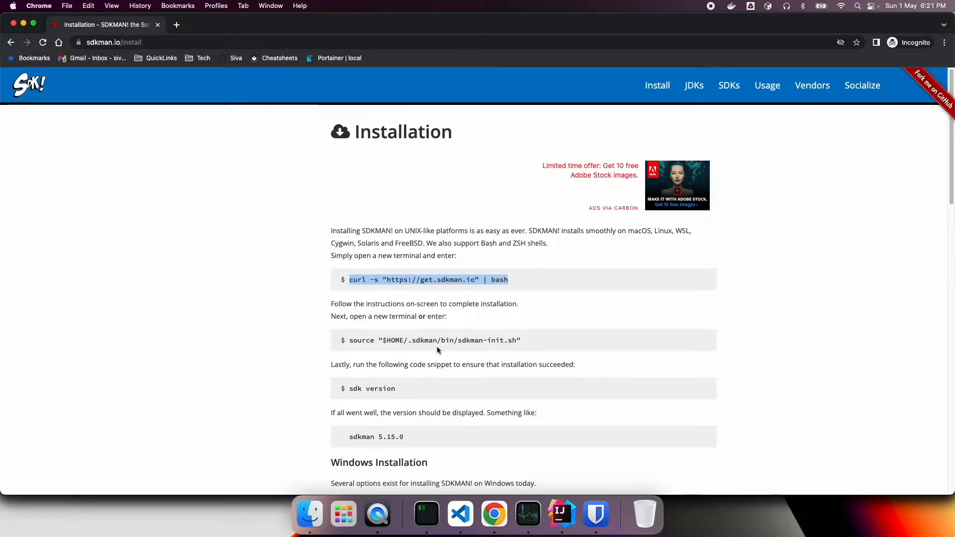
{"action": "scroll", "scroll_direction": "down", "scroll_amount": 3}
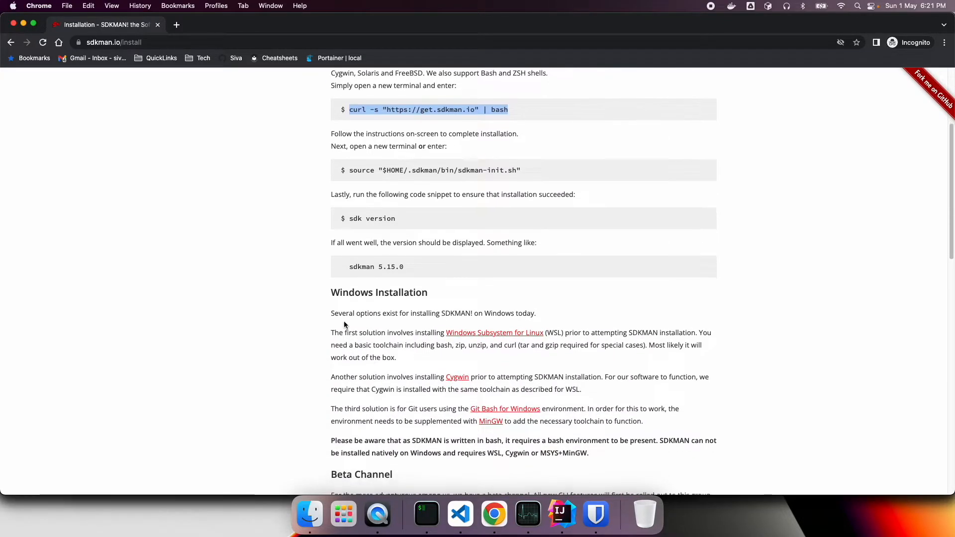
{"action": "scroll", "scroll_direction": "down", "scroll_amount": 3}
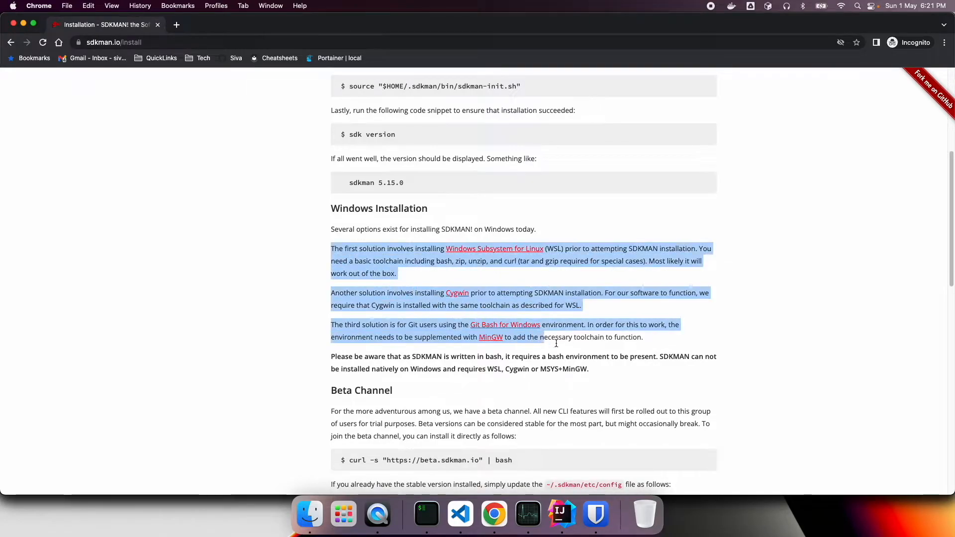
{"action": "left_click", "coordinate": [481, 279]}
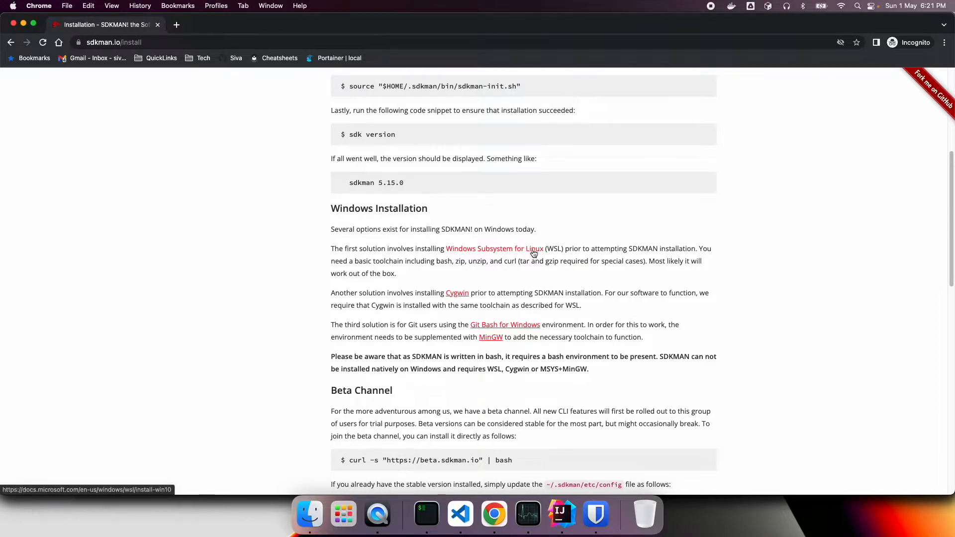
{"action": "mouse_move", "coordinate": [476, 306]}
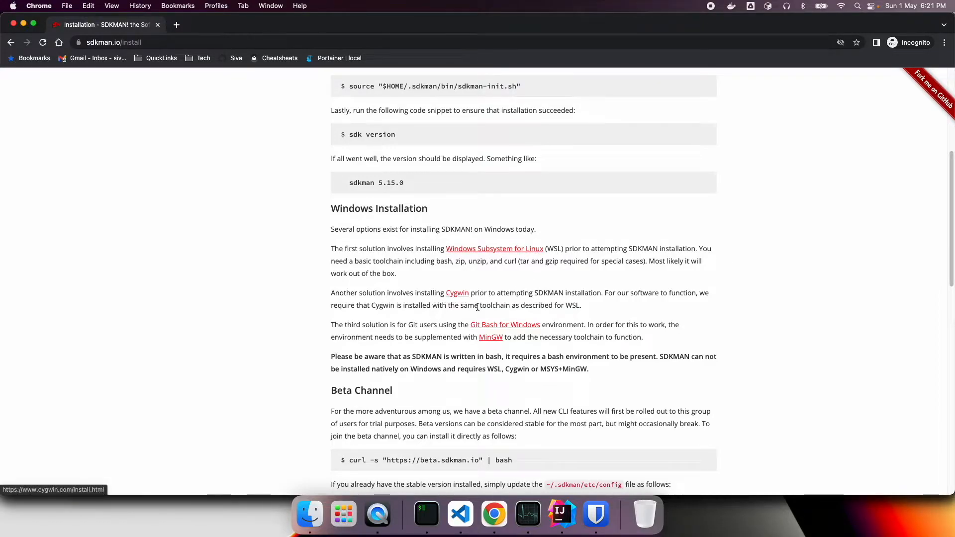
{"action": "mouse_move", "coordinate": [385, 244]}
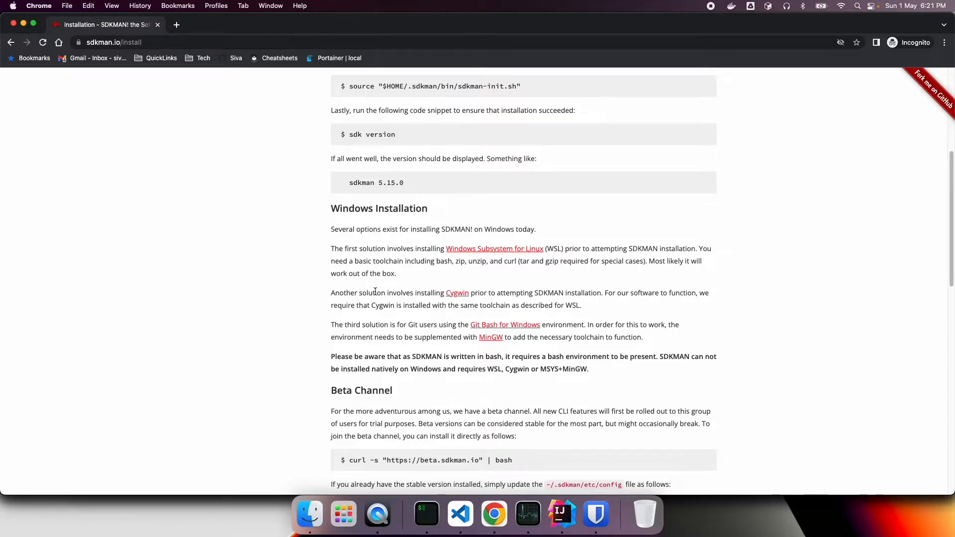
{"action": "mouse_move", "coordinate": [427, 513]}
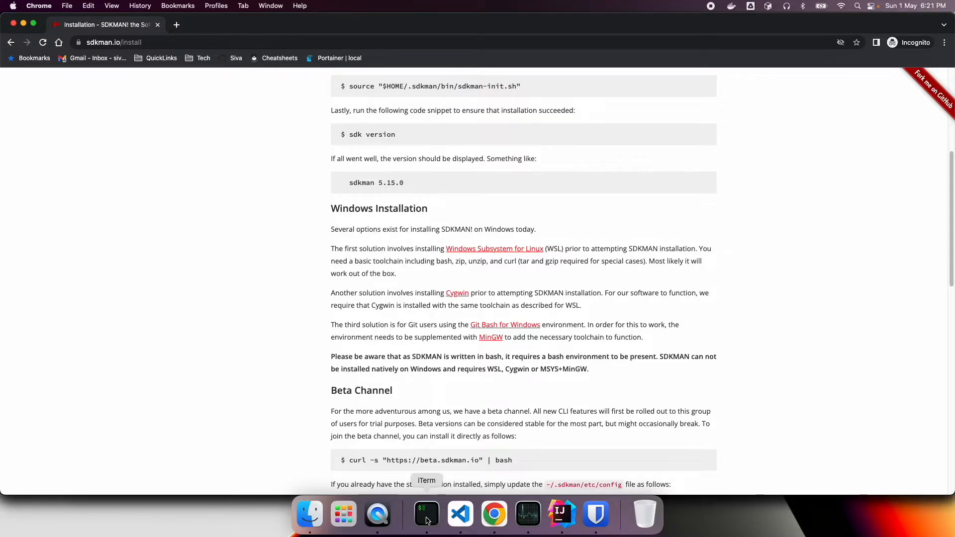
- Run 'sdk list java' in the terminal and point out Corretto 18.0.1's installed status
{"action": "left_click", "coordinate": [425, 514]}
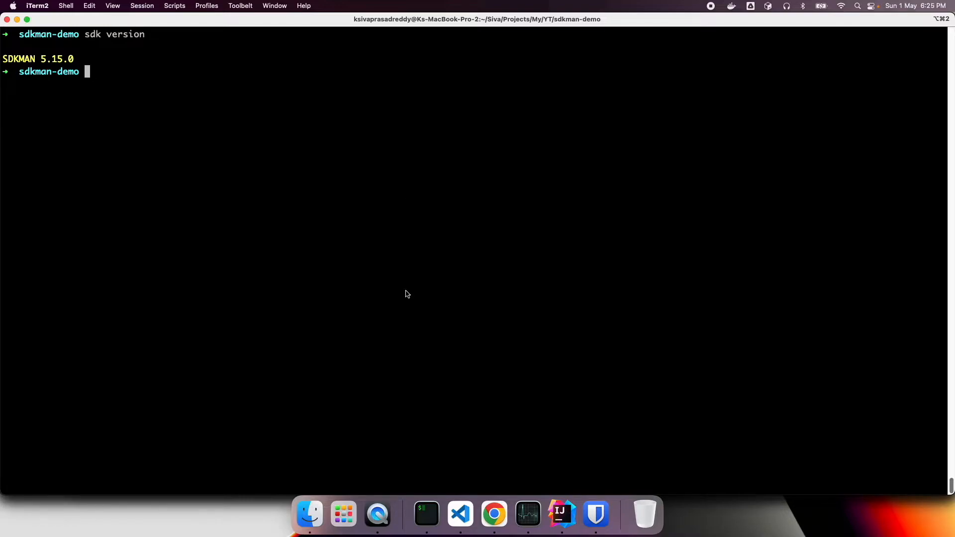
{"action": "type", "text": "sdk list java"}
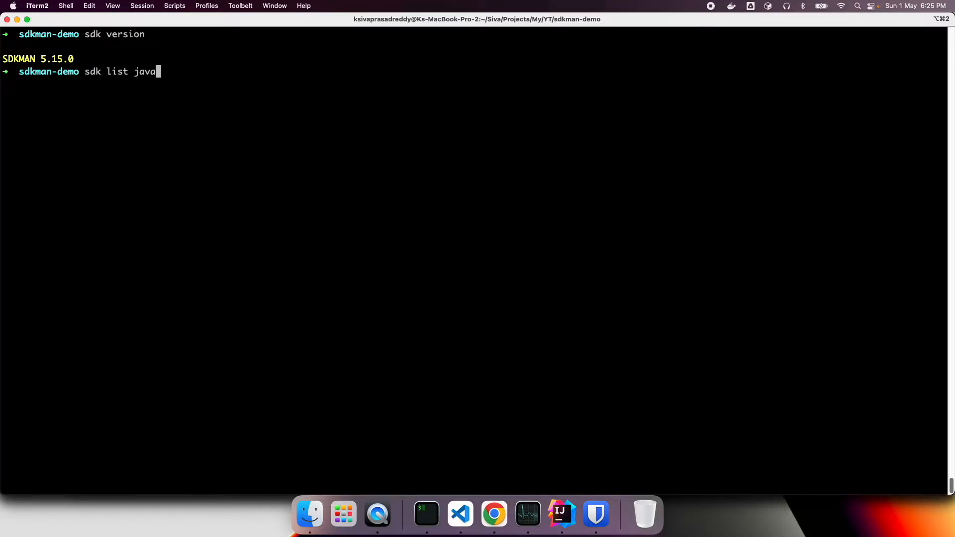
{"action": "key", "text": "Return"}
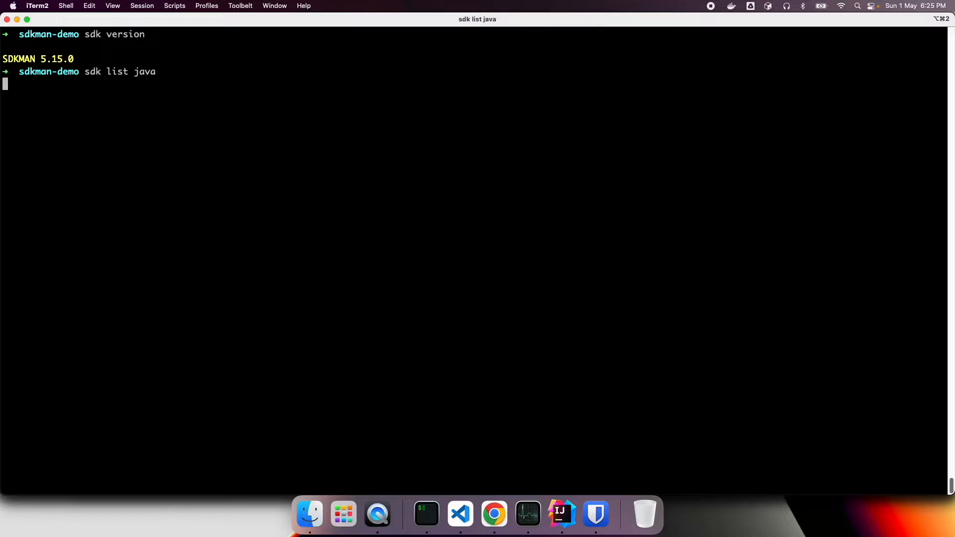
{"action": "key", "text": "Return"}
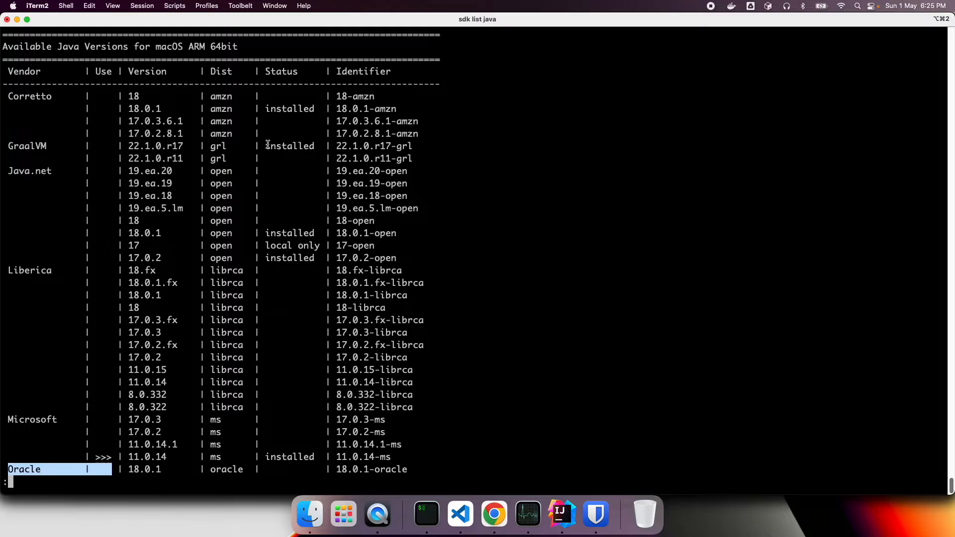
{"action": "double_click", "coordinate": [290, 108]}
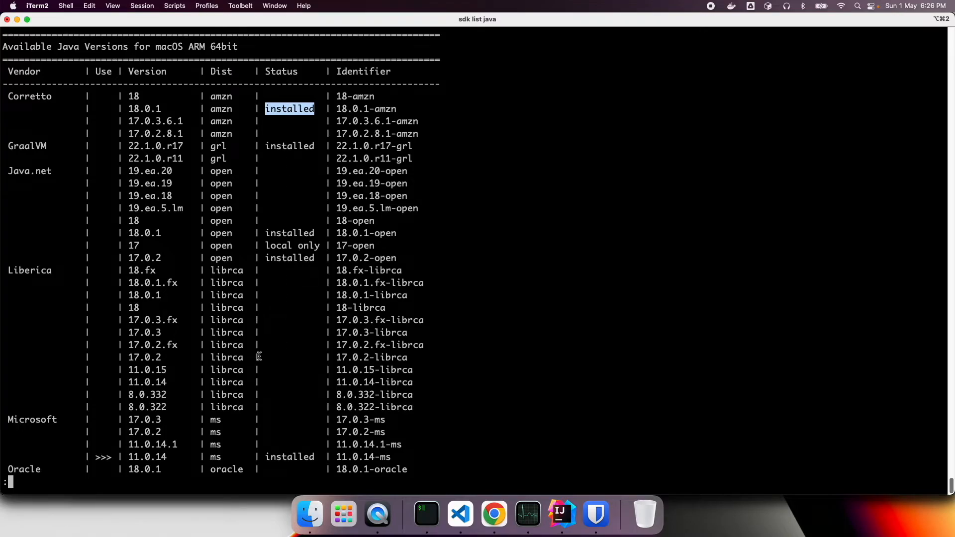
{"action": "mouse_move", "coordinate": [337, 463]}
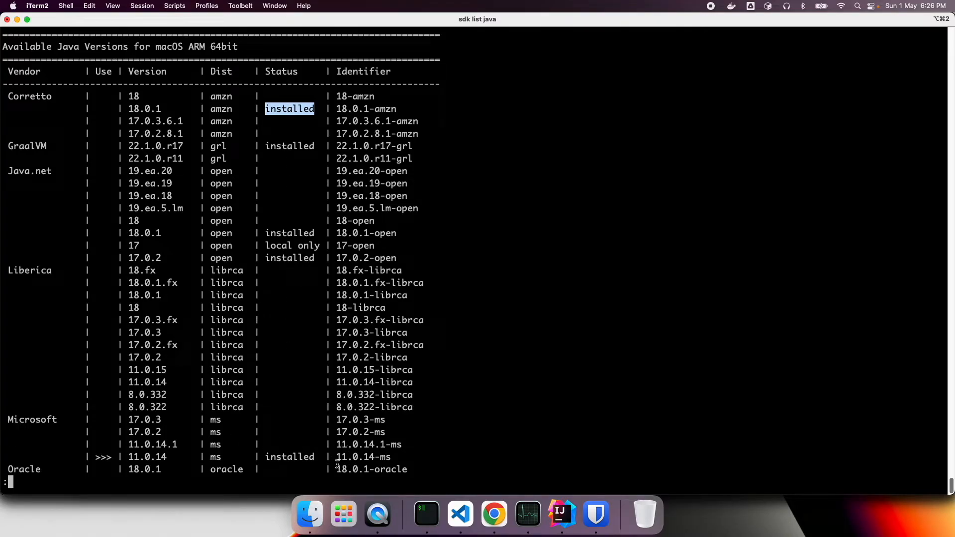
{"action": "mouse_move", "coordinate": [338, 443]}
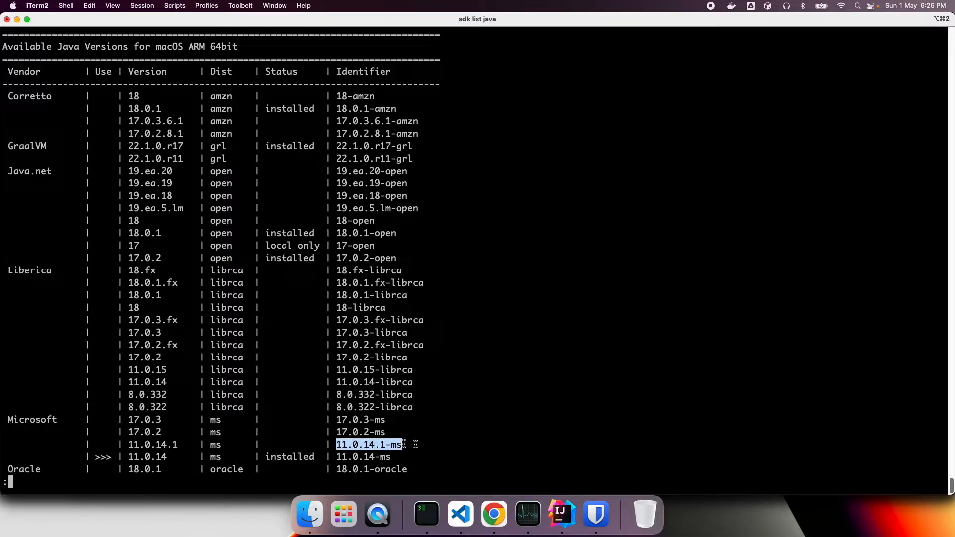
{"action": "mouse_move", "coordinate": [467, 420]}
{"action": "type", "text": "sdk"}
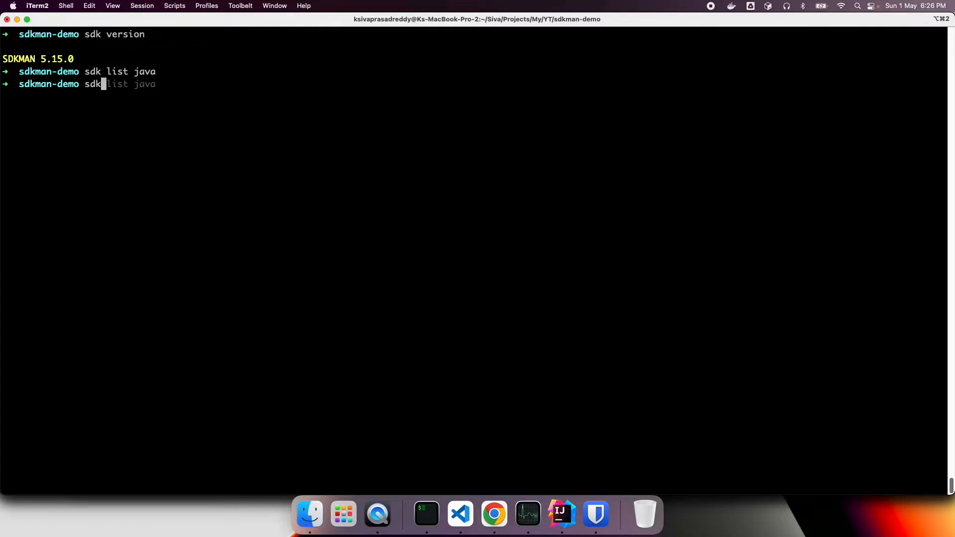
- Run 'sdk install java 11.0.14.1-ms' to start downloading Microsoft's Java 11
{"action": "type", "text": "install java 18.0.1-amzn"}
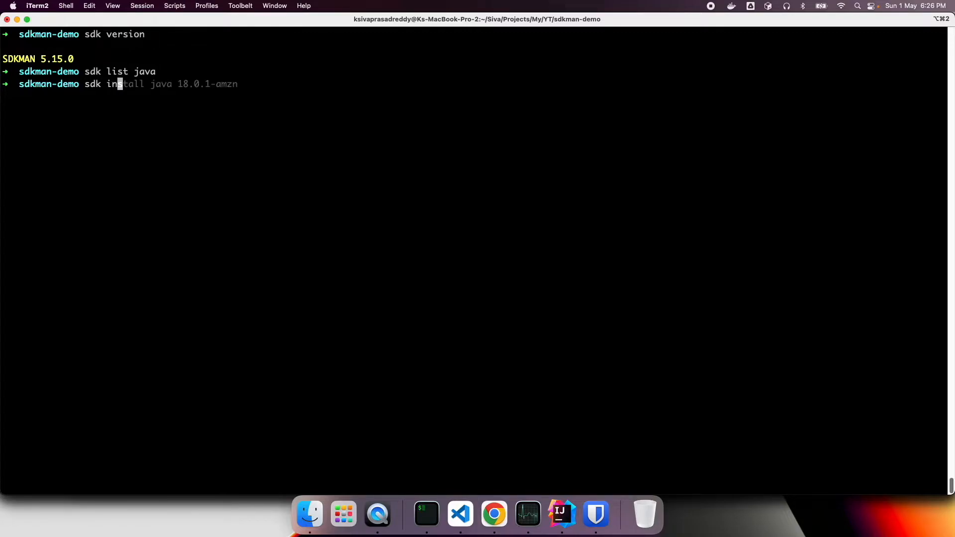
{"action": "mouse_move", "coordinate": [178, 83]}
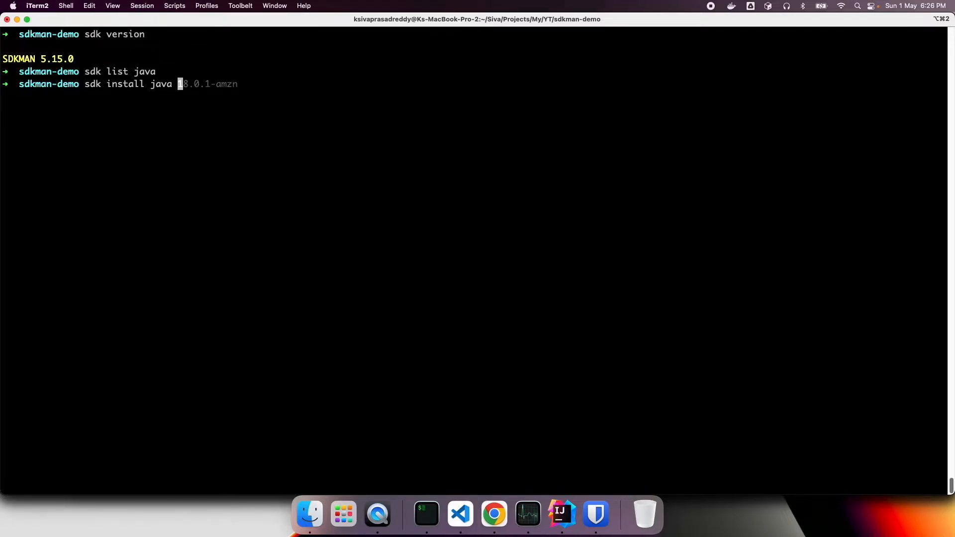
{"action": "type", "text": "11.0.14.1-ms"}
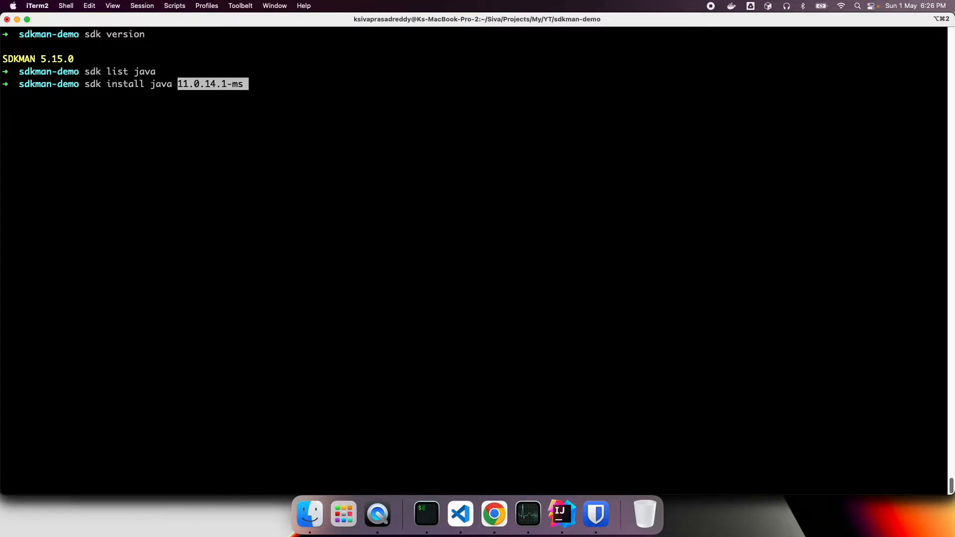
{"action": "key", "text": "Return"}
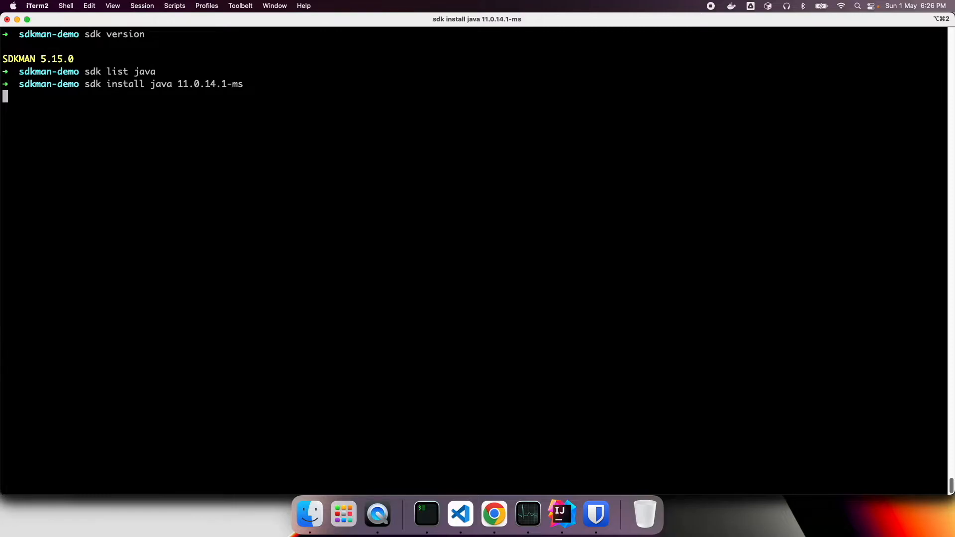
{"action": "key", "text": "Return"}
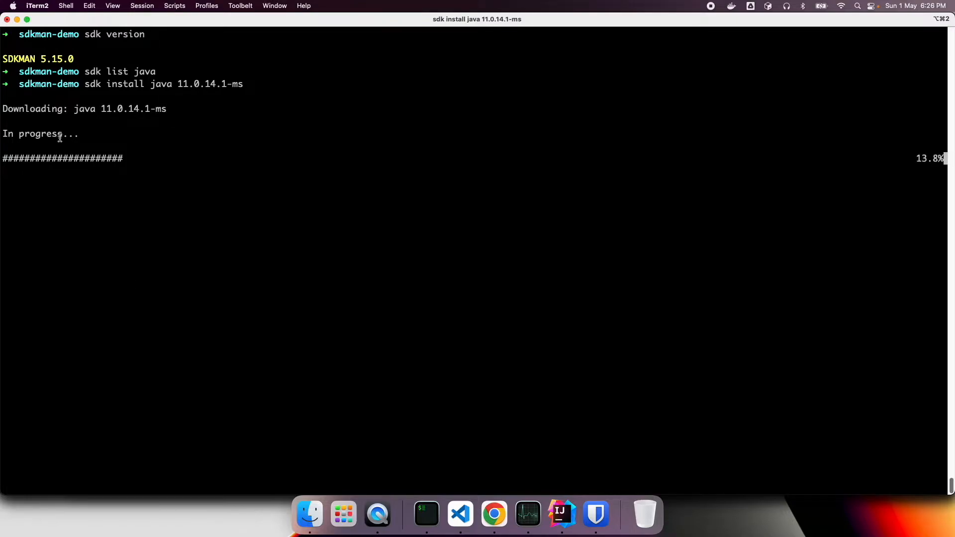
{"action": "mouse_move", "coordinate": [493, 514]}
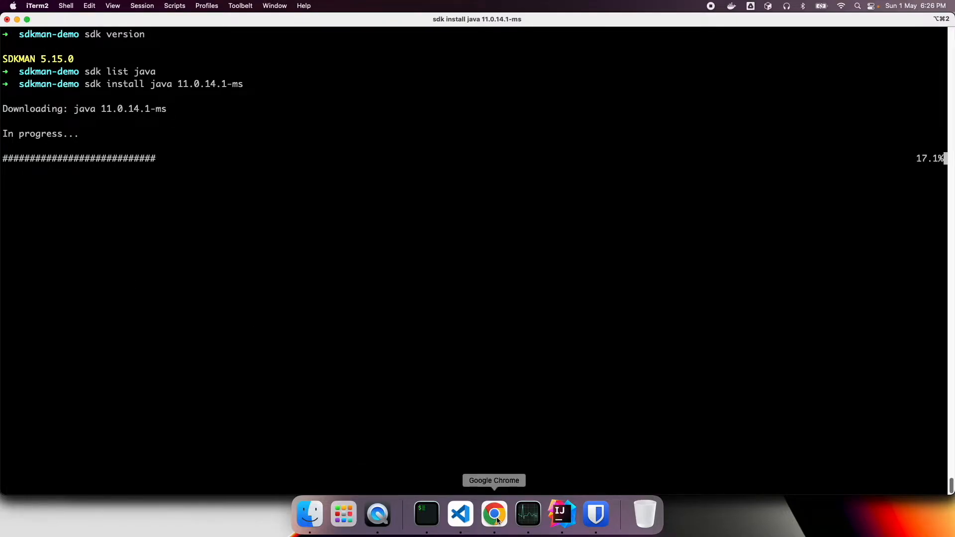
- Browse the SDK Installation Candidates page on sdkman.io while the download runs
{"action": "left_click", "coordinate": [495, 514]}
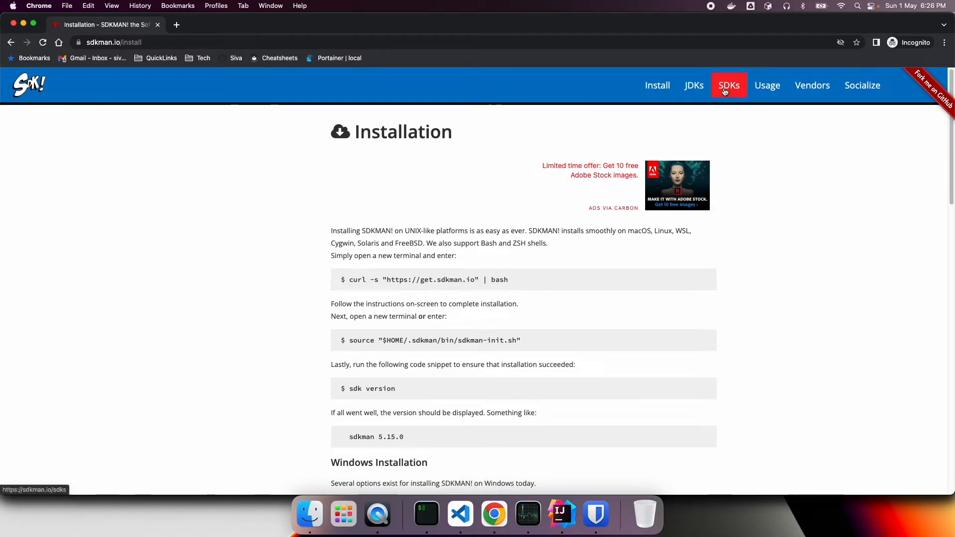
{"action": "left_click", "coordinate": [728, 86]}
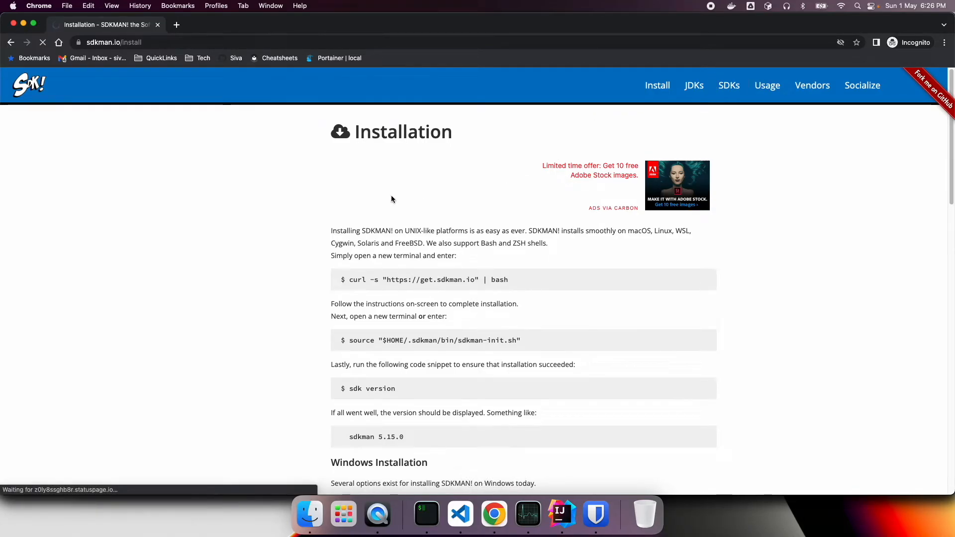
{"action": "left_click", "coordinate": [728, 85]}
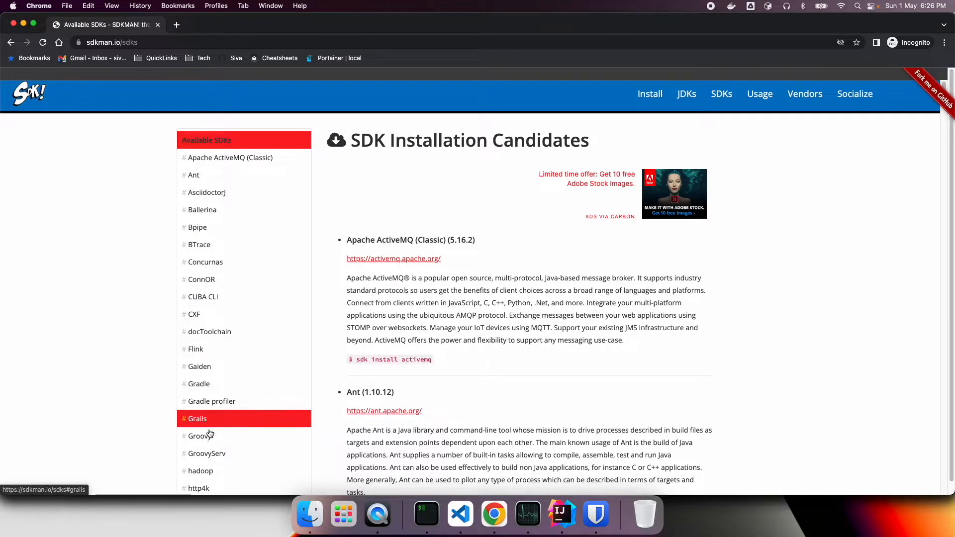
{"action": "scroll", "scroll_direction": "down", "scroll_amount": 3}
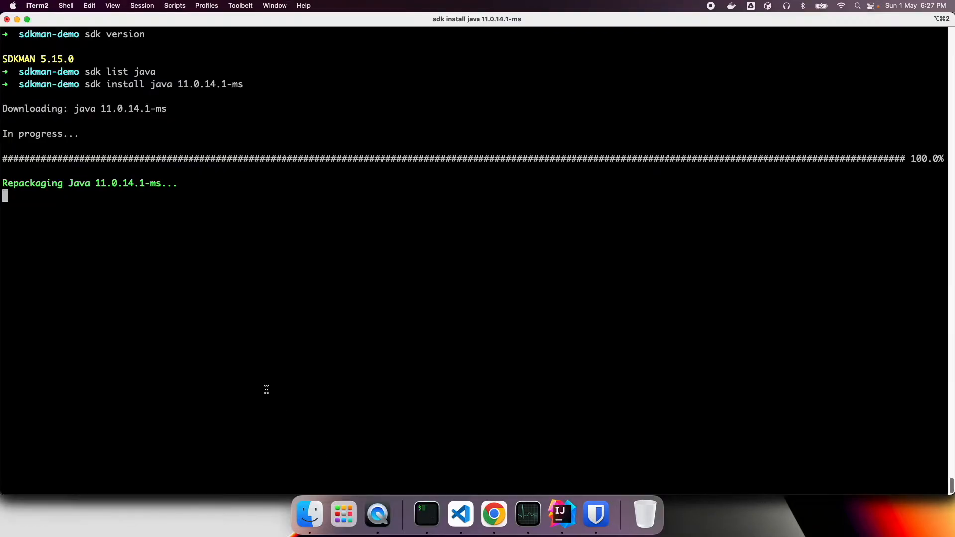
{"action": "mouse_move", "coordinate": [100, 183]}
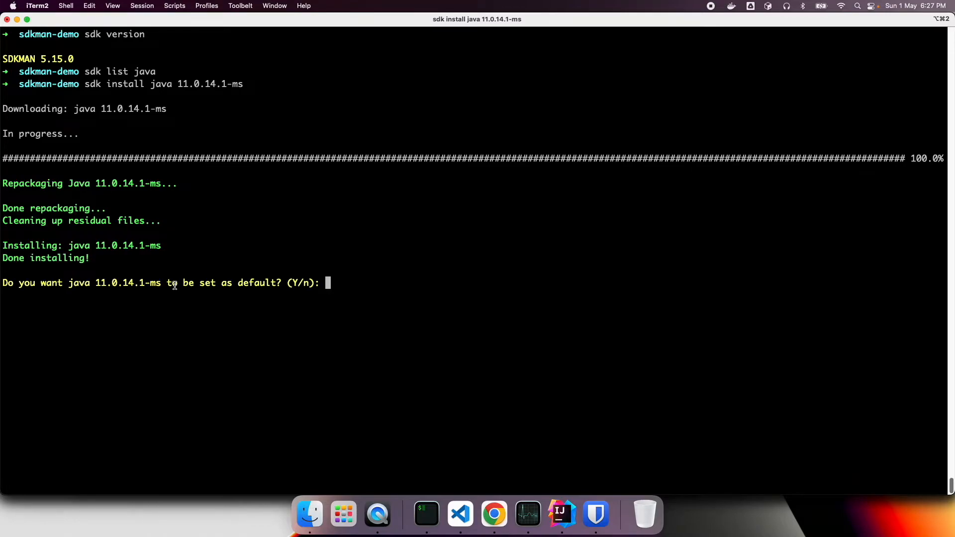
{"action": "mouse_move", "coordinate": [390, 280]}
{"action": "type", "text": "java -version"}
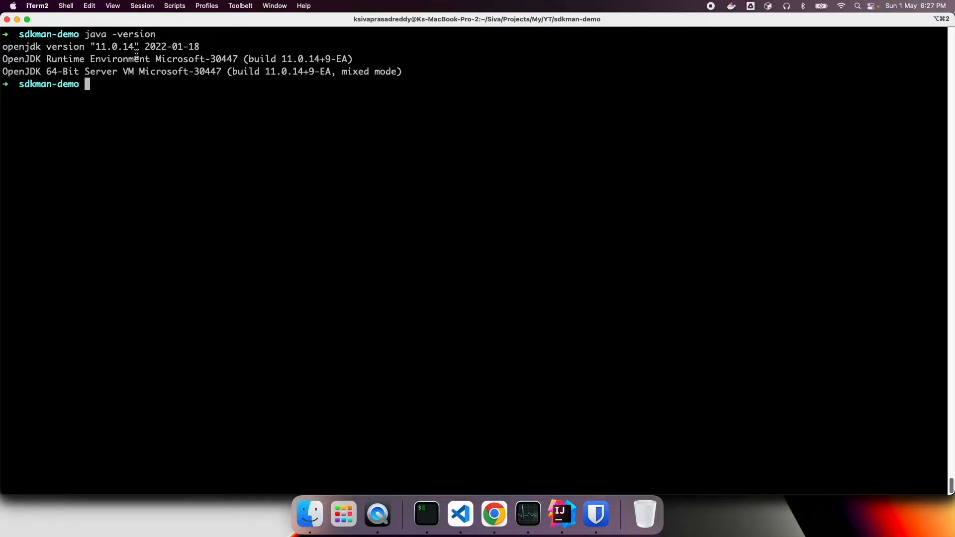
- Highlight the reported Java version 11.0.14 in the java -version output
{"action": "double_click", "coordinate": [106, 46]}
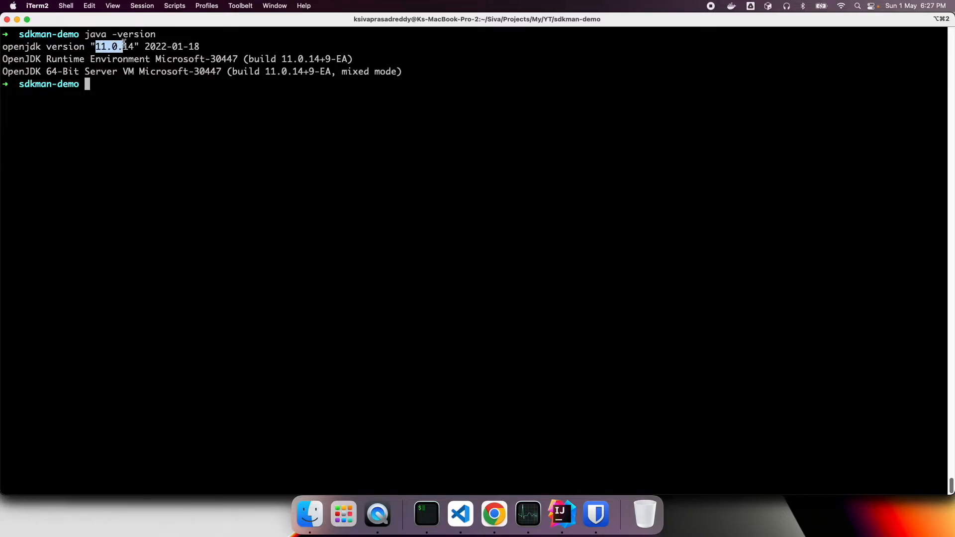
{"action": "mouse_move", "coordinate": [210, 100]}
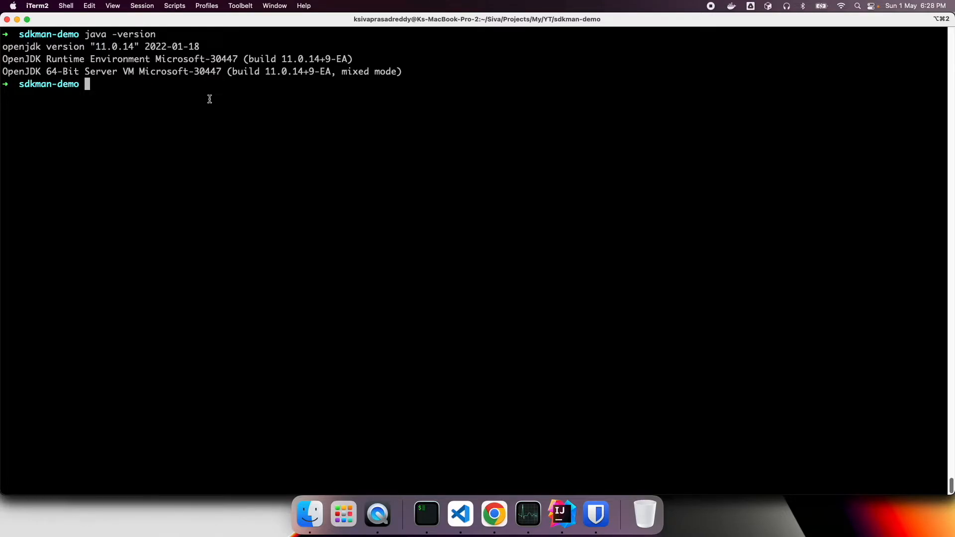
- List the sdkman-demo project folders and cd into java17-maven-app
{"action": "type", "text": "ll"}
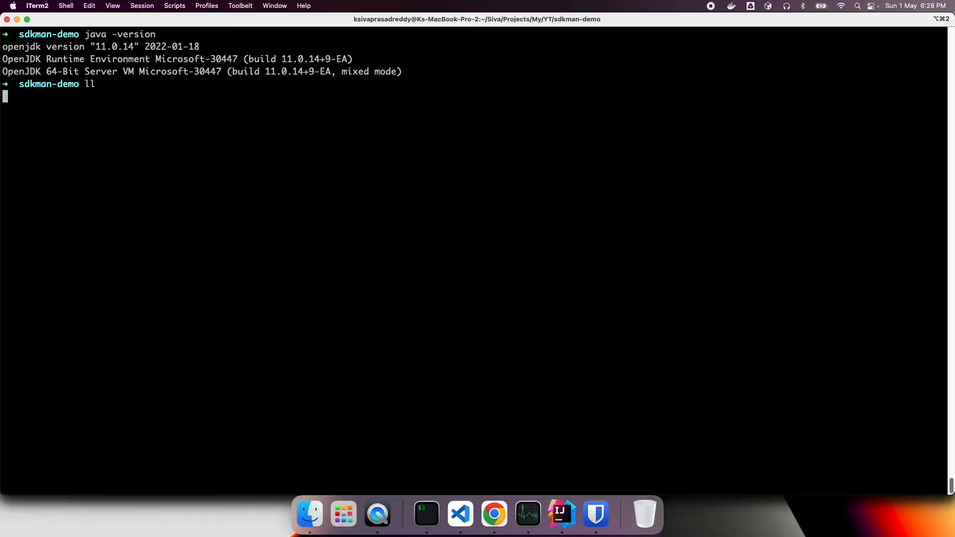
{"action": "key", "text": "Return"}
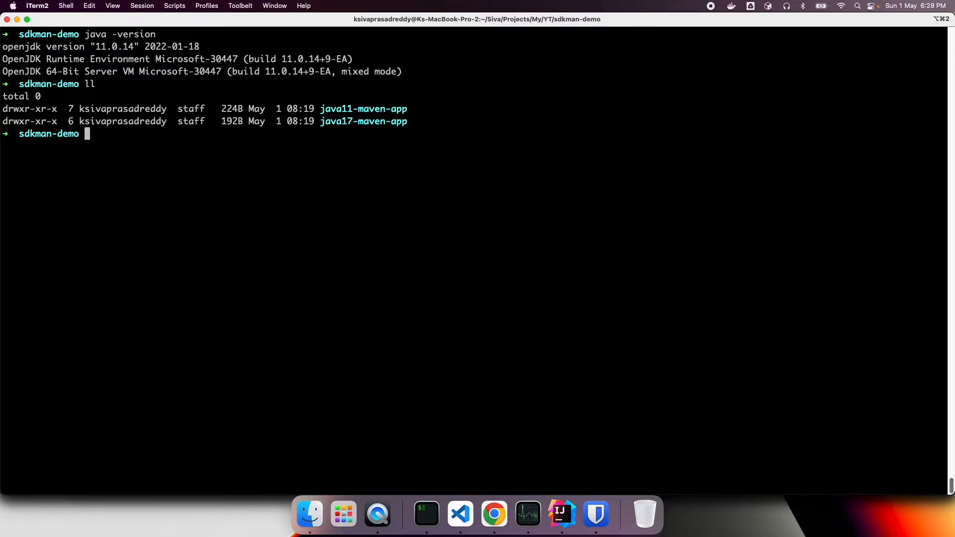
{"action": "type", "text": "cd java17-maven-app"}
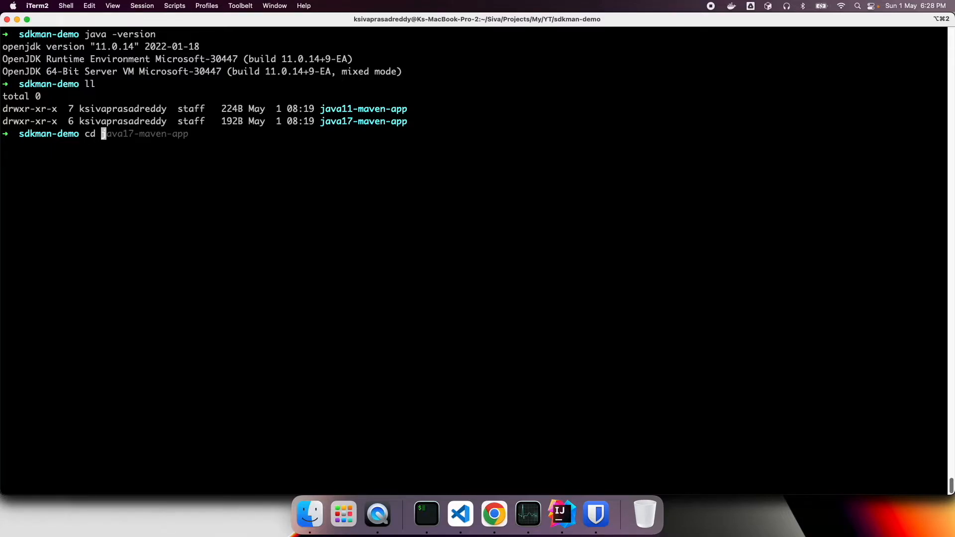
{"action": "type", "text": "java"}
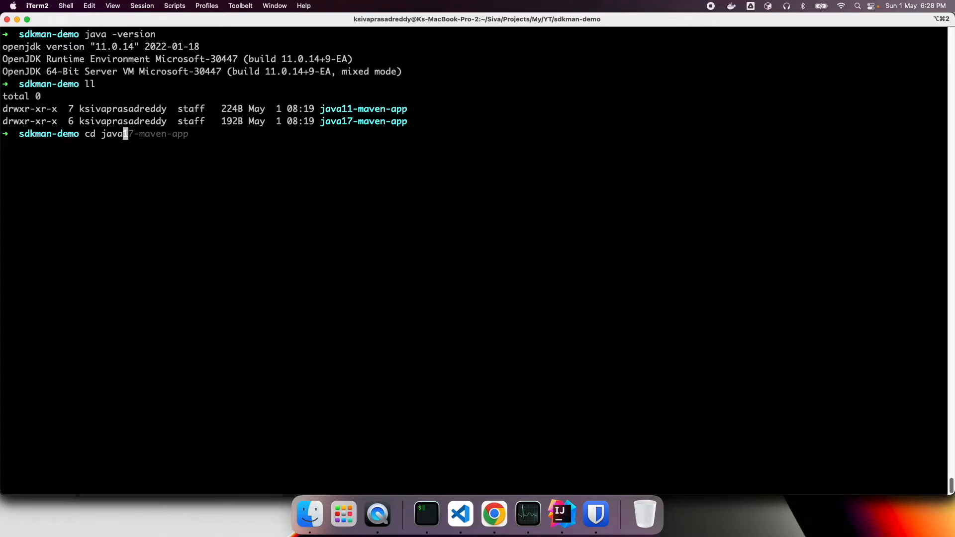
{"action": "type", "text": "17"}
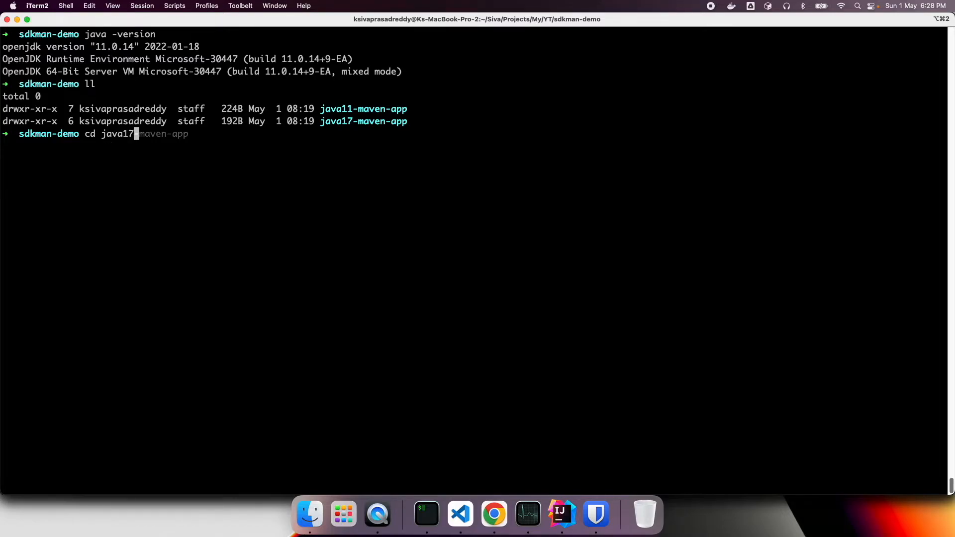
{"action": "key", "text": "Return"}
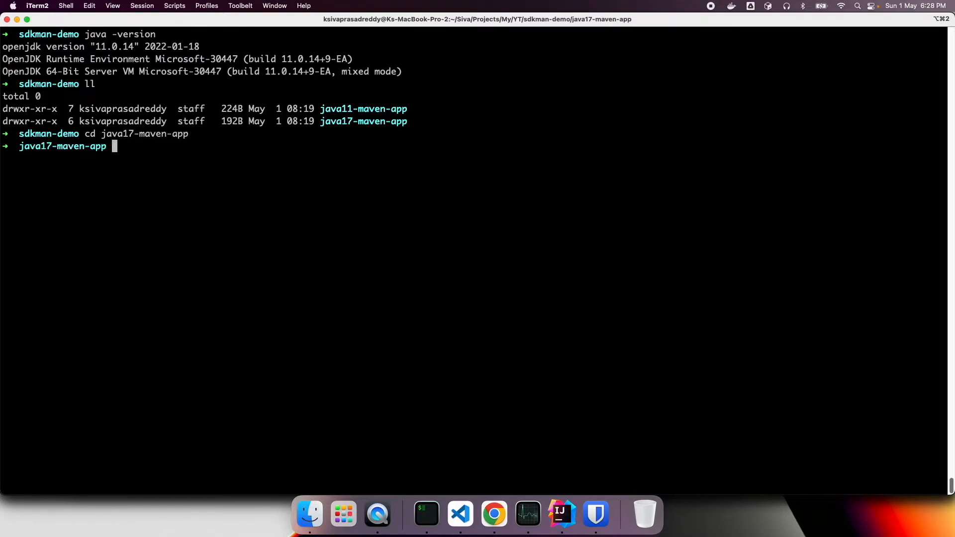
- Check java -version (still 11.0.14) and run 'sdk list java' inside the project
{"action": "type", "text": "java -version"}
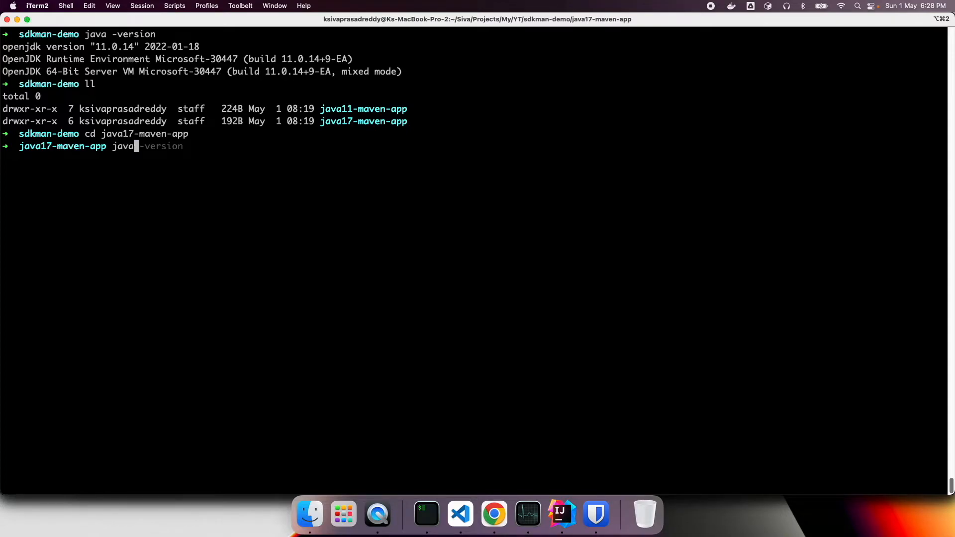
{"action": "key", "text": "Return"}
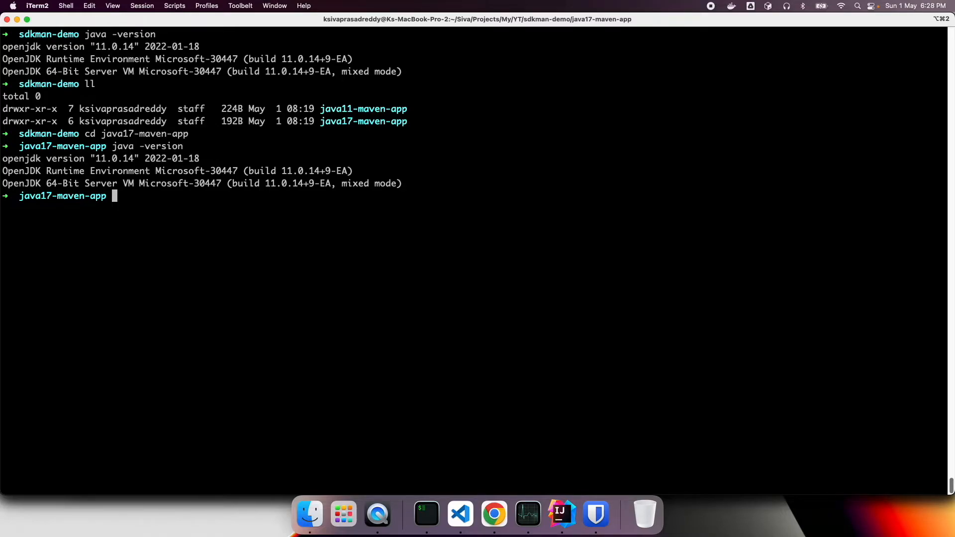
{"action": "type", "text": "sdk list java"}
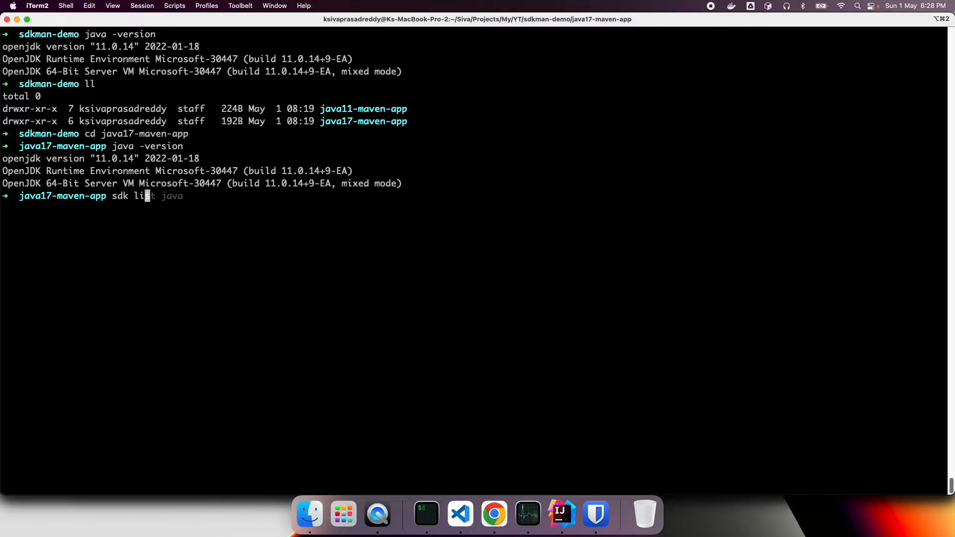
{"action": "type", "text": "st java"}
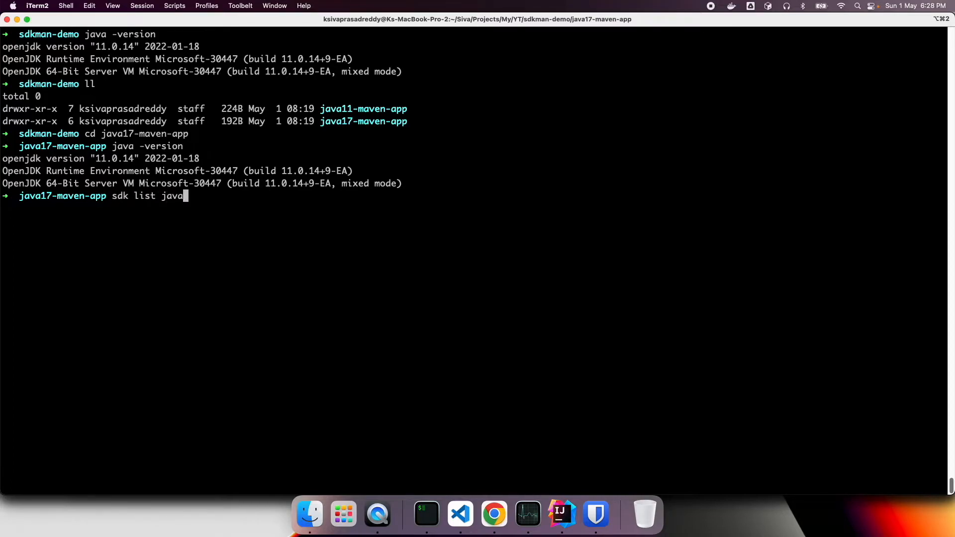
{"action": "key", "text": "Return"}
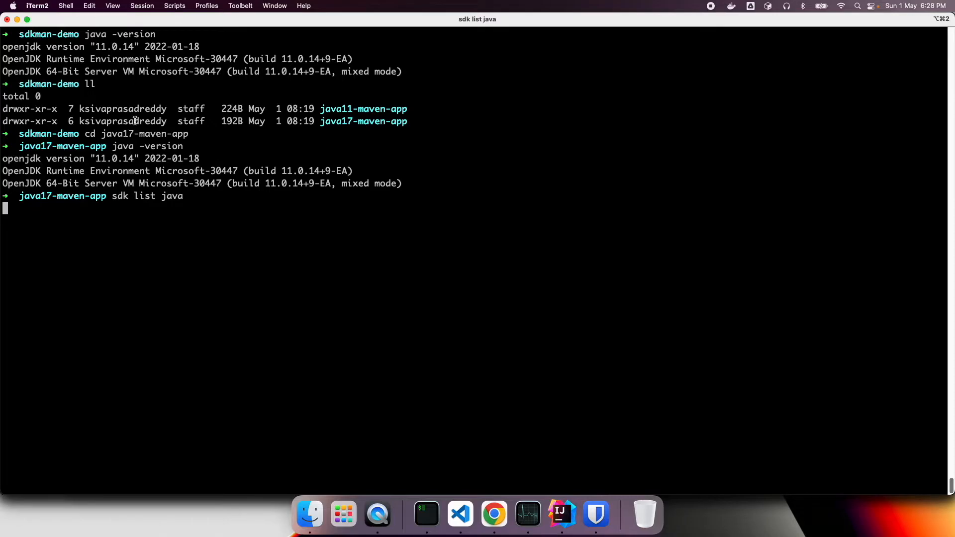
{"action": "mouse_move", "coordinate": [136, 204]}
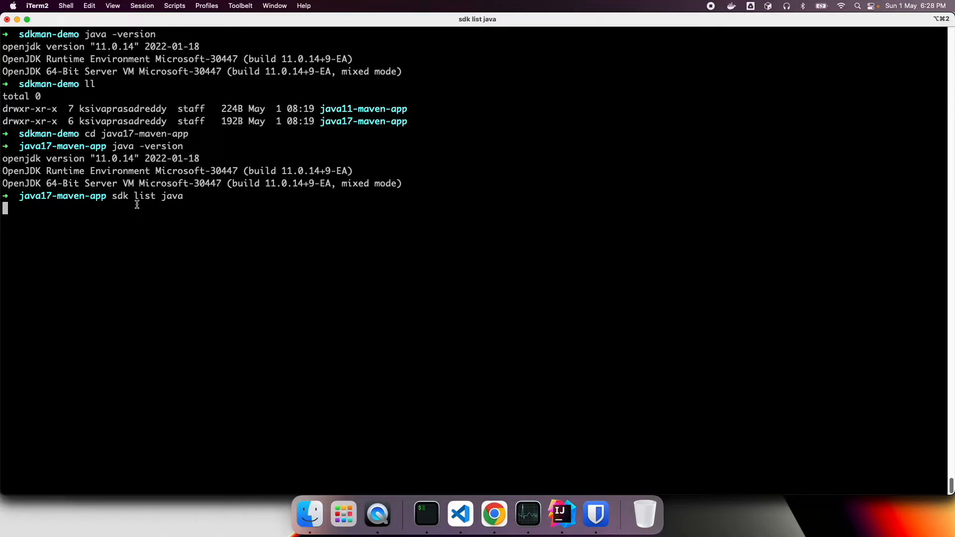
- Show the Java versions table and highlight the installed 17.0.2-open identifier
{"action": "key", "text": "Return"}
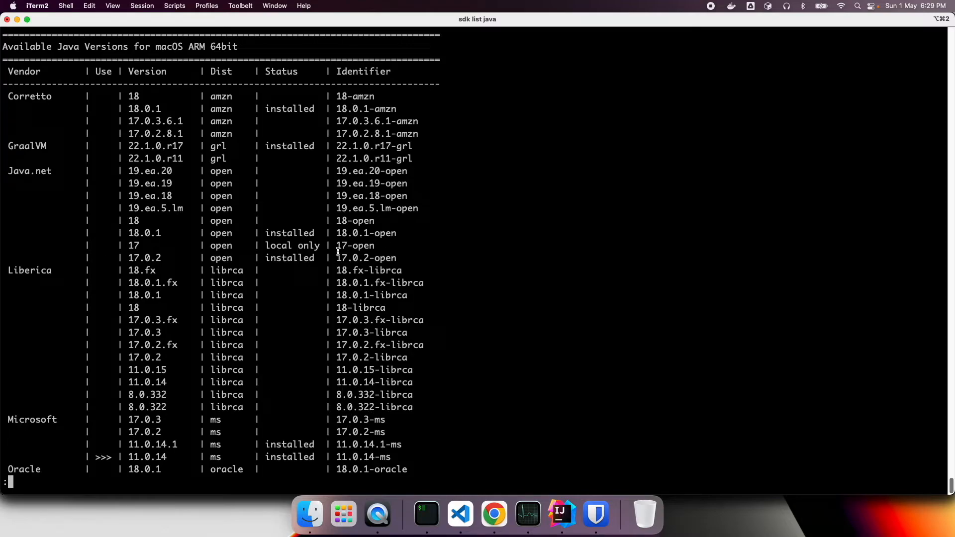
{"action": "double_click", "coordinate": [350, 258]}
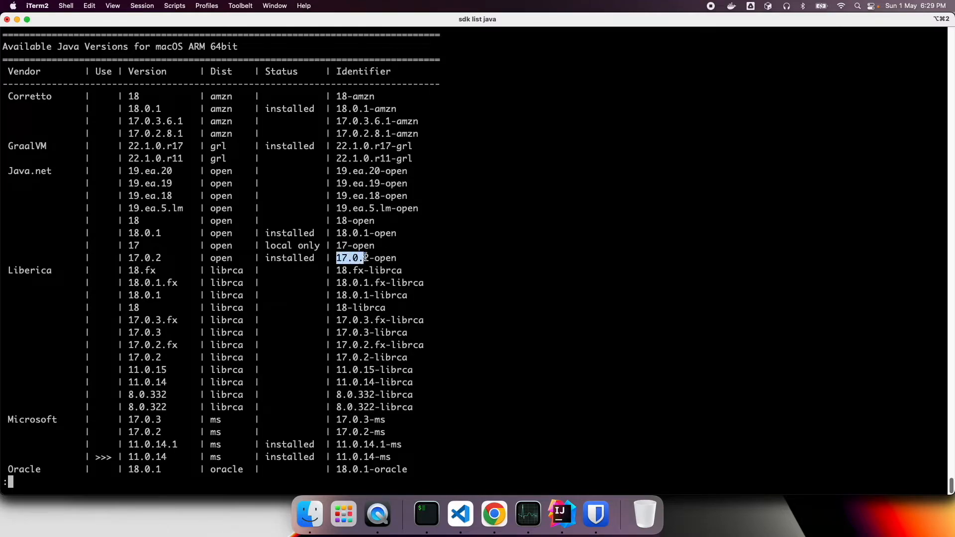
{"action": "left_click", "coordinate": [365, 258]}
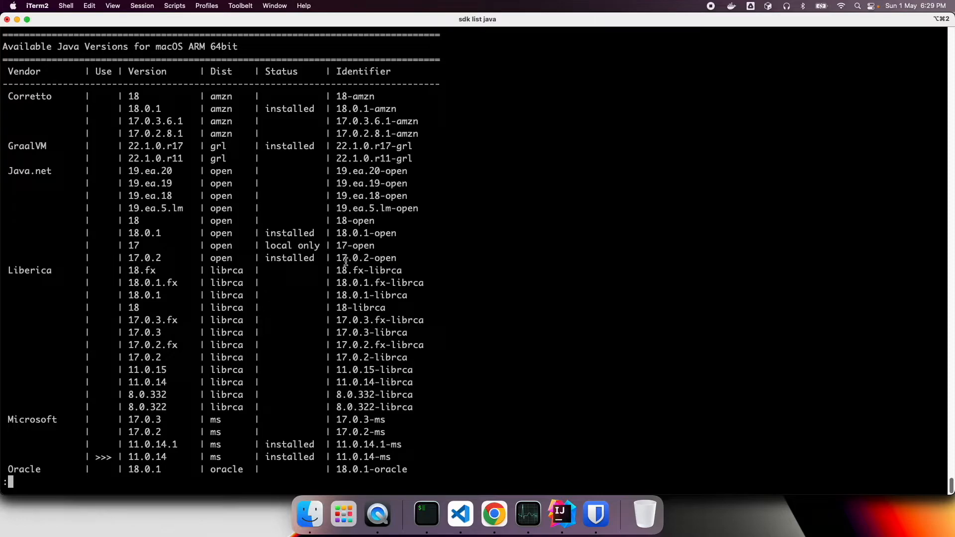
{"action": "double_click", "coordinate": [366, 257]}
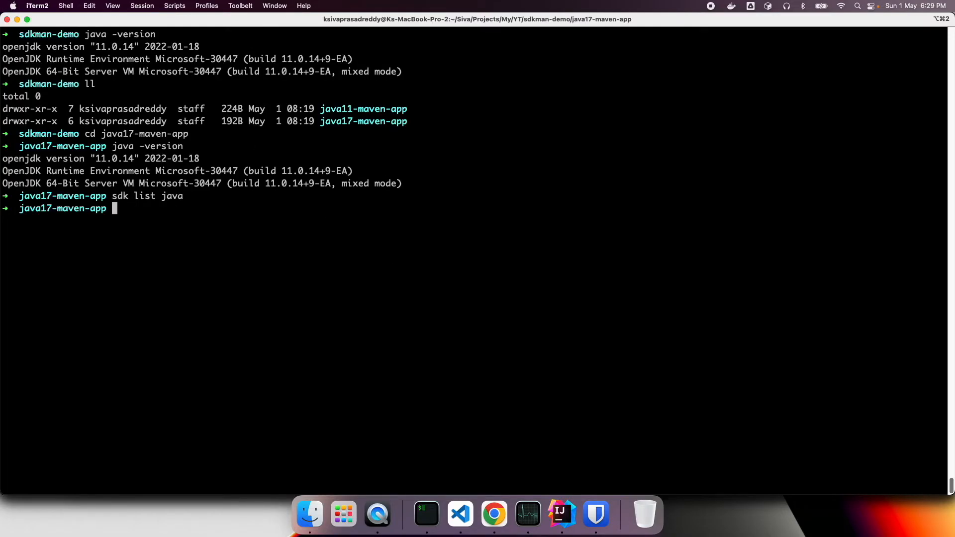
{"action": "mouse_move", "coordinate": [395, 258]}
{"action": "type", "text": "sdk"}
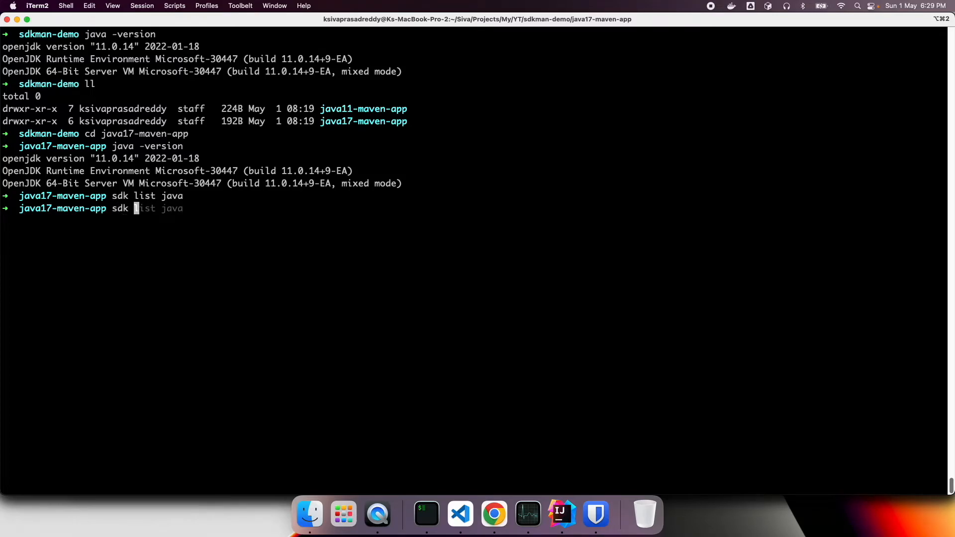
- Run 'sdk use java 17.0.2-open' and confirm java -version reports 17.0.2
{"action": "type", "text": "use java 11.0.14-ms"}
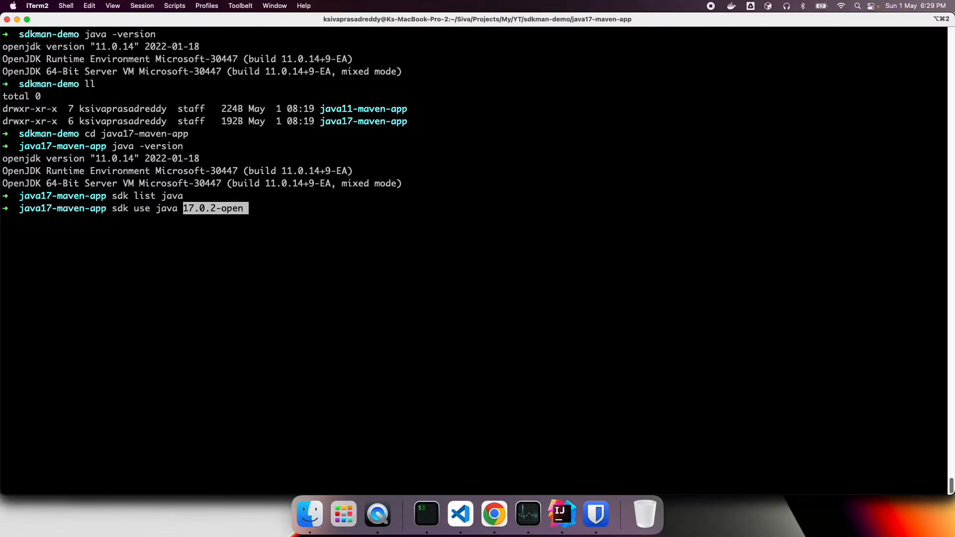
{"action": "key", "text": "Return"}
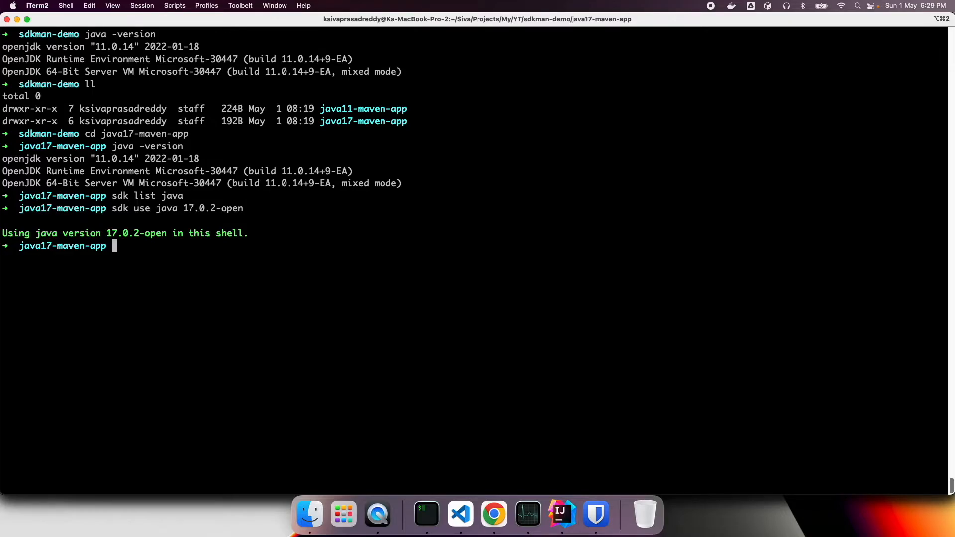
{"action": "type", "text": "java -version"}
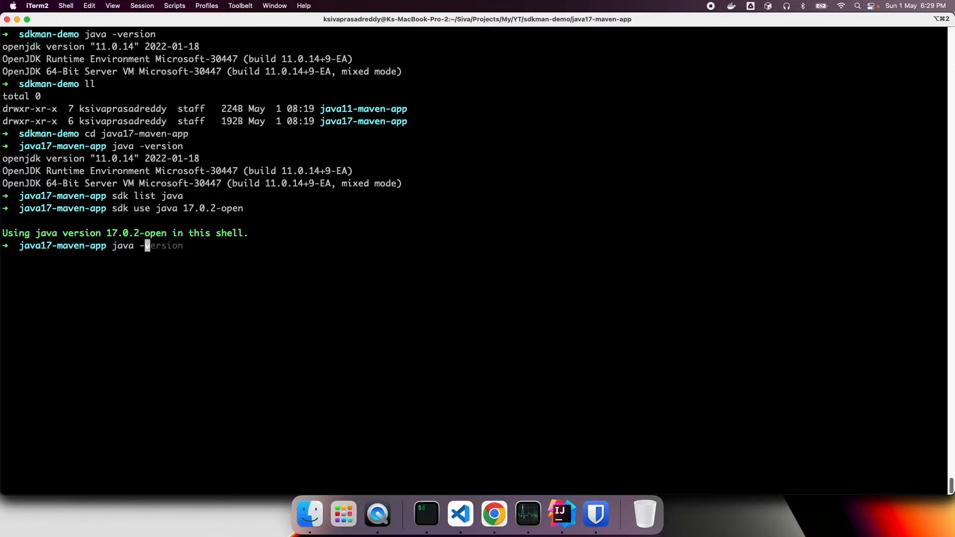
{"action": "key", "text": "Return"}
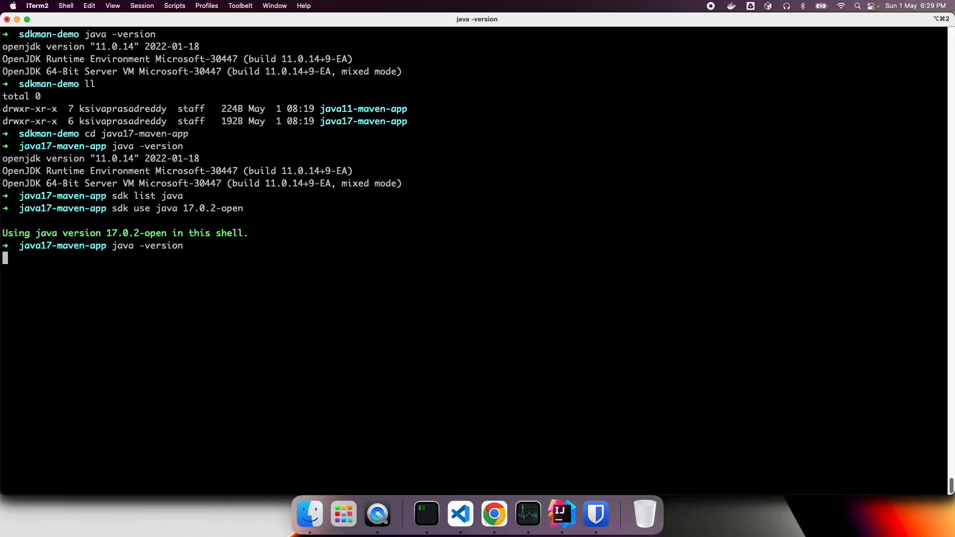
{"action": "key", "text": "Return"}
{"action": "type", "text": "cd"}
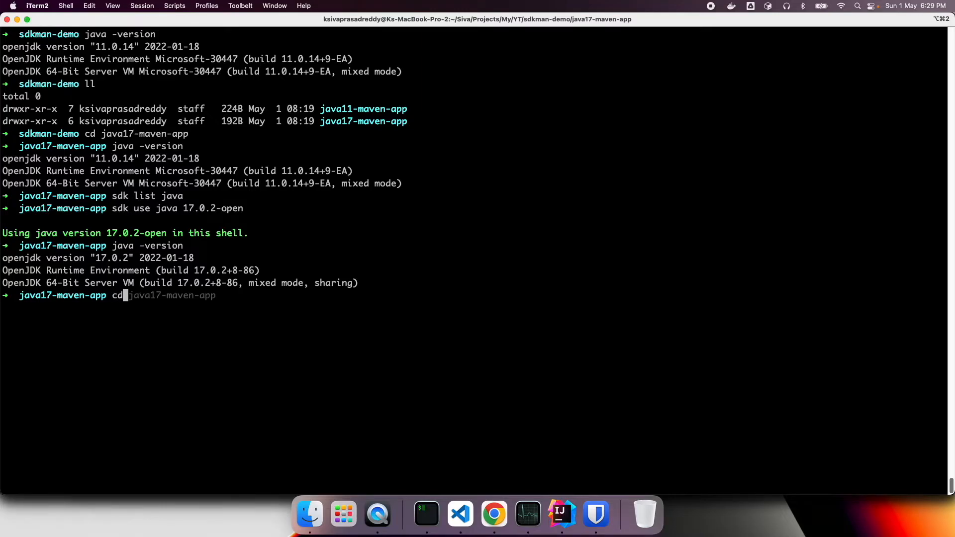
- Move into java11-maven-app and check which Java version is active there
{"action": "key", "text": "Return"}
{"action": "type", "text": "cd java1"}
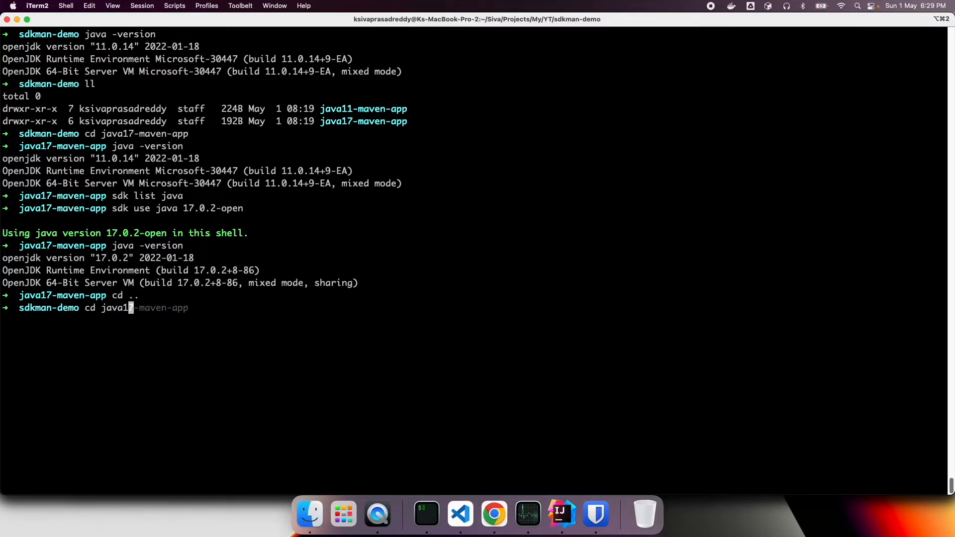
{"action": "key", "text": "Return"}
{"action": "type", "text": "java"}
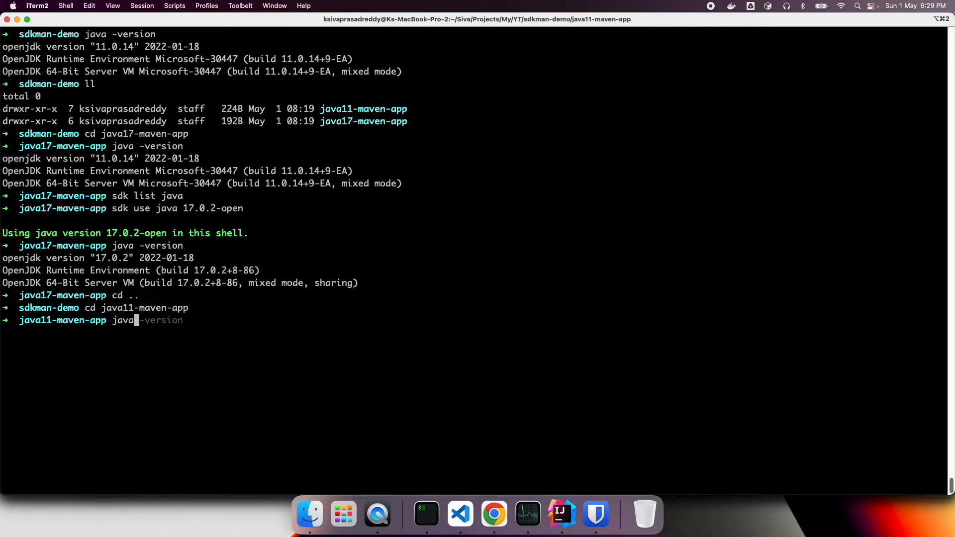
{"action": "key", "text": "Return"}
{"action": "type", "text": "sdk use java 11"}
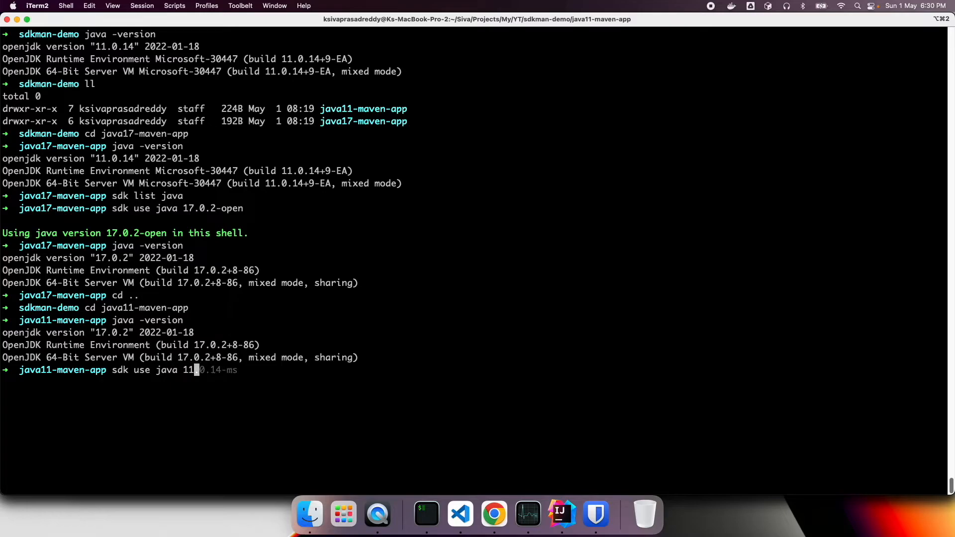
- Run 'sdk use java 11.0.14-ms' and confirm java -version reports 11.0.14
{"action": "key", "text": "Tab"}
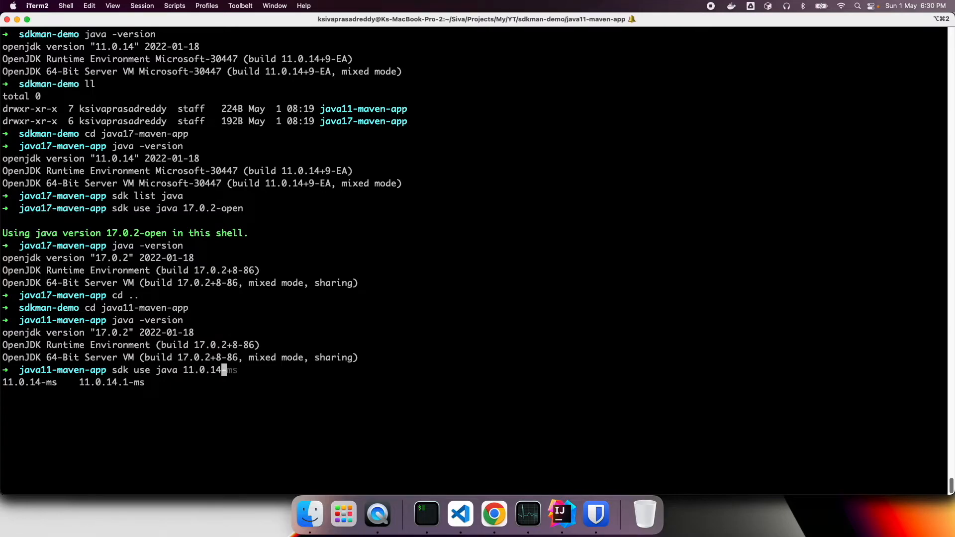
{"action": "key", "text": "Return"}
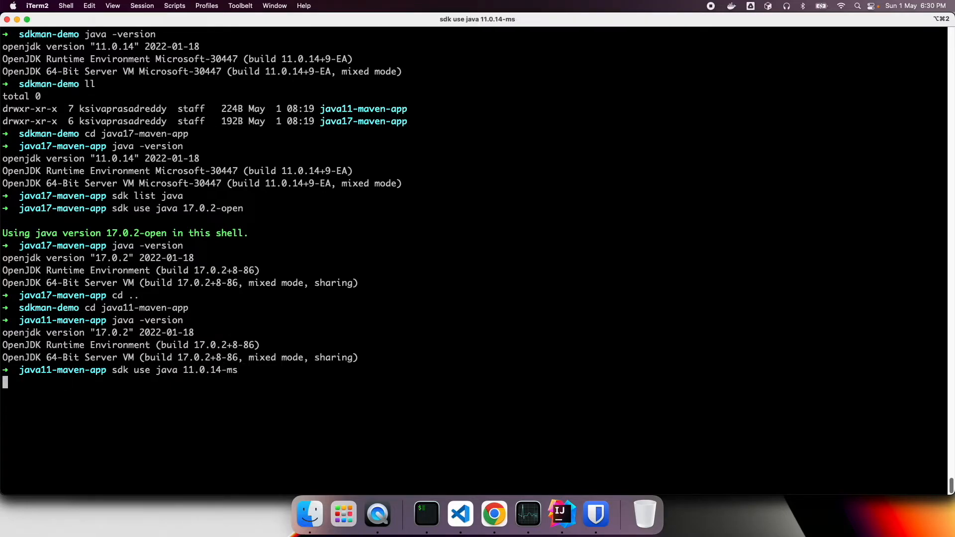
{"action": "key", "text": "Return"}
{"action": "type", "text": "java -v"}
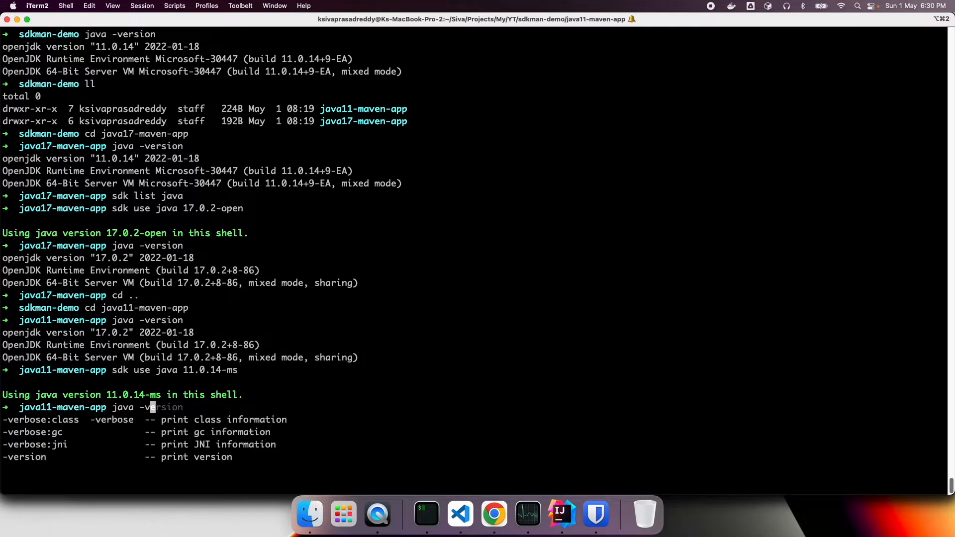
{"action": "key", "text": "Return"}
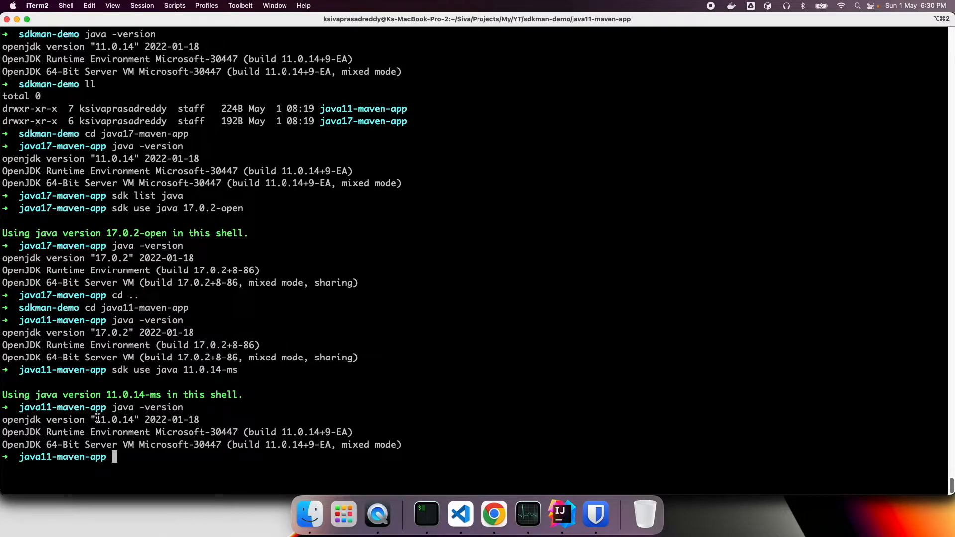
{"action": "double_click", "coordinate": [113, 419]}
{"action": "type", "text": "sdk env init"}
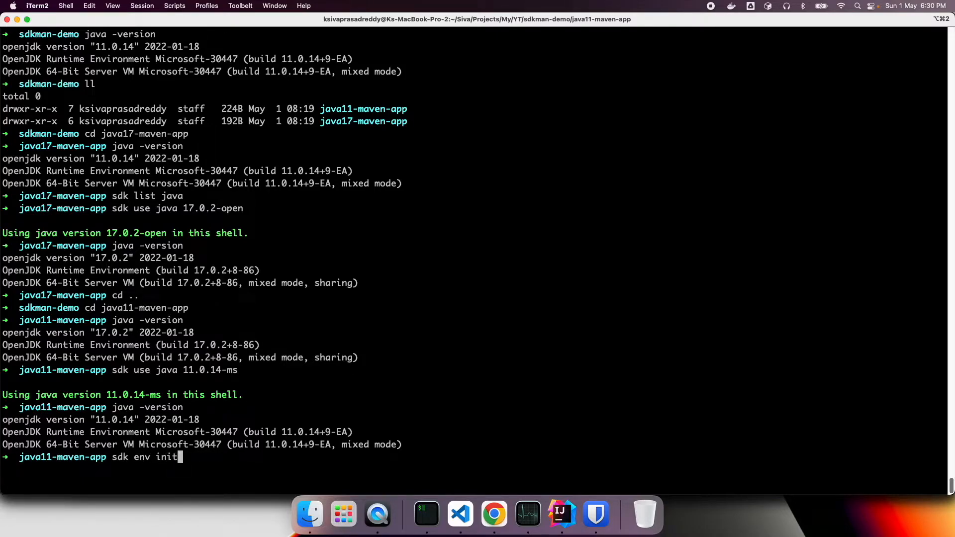
- Run 'sdk env init' and cat the new .sdkmanrc showing java=11.0.14-ms
{"action": "key", "text": "Return"}
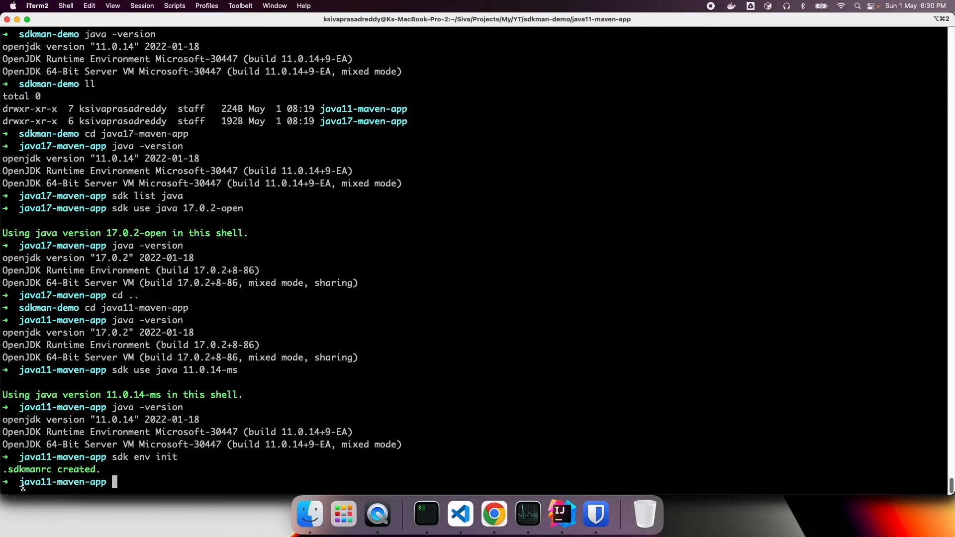
{"action": "double_click", "coordinate": [23, 469]}
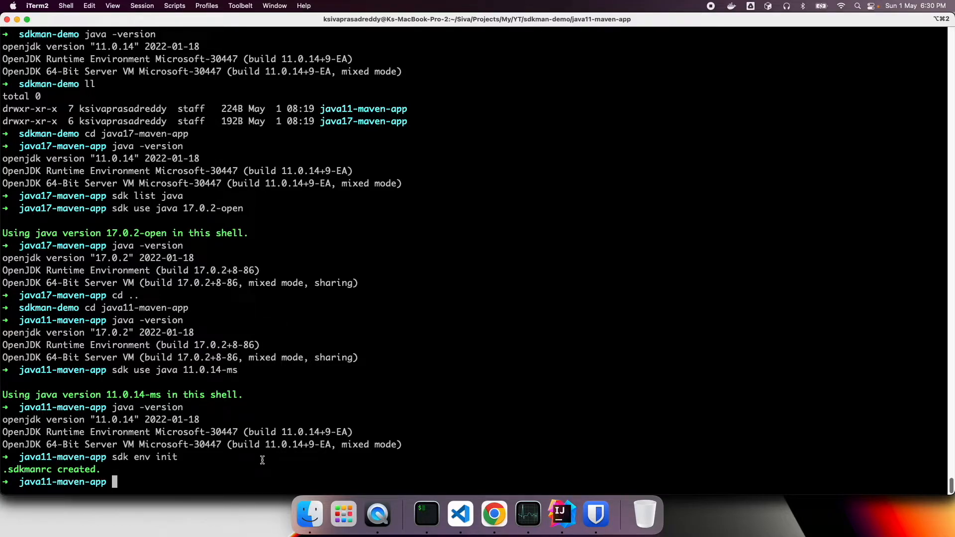
{"action": "type", "text": "cat ."}
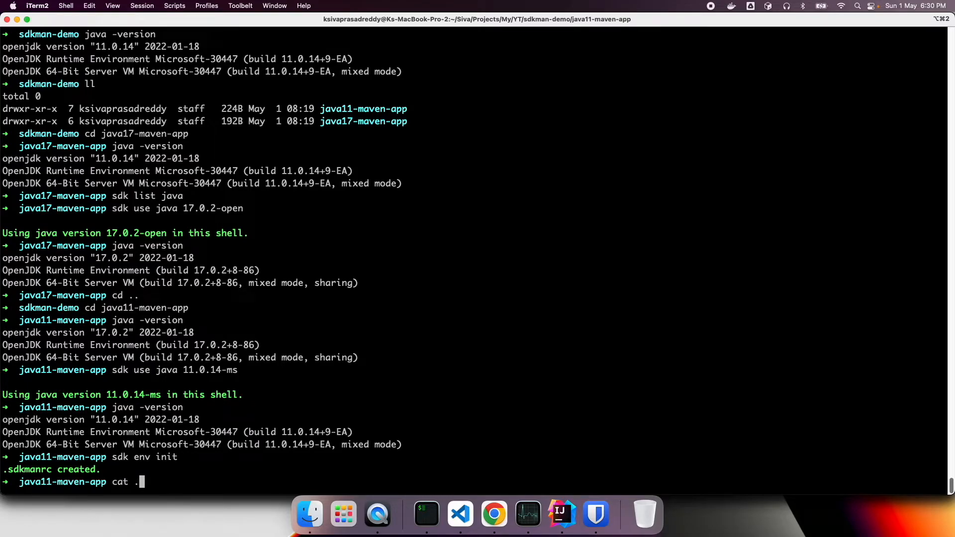
{"action": "key", "text": "Return"}
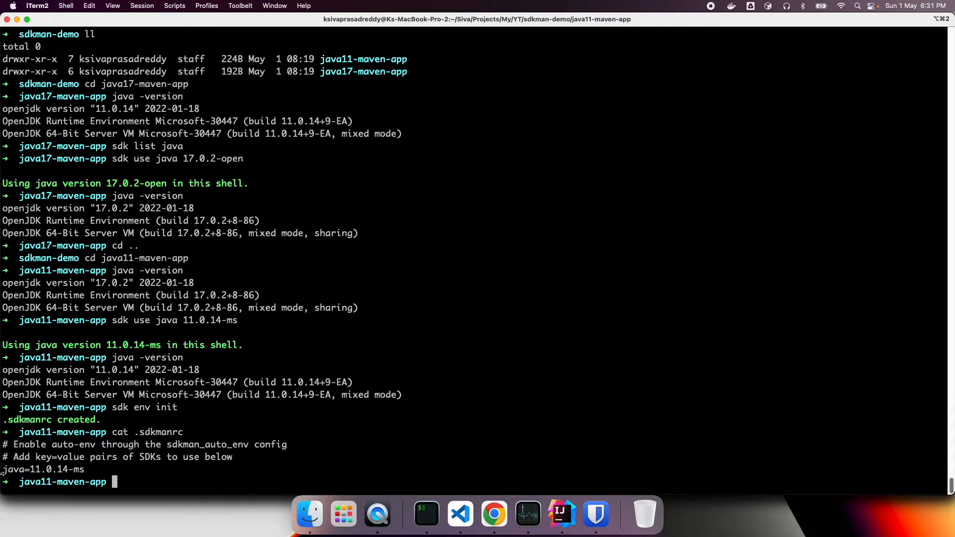
{"action": "double_click", "coordinate": [10, 468]}
{"action": "type", "text": "cd java17"}
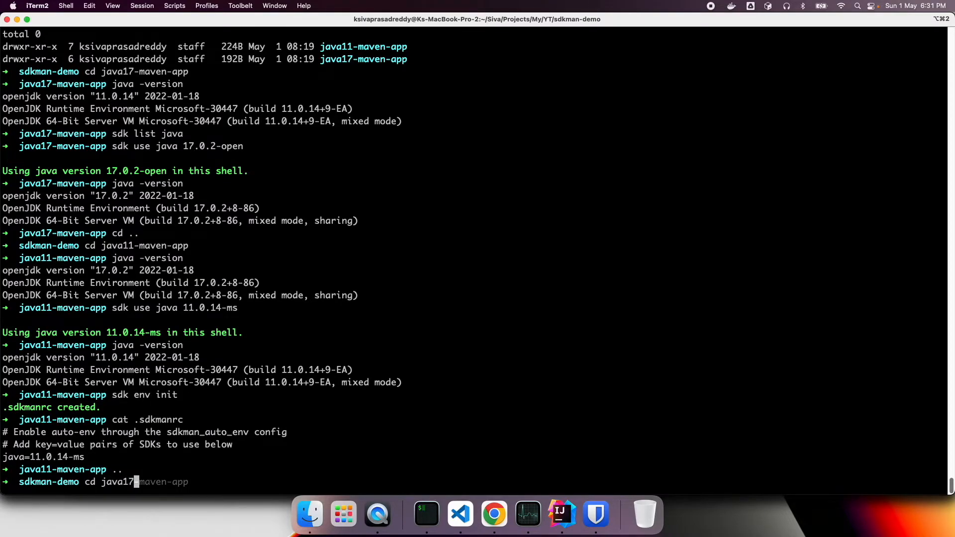
- Enter java17-maven-app, create its .sdkmanrc with sdk env init and show it pins java=11.0.14-ms
{"action": "key", "text": "Return"}
{"action": "type", "text": "sdk env"}
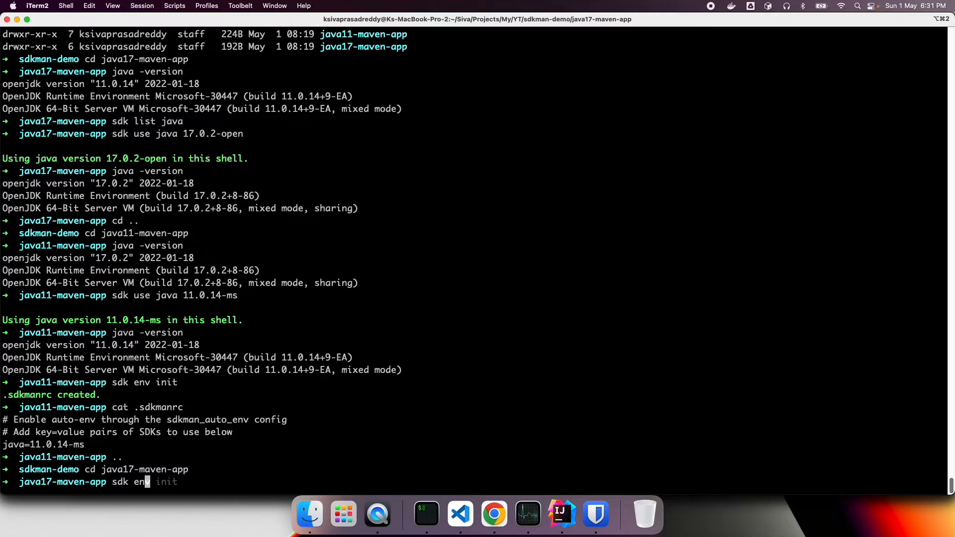
{"action": "key", "text": "Return"}
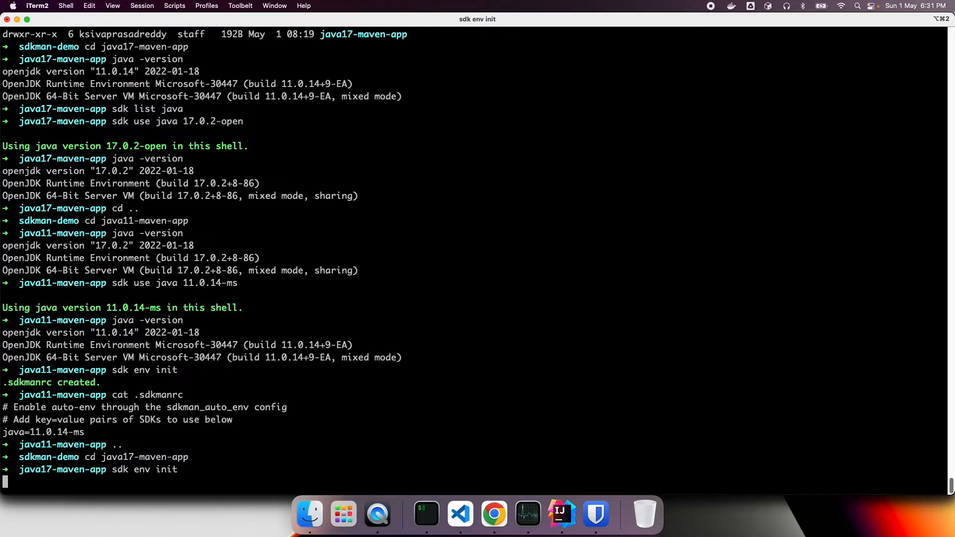
{"action": "key", "text": "Return"}
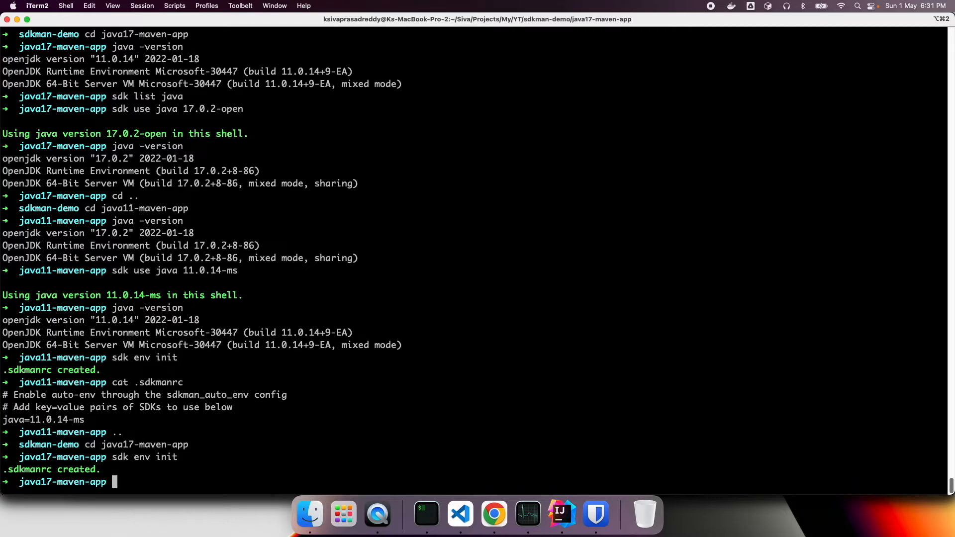
{"action": "type", "text": "cat .sdkmanrc"}
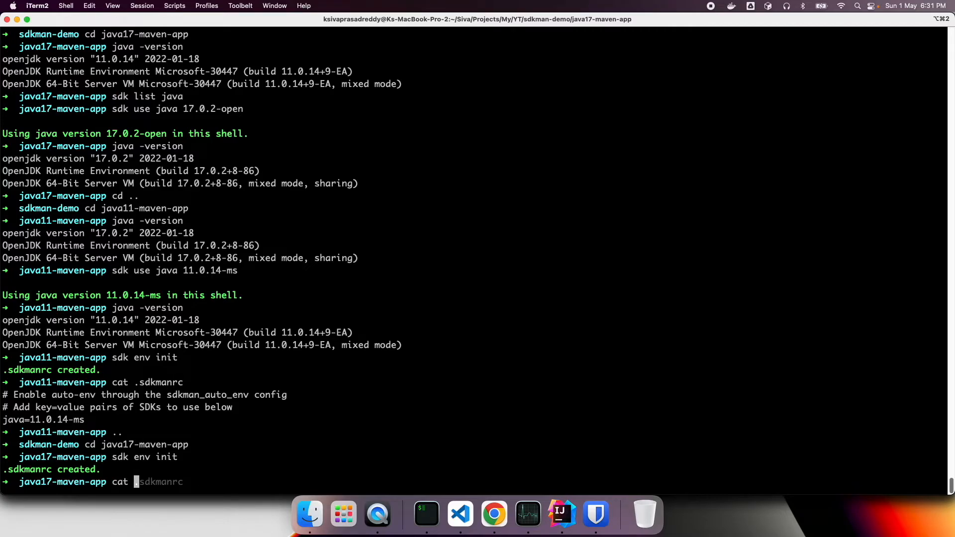
{"action": "key", "text": "Return"}
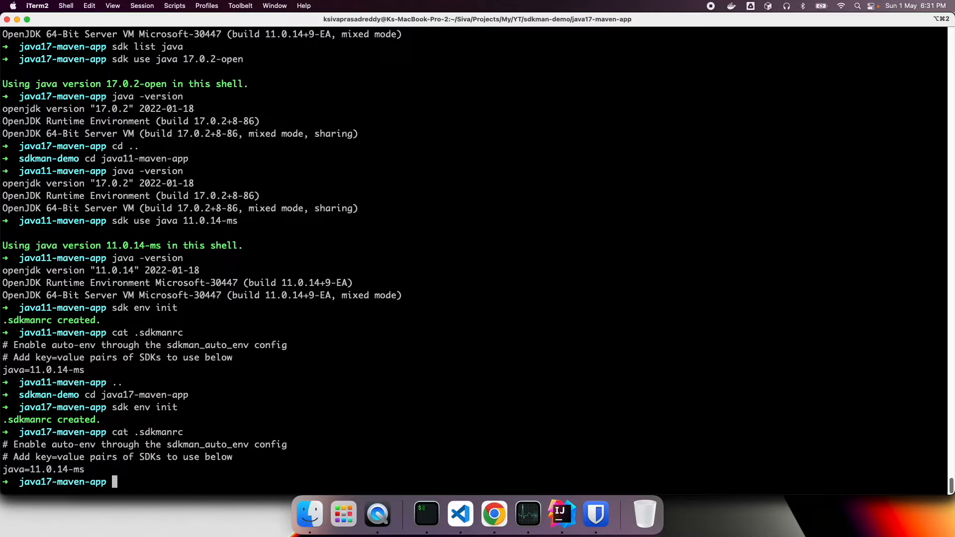
- Copy the 17.0.2-open version name and open .sdkmanrc in vi for editing
{"action": "type", "text": "vi"}
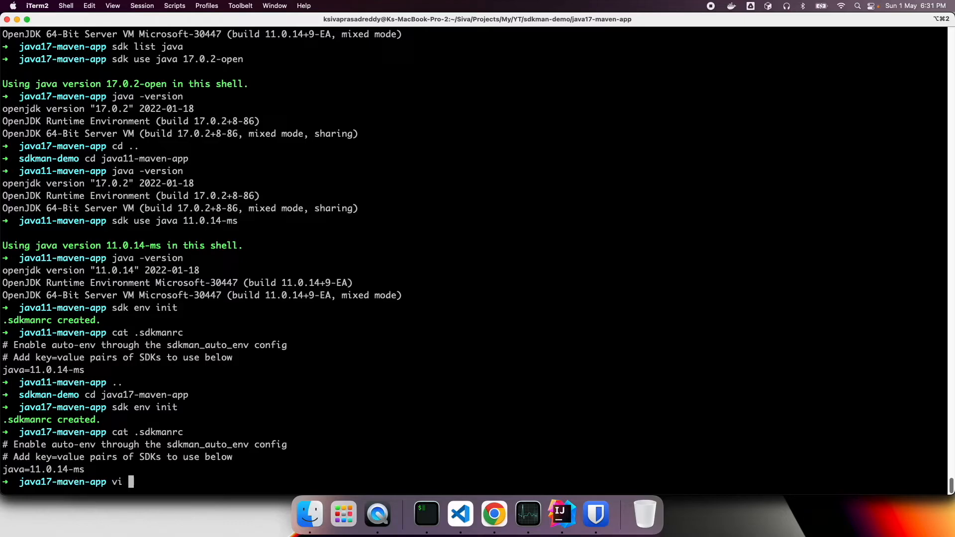
{"action": "type", "text": ".sd"}
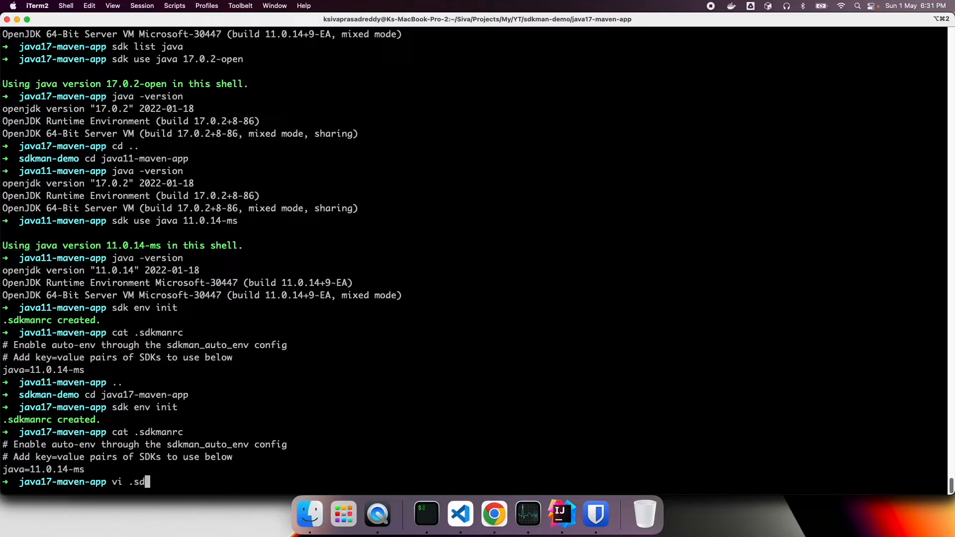
{"action": "type", "text": "kmanrc"}
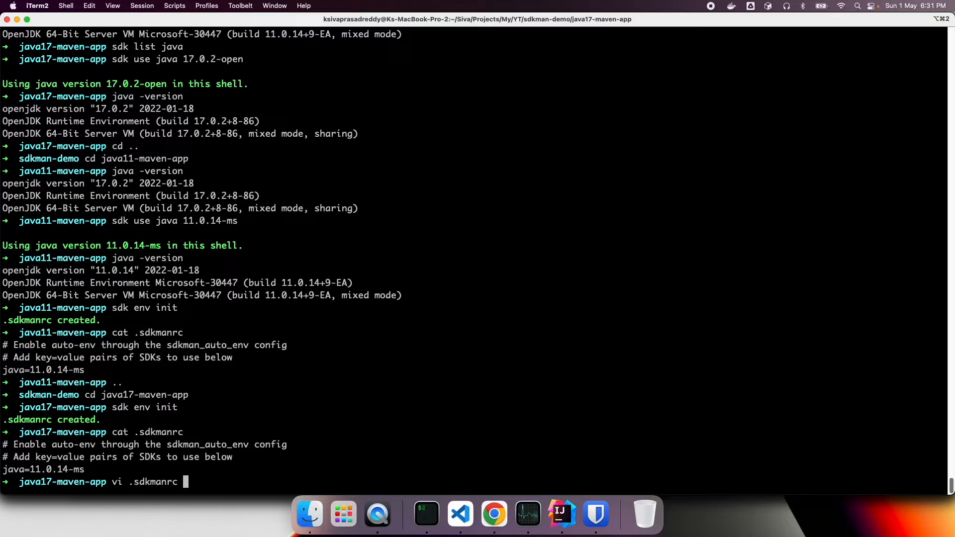
{"action": "mouse_move", "coordinate": [137, 81]}
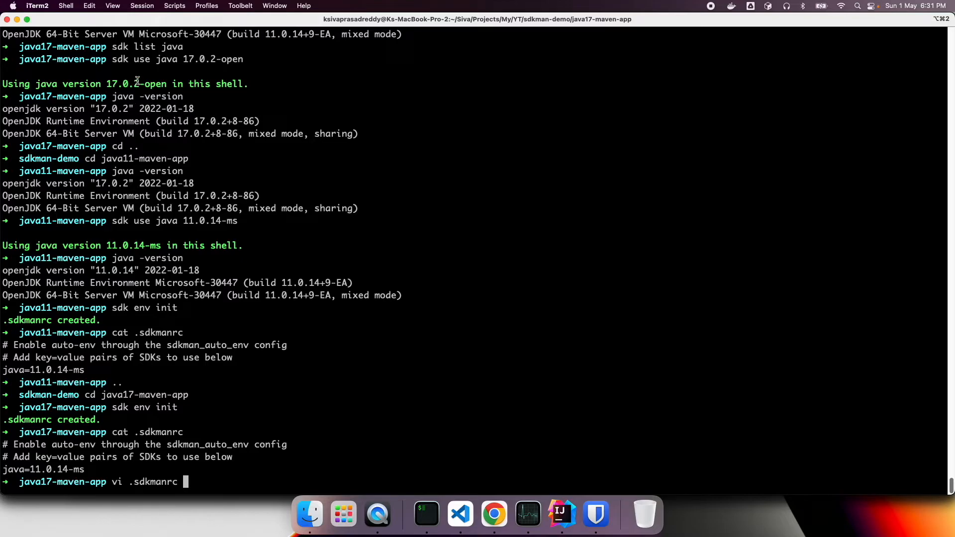
{"action": "double_click", "coordinate": [136, 83]}
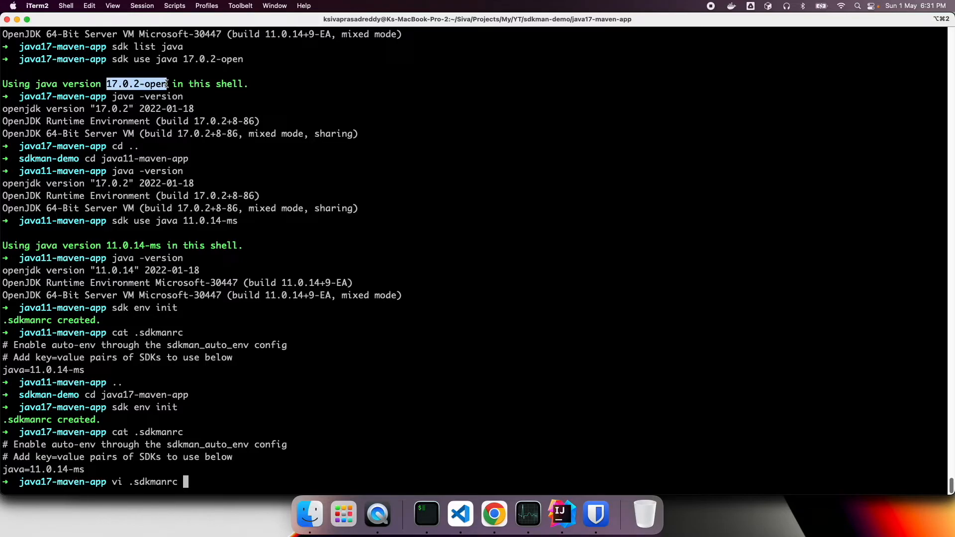
{"action": "key", "text": "Return"}
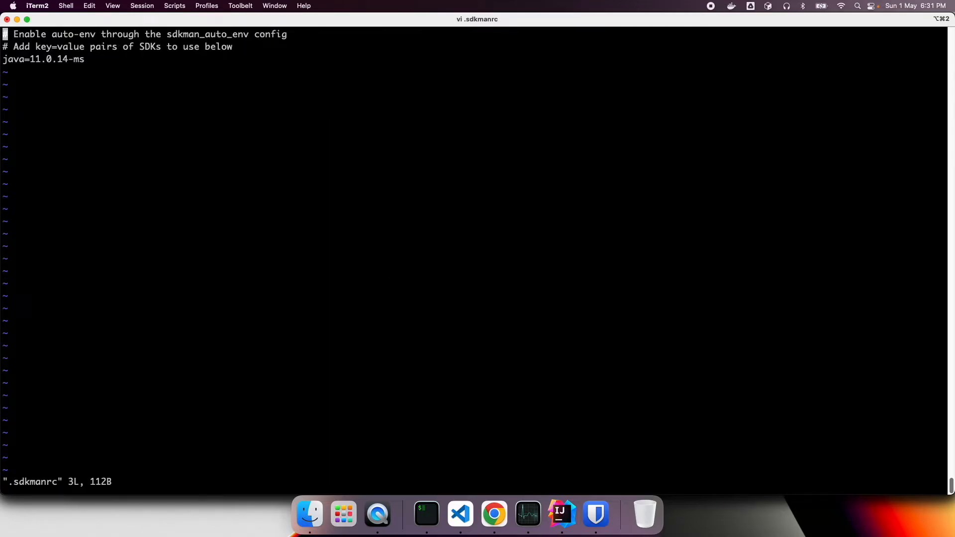
- Replace 11.0.14-ms with 17.0.2-open on the java line, save, and confirm with cat .sdkmanrc
{"action": "key", "text": "i"}
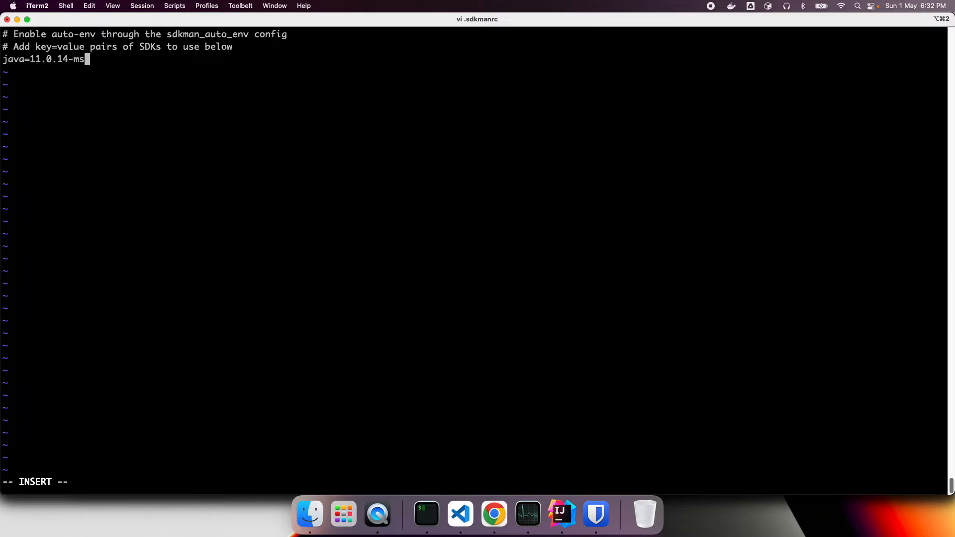
{"action": "key", "text": "Backspace"}
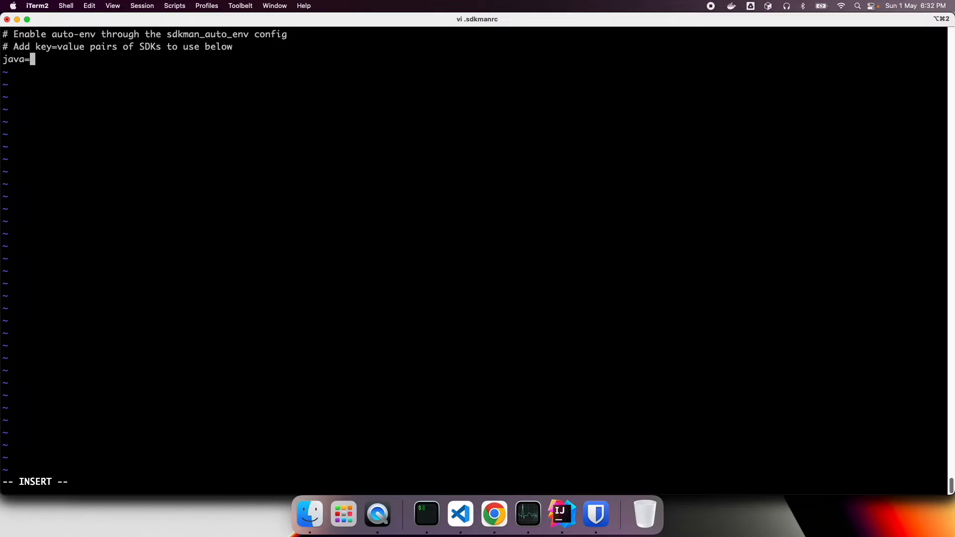
{"action": "type", "text": "17.0.2-ope"}
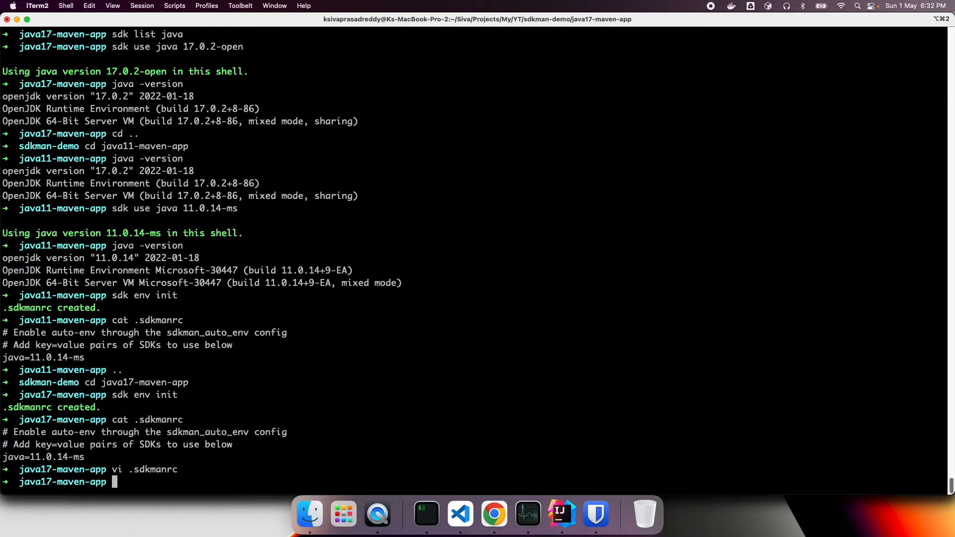
{"action": "type", "text": "cat .sdkmanrc"}
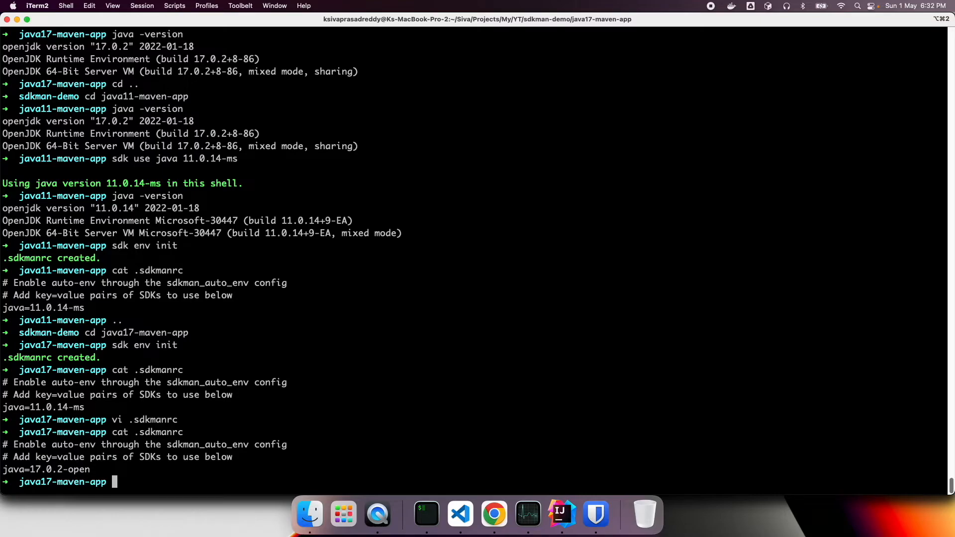
- Apply the .sdkmanrc with sdk env and verify java -version reports 17.0.2-open
{"action": "type", "text": "sdk env init"}
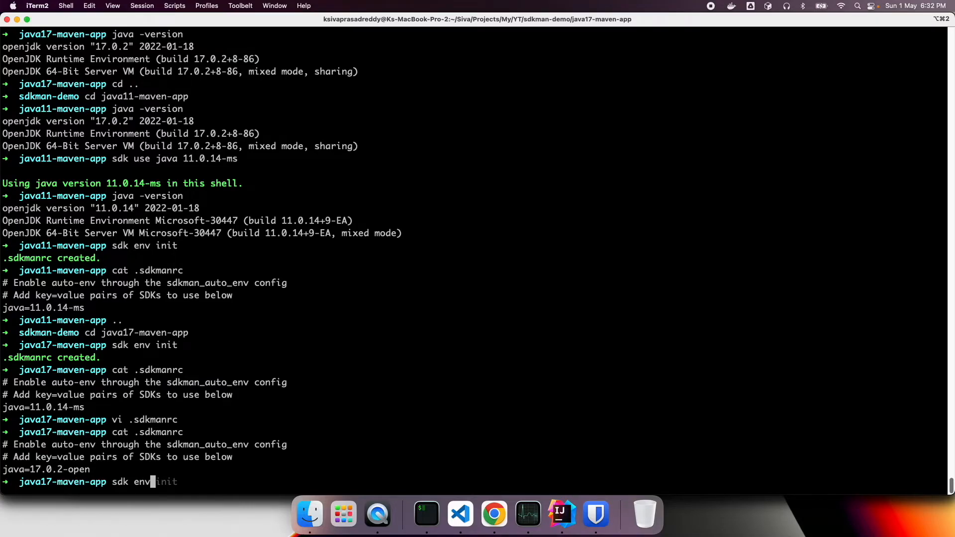
{"action": "key", "text": "Return"}
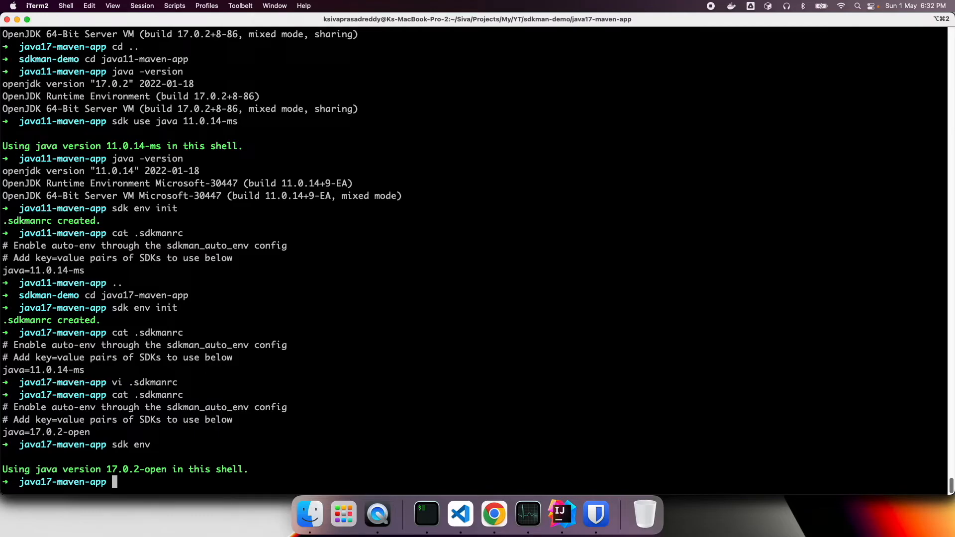
{"action": "type", "text": "java -version"}
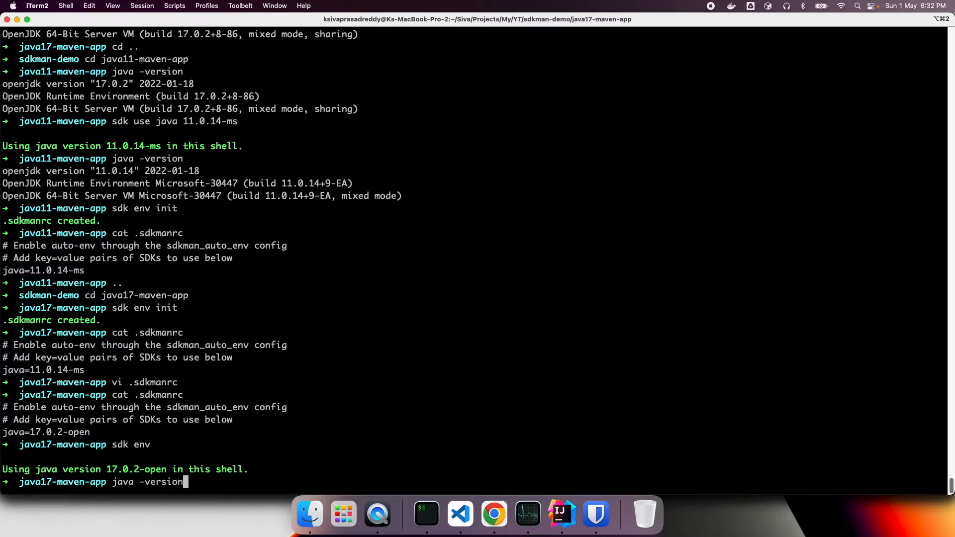
{"action": "key", "text": "Return"}
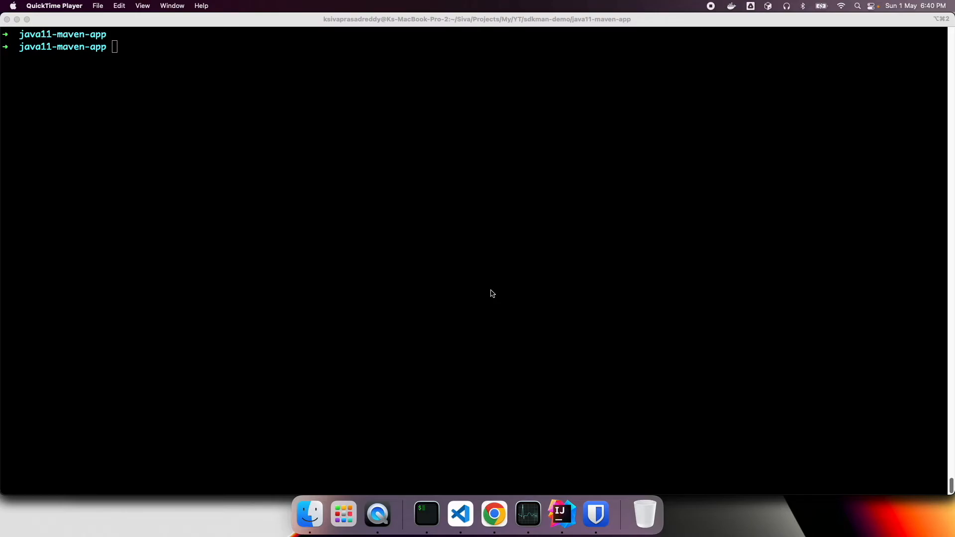
- Edit SDKMAN's config via sdk config to set sdkman_auto_env=true
{"action": "type", "text": "sdk config"}
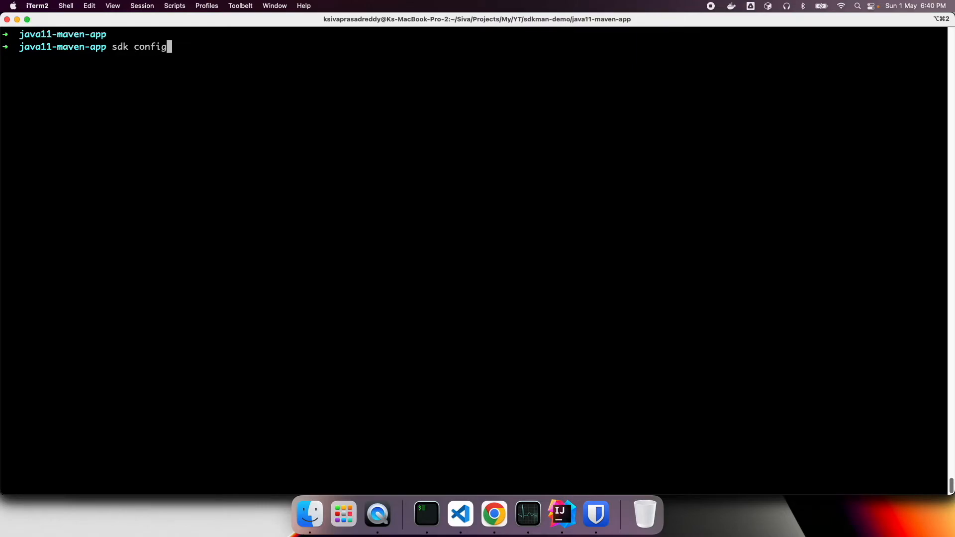
{"action": "key", "text": "Return"}
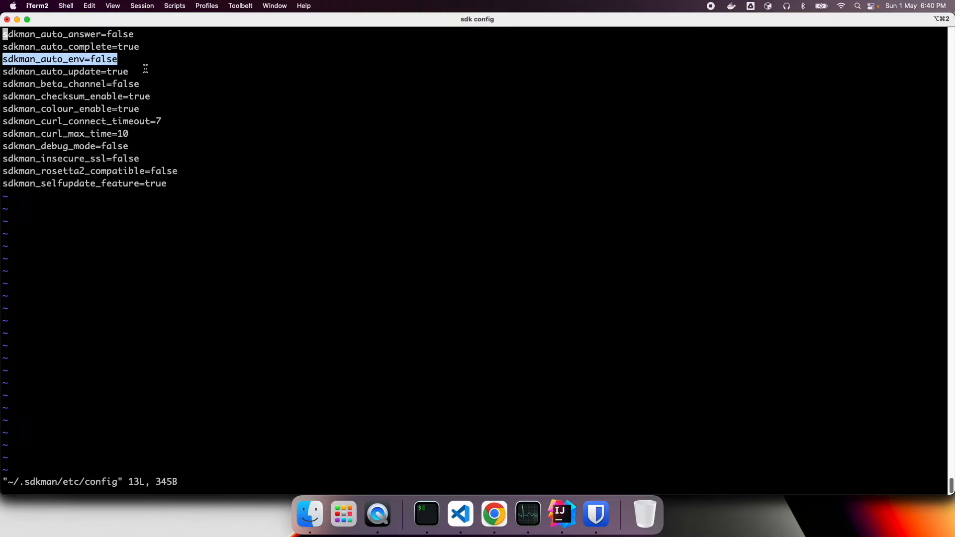
{"action": "key", "text": "i"}
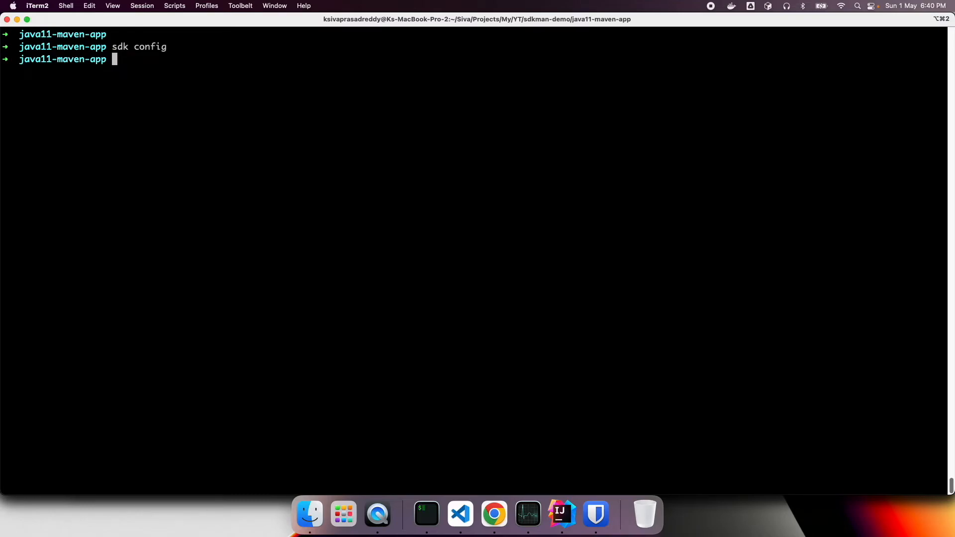
- Re-enter java17-maven-app so auto-env switches to Java 17.0.2-open, and check java -version
{"action": "type", "text": ".."}
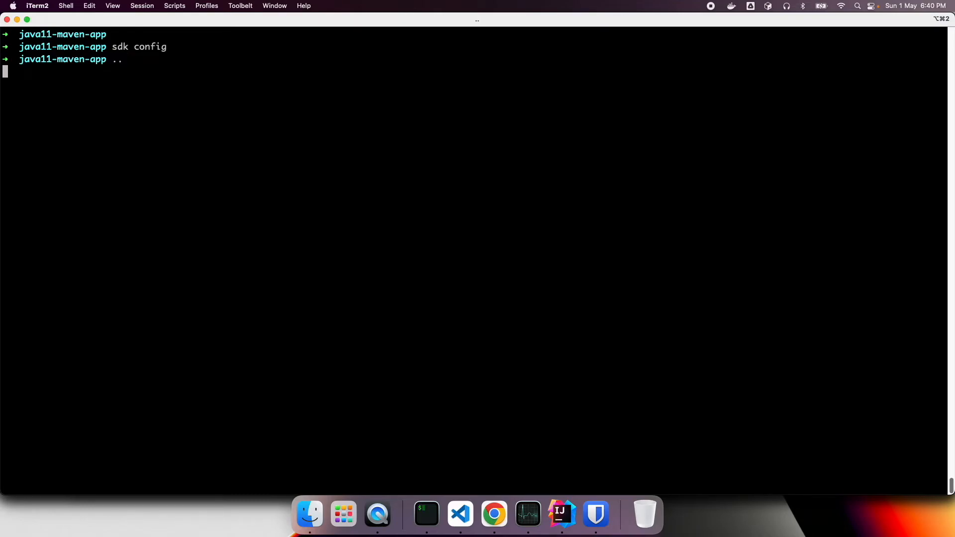
{"action": "key", "text": "Return"}
{"action": "type", "text": "cd java17"}
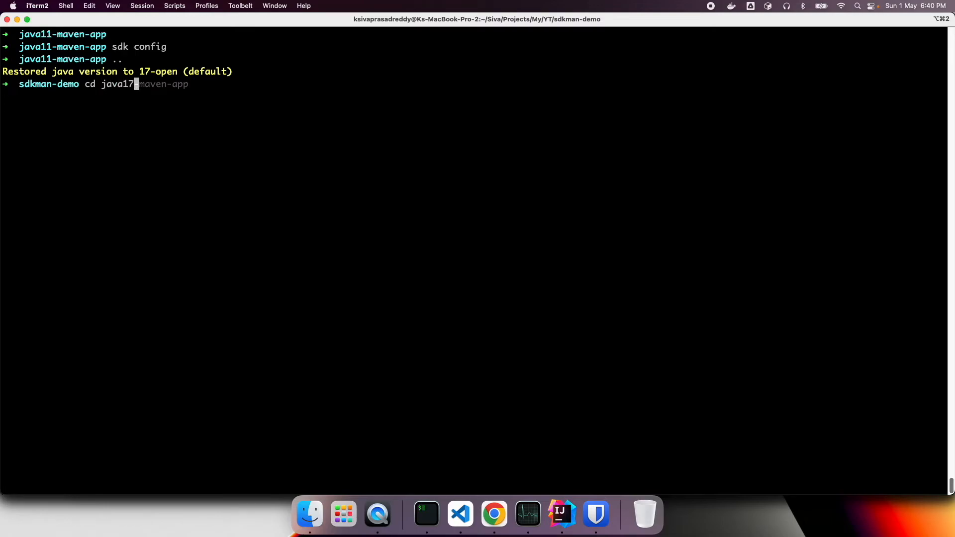
{"action": "key", "text": "Return"}
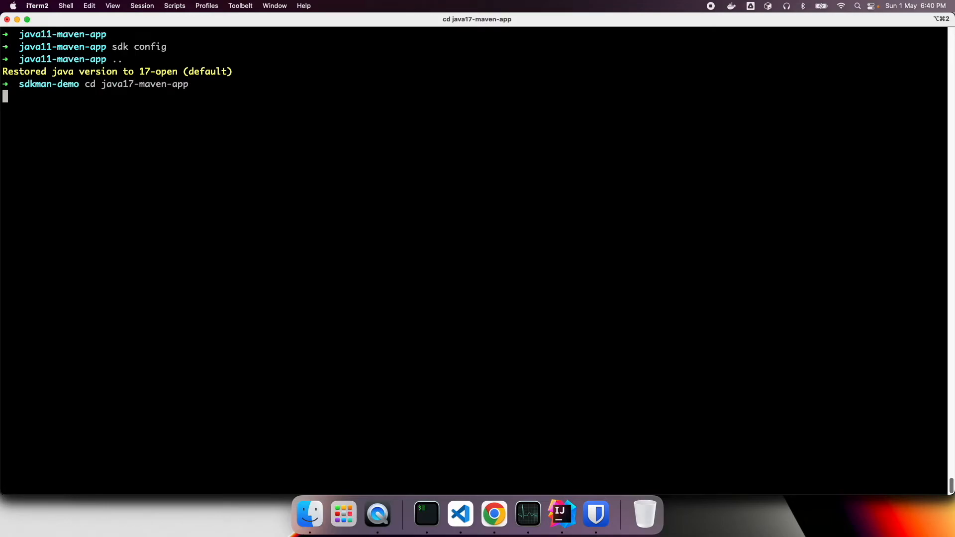
{"action": "key", "text": "Return"}
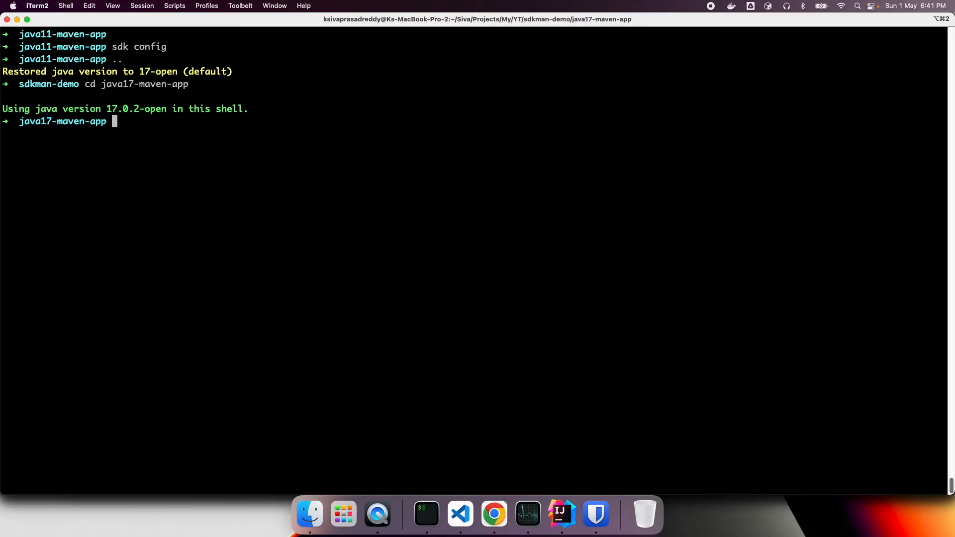
{"action": "type", "text": "java -version"}
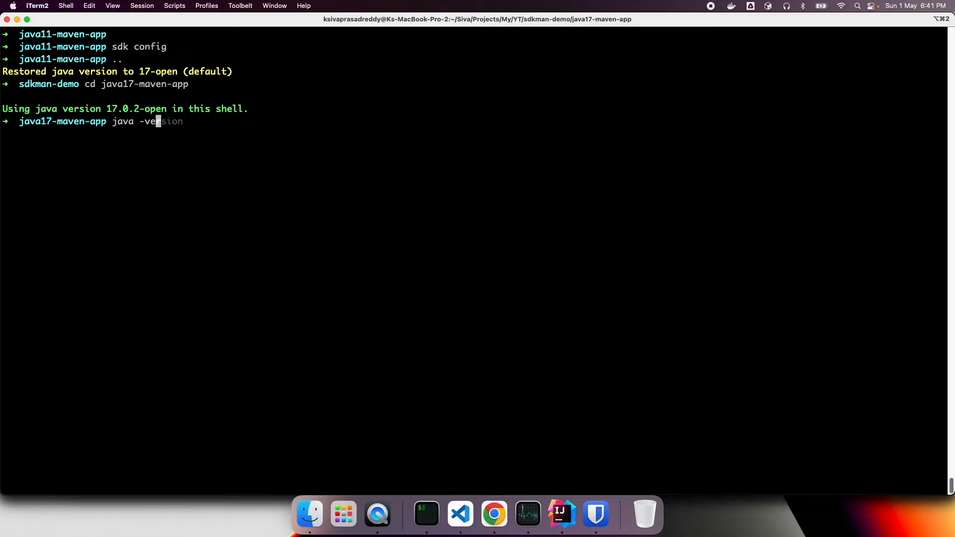
{"action": "key", "text": "Return"}
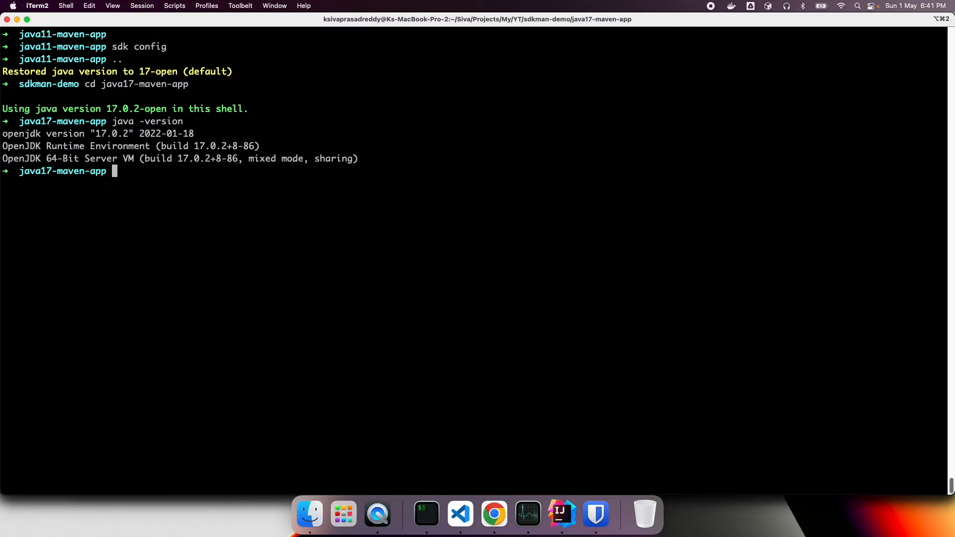
- Go back up and enter java11-maven-app so auto-env switches to Java 11.0.14-ms
{"action": "key", "text": "Return"}
{"action": "type", "text": "cd java1"}
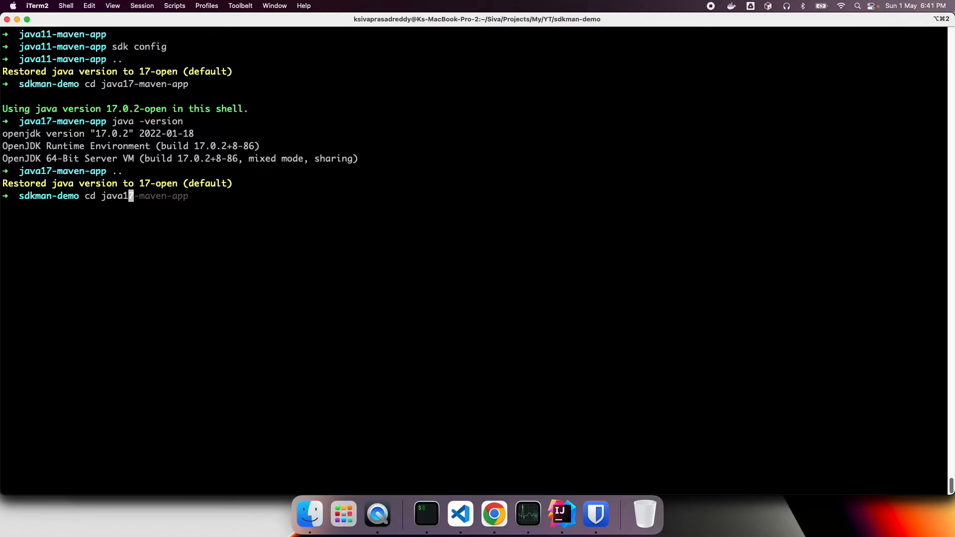
{"action": "type", "text": "1-maven-app"}
{"action": "key", "text": "Return"}
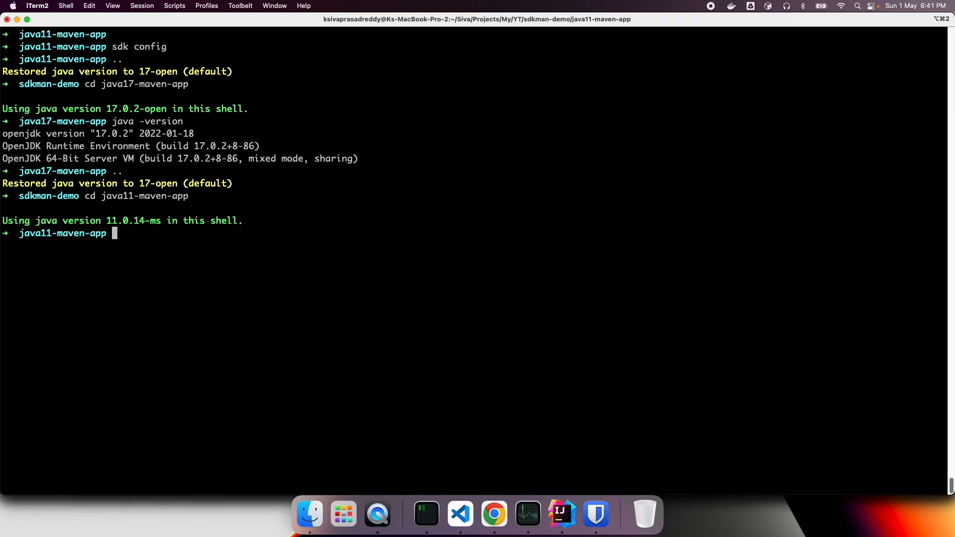
{"action": "mouse_move", "coordinate": [258, 96]}
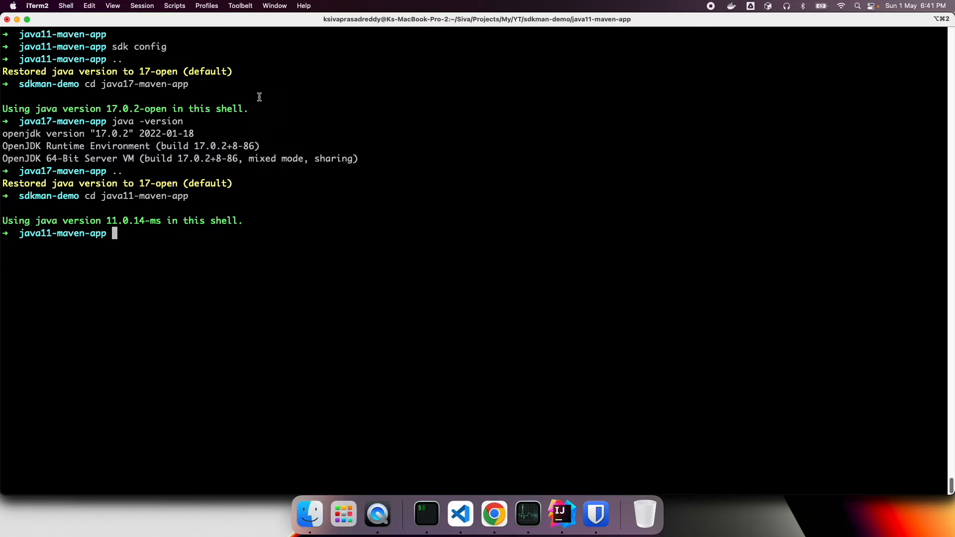
{"action": "mouse_move", "coordinate": [72, 197]}
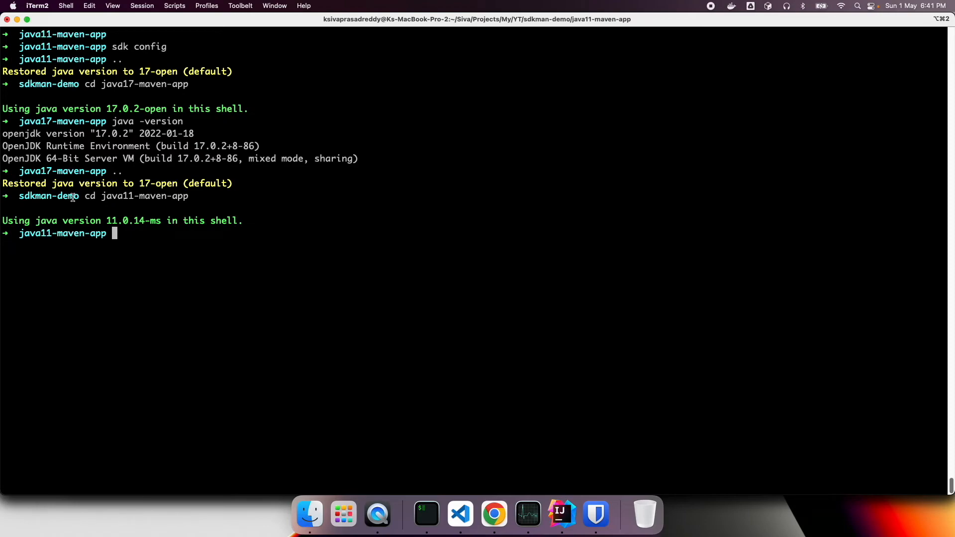
{"action": "mouse_move", "coordinate": [177, 269]}
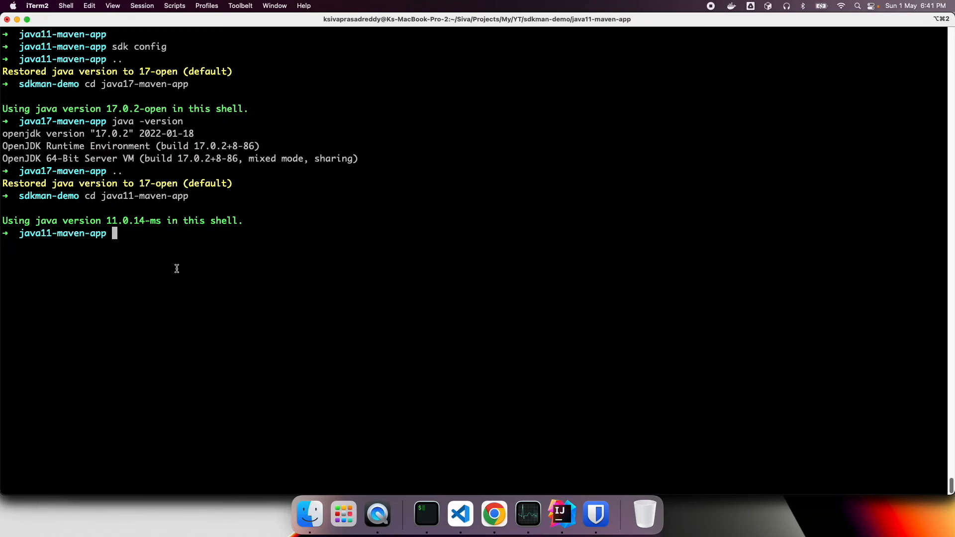
{"action": "mouse_move", "coordinate": [198, 256]}
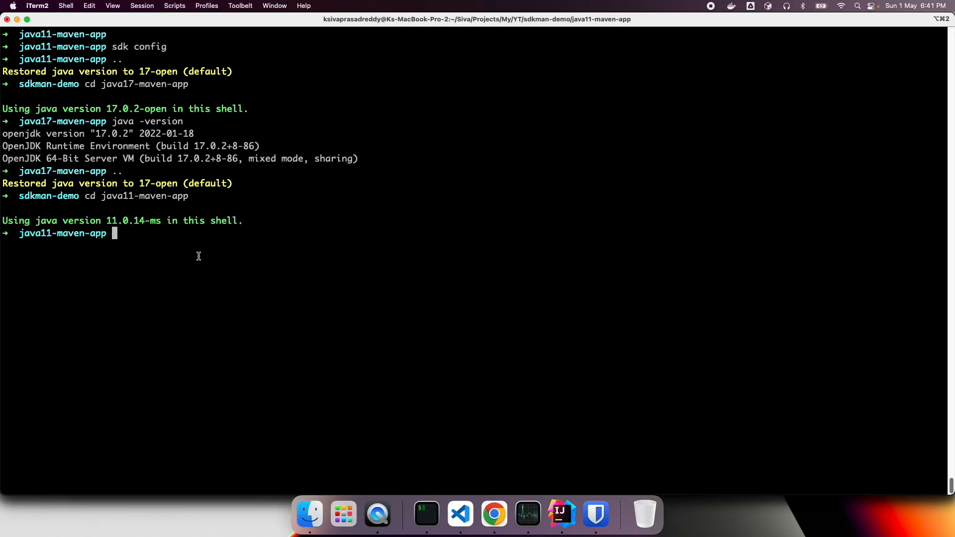
{"action": "mouse_move", "coordinate": [213, 273]}
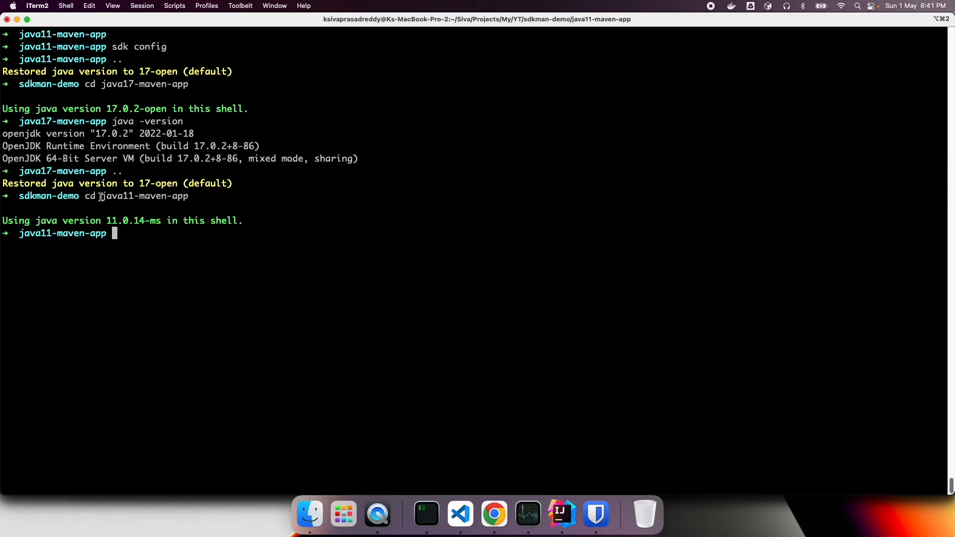
{"action": "mouse_move", "coordinate": [202, 263]}
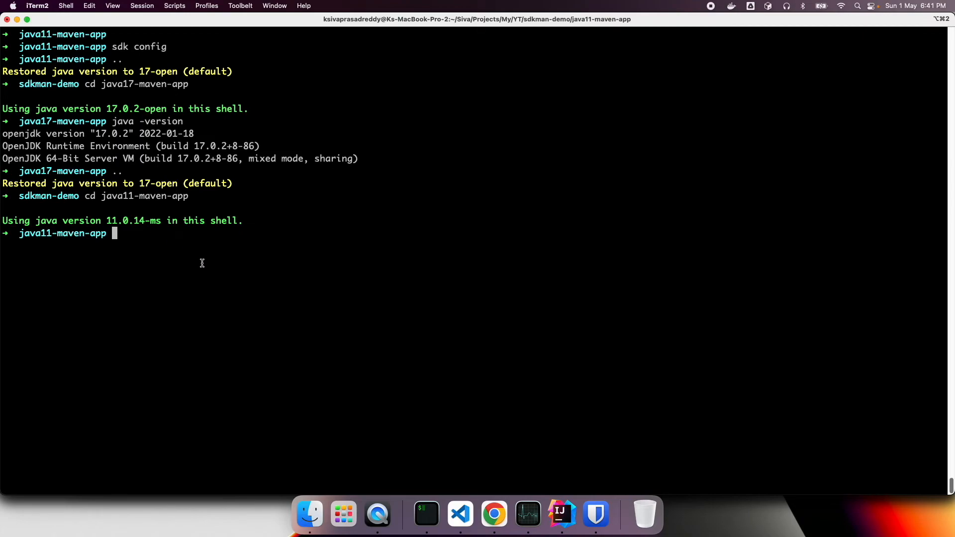
{"action": "mouse_move", "coordinate": [137, 232]}
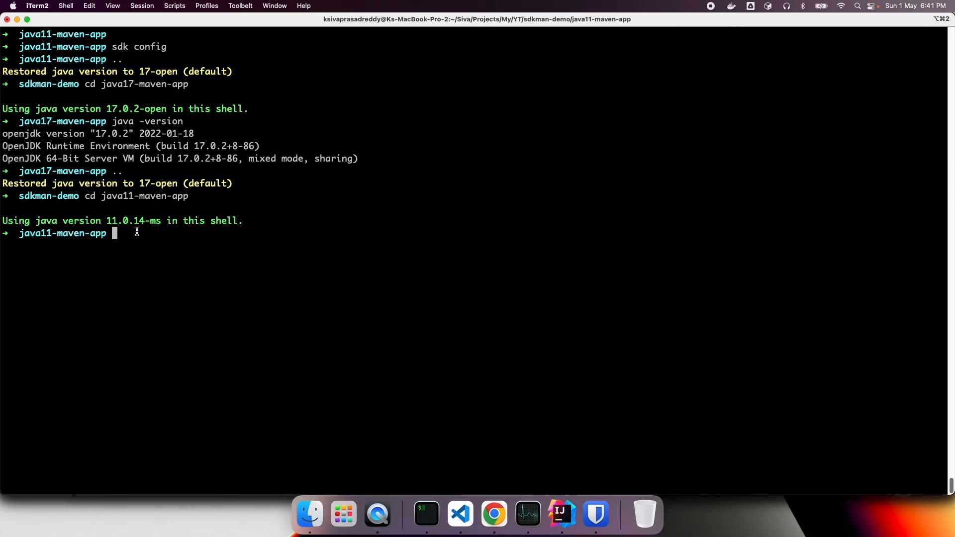
{"action": "mouse_move", "coordinate": [130, 246]}
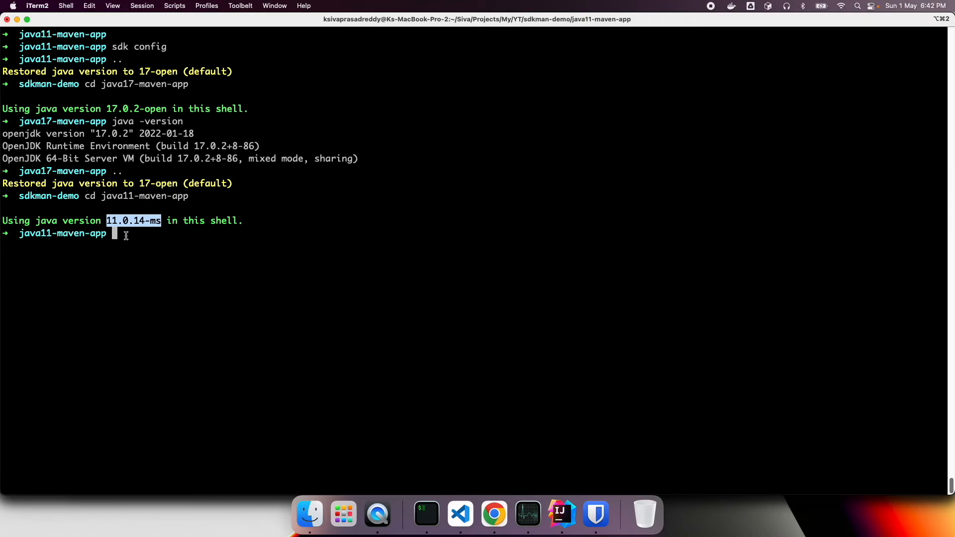
- Run sdk env install (java 11.0.14-ms already installed) and list the available Gradle versions
{"action": "type", "text": "sdk en"}
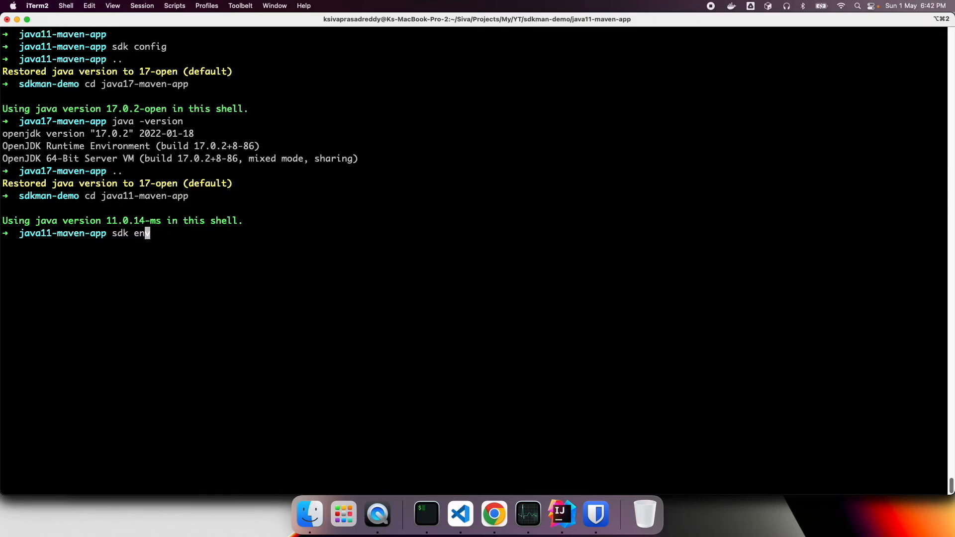
{"action": "type", "text": "v install"}
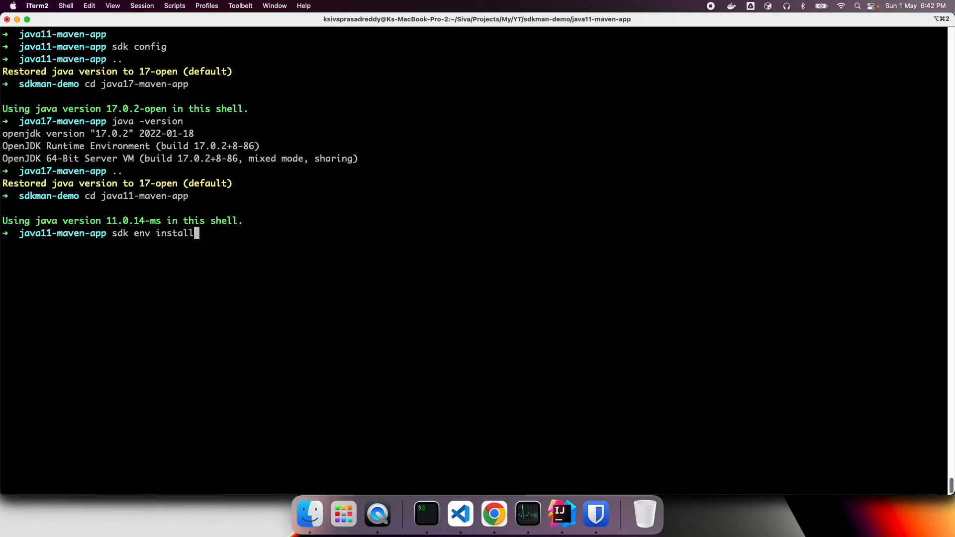
{"action": "key", "text": "Return"}
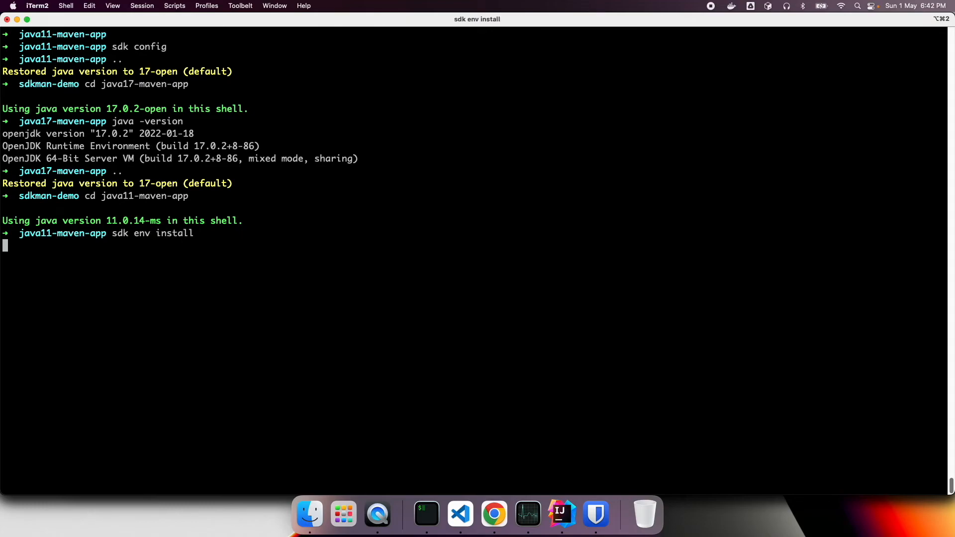
{"action": "key", "text": "Return"}
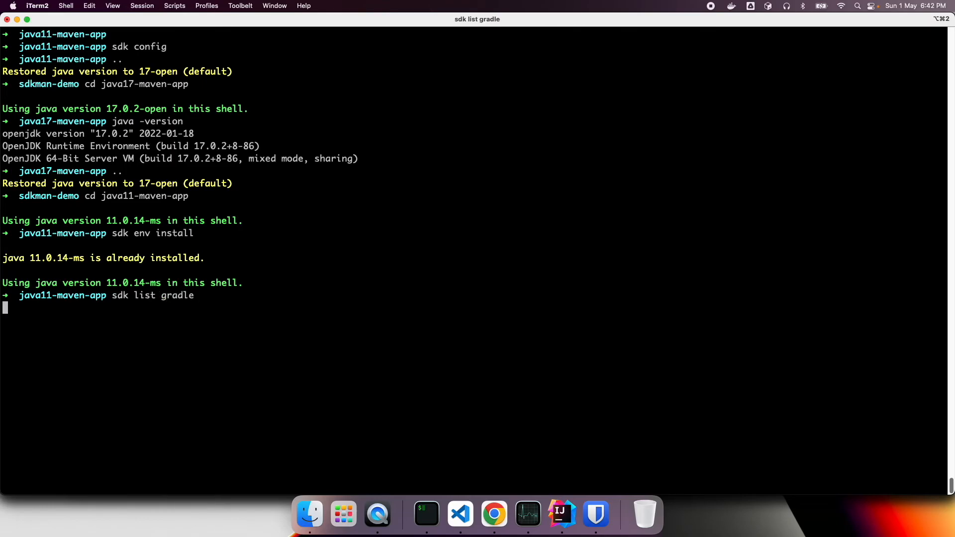
{"action": "key", "text": "Return"}
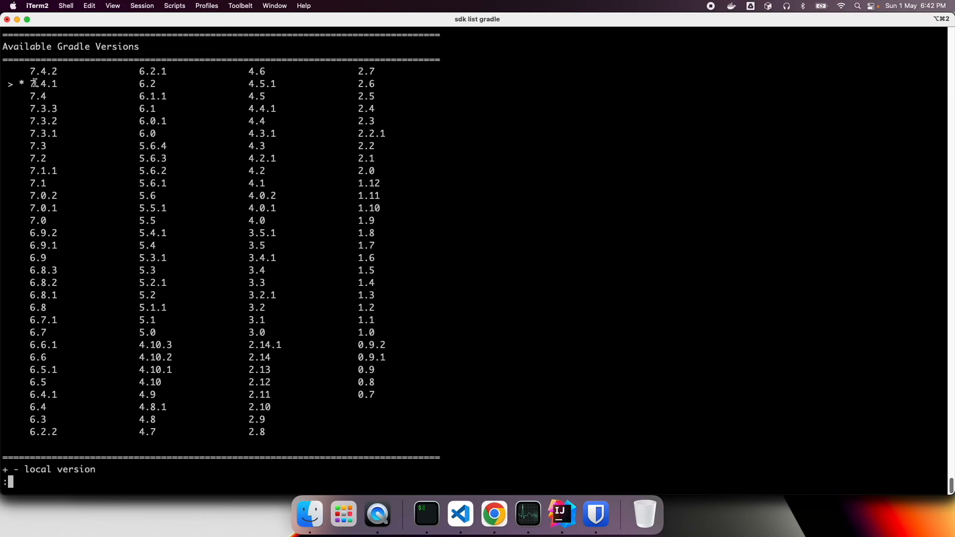
{"action": "mouse_move", "coordinate": [140, 97]}
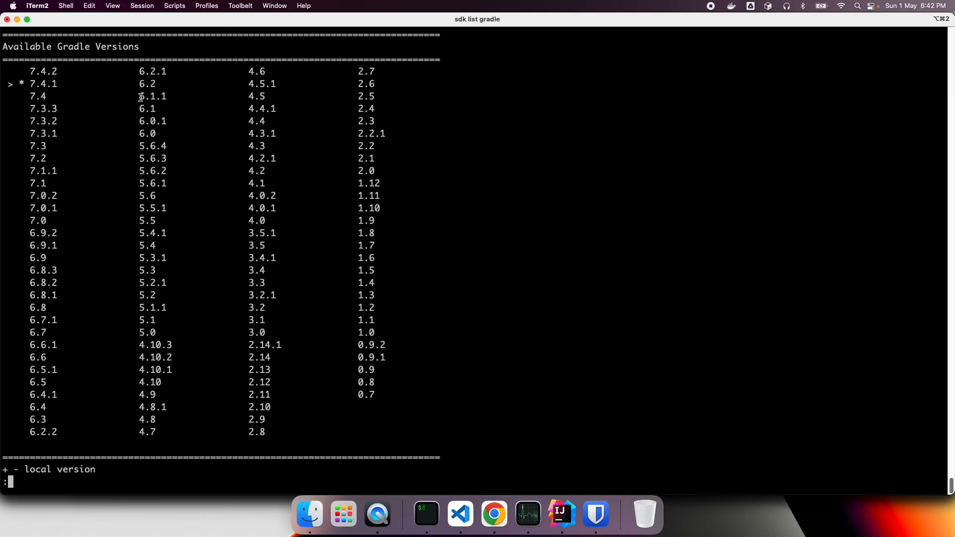
{"action": "double_click", "coordinate": [42, 71]}
{"action": "type", "text": "vi .sdkmanrc"}
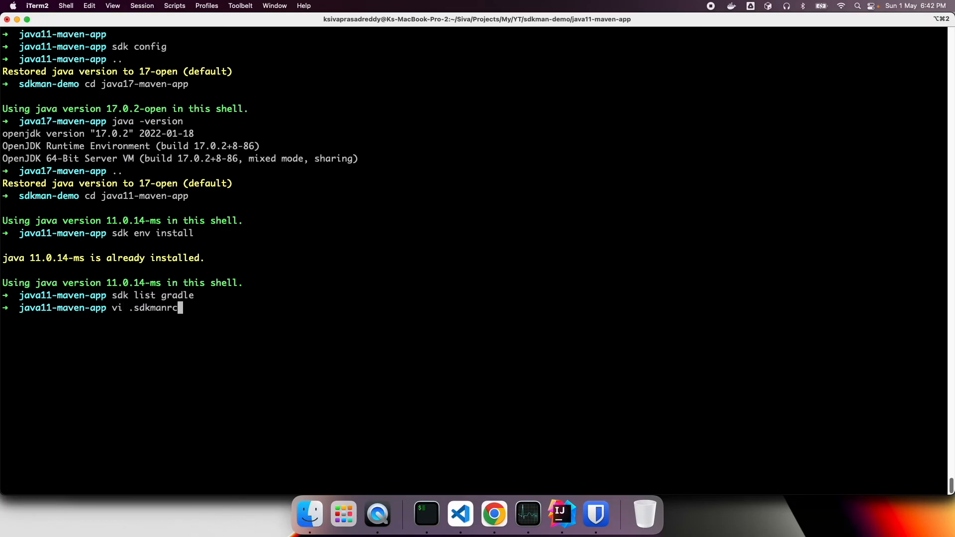
- Add a gradle=7.4.2 line below java=11.0.14-ms in .sdkmanrc and save it
{"action": "key", "text": "Return"}
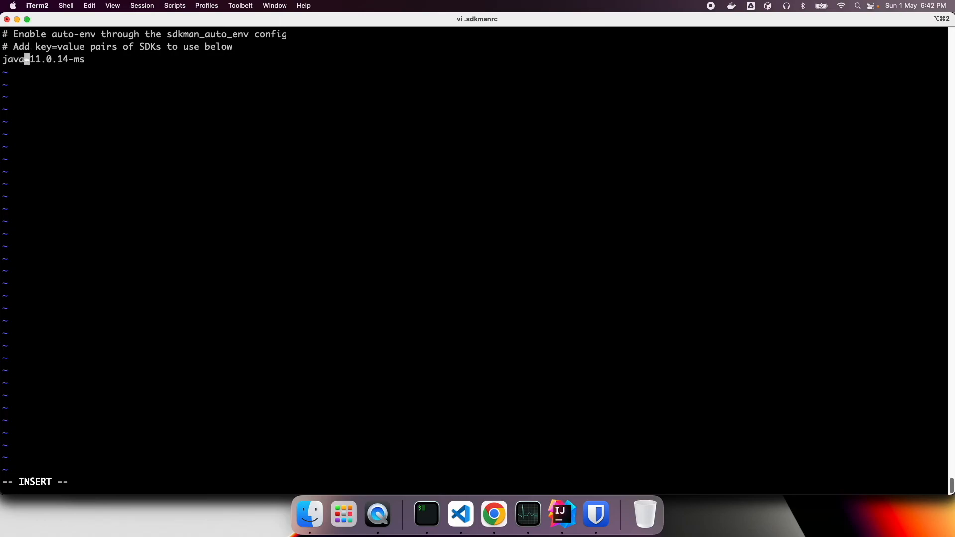
{"action": "key", "text": "Return"}
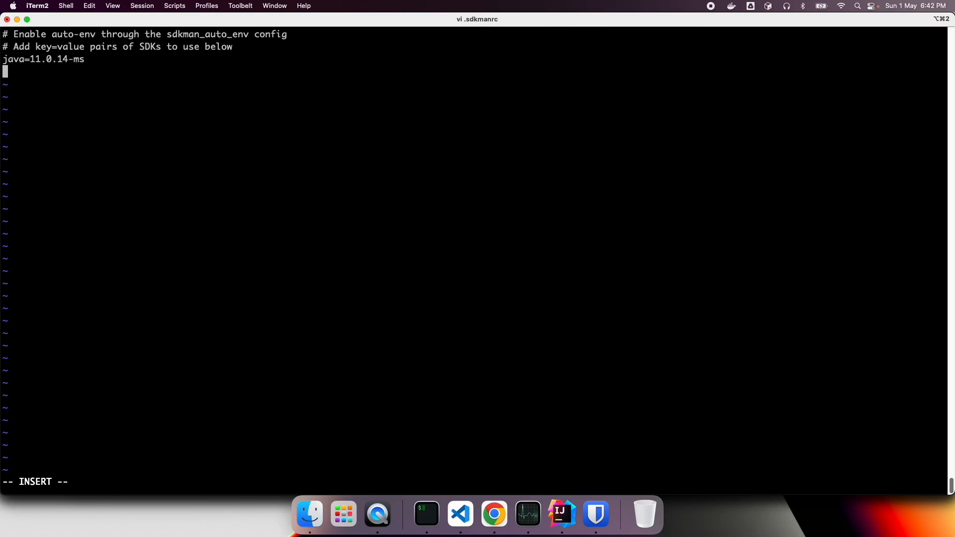
{"action": "type", "text": "gradle="}
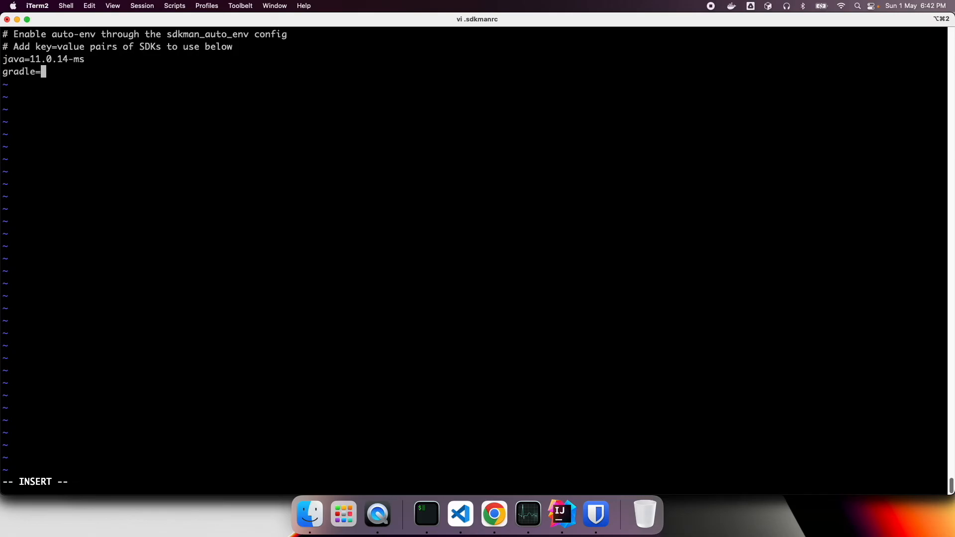
{"action": "type", "text": "7.4."}
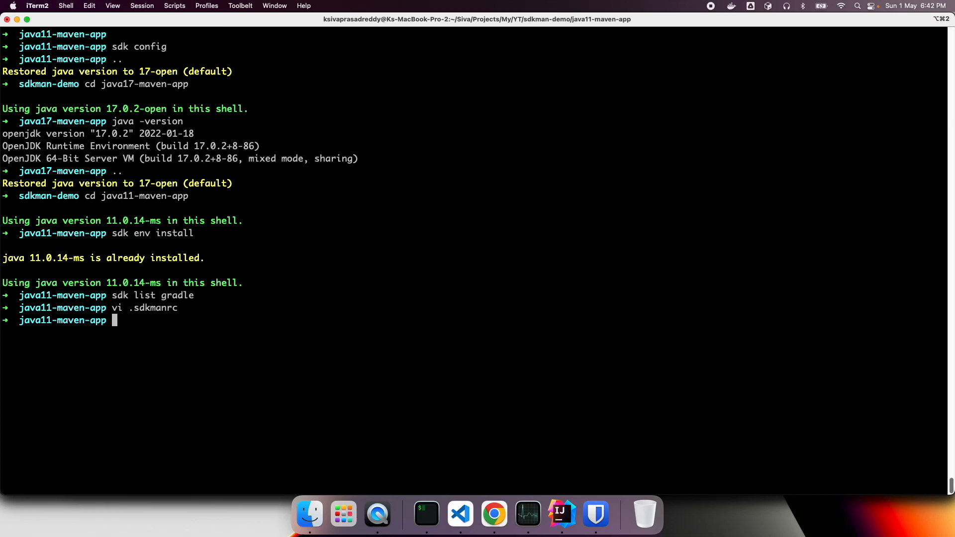
- Rerun sdk env install to download Gradle 7.4.2 for the project, then switch toward Chrome
{"action": "type", "text": "sdk list gradle"}
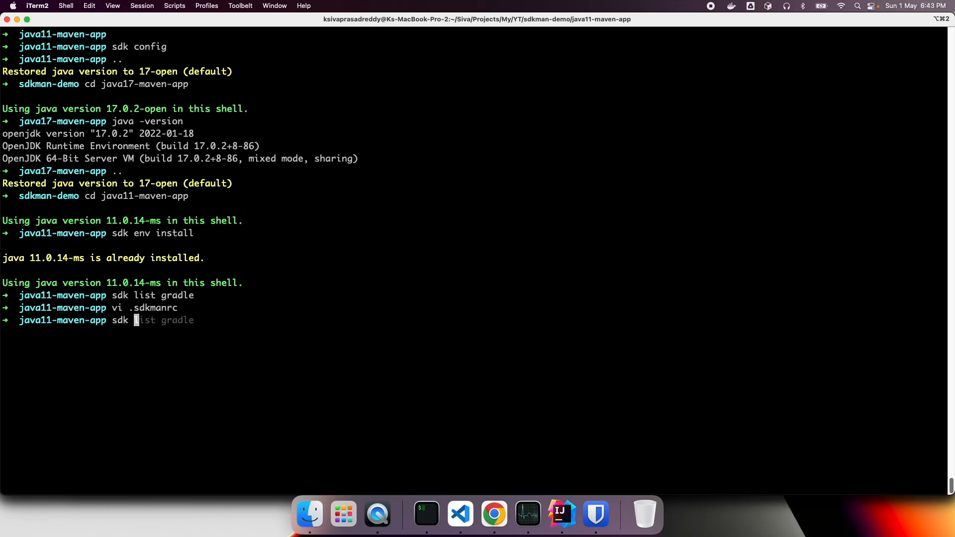
{"action": "type", "text": "sdk env install"}
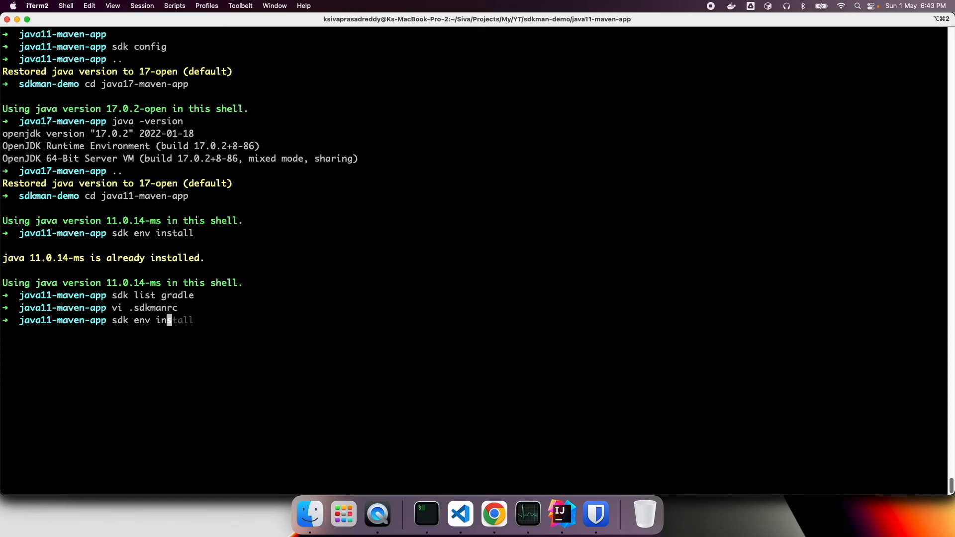
{"action": "key", "text": "Return"}
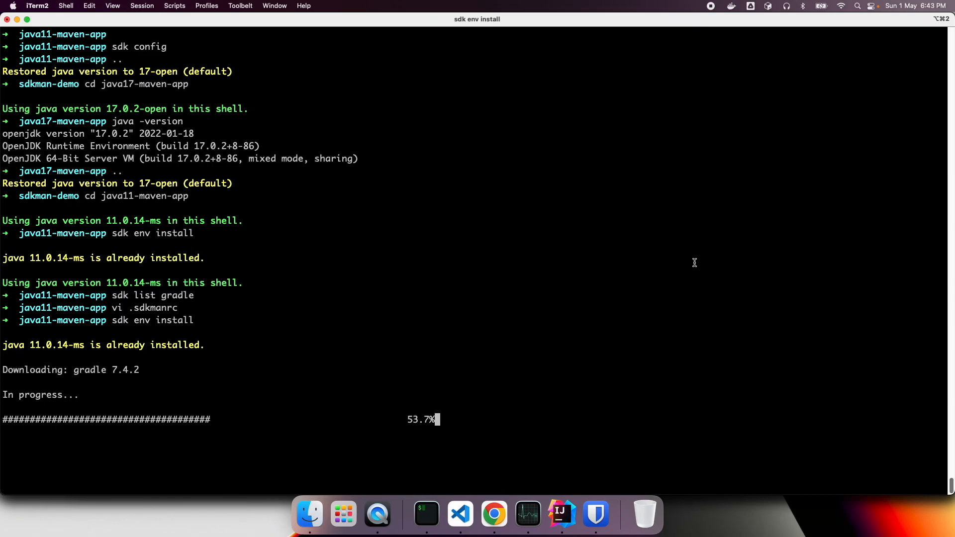
{"action": "left_click", "coordinate": [493, 514]}
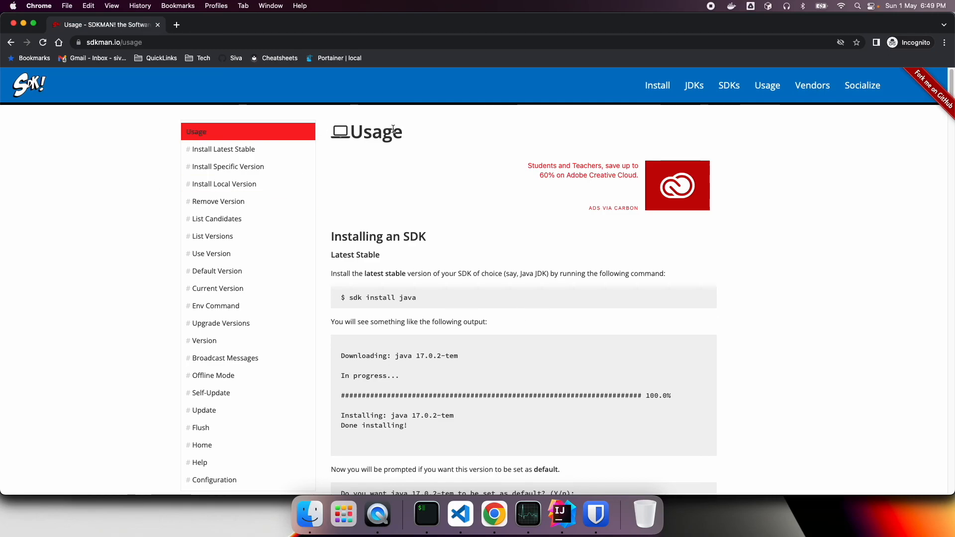
{"action": "mouse_move", "coordinate": [348, 355]}
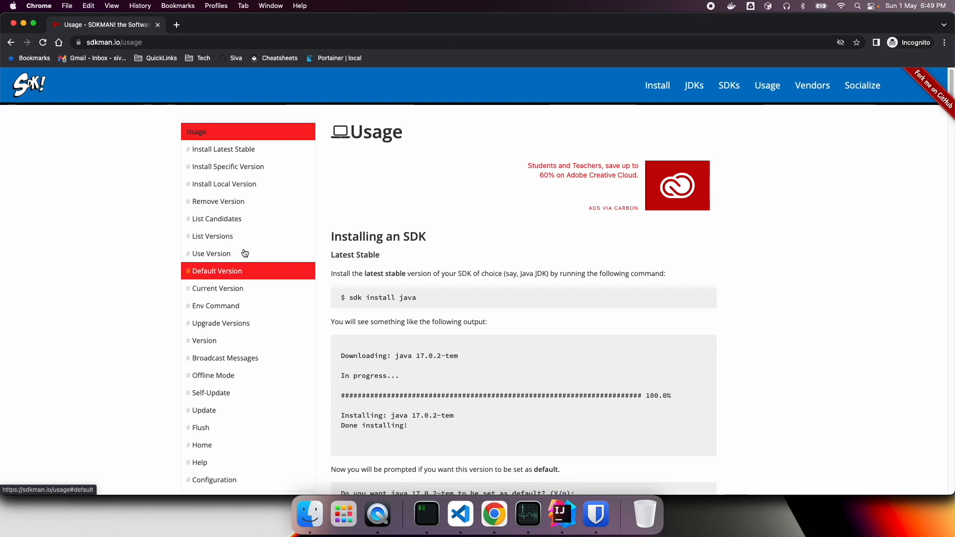
- View the sdkman.io Usage documentation in Chrome at the Installing an SDK section
{"action": "left_click", "coordinate": [211, 253]}
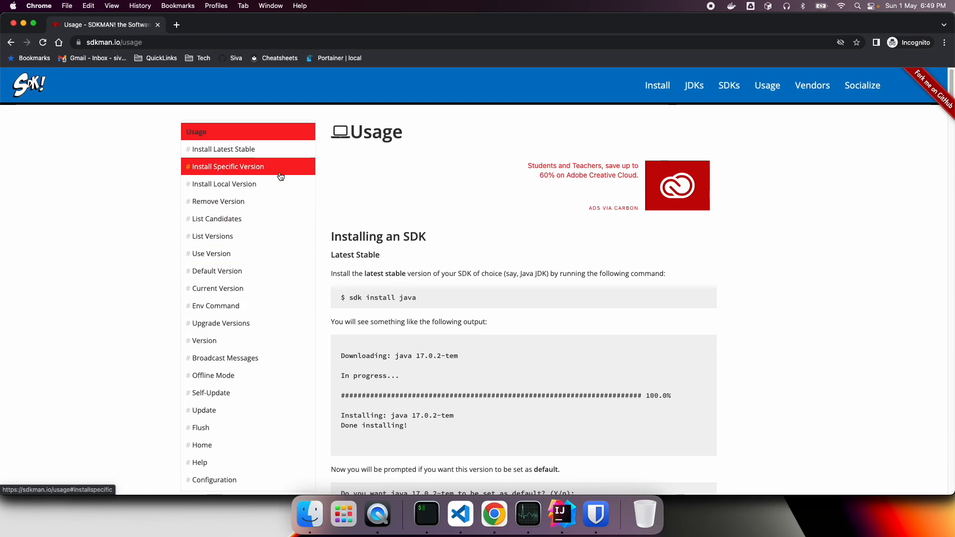
{"action": "mouse_move", "coordinate": [491, 329]}
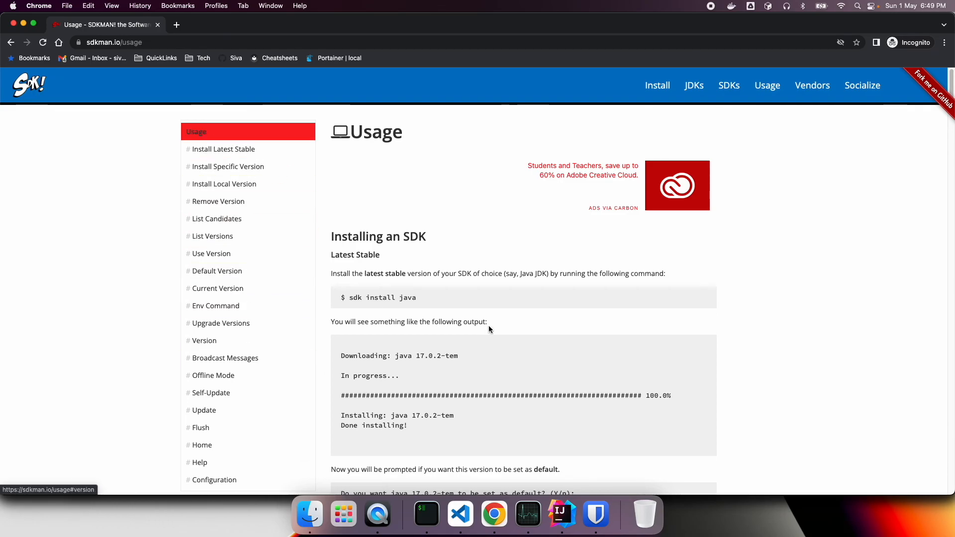
{"action": "mouse_move", "coordinate": [412, 322]}
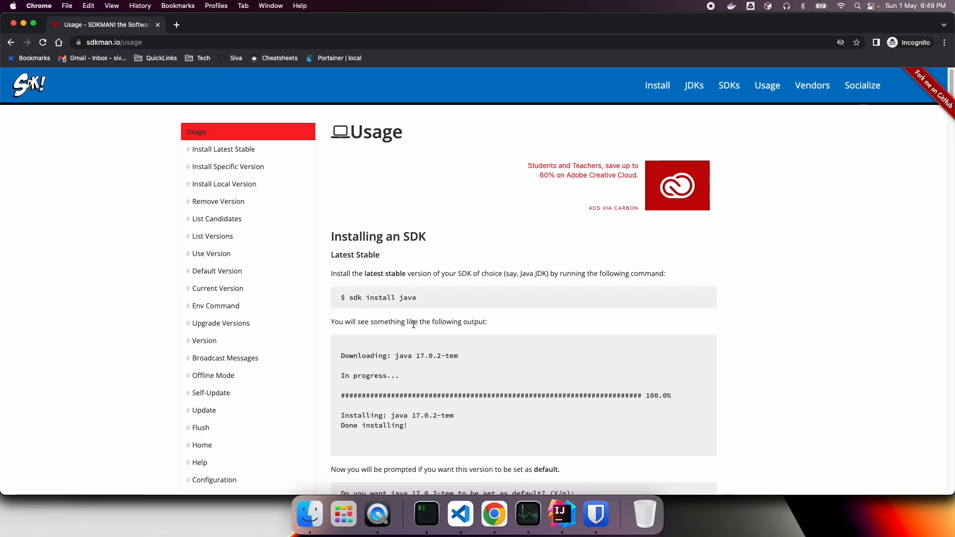
{"action": "mouse_move", "coordinate": [443, 183]}
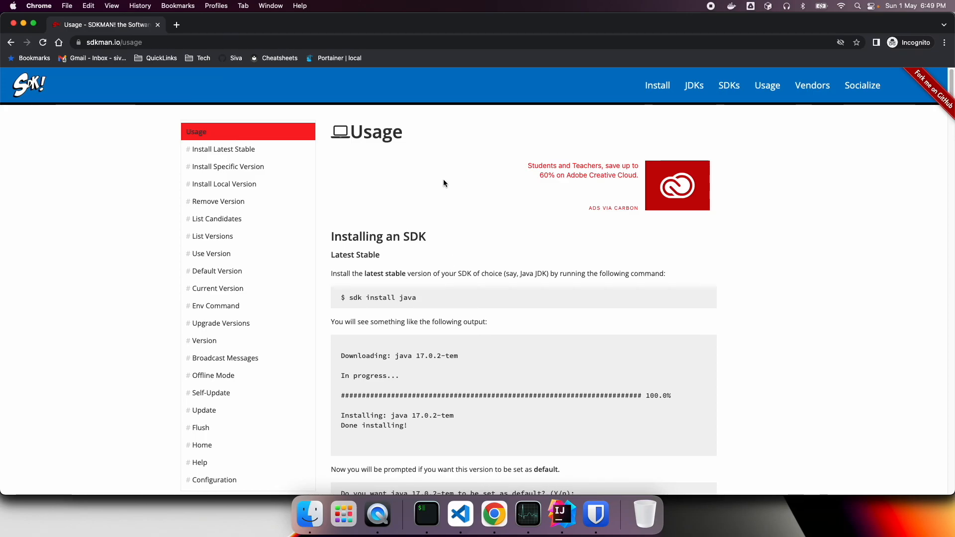